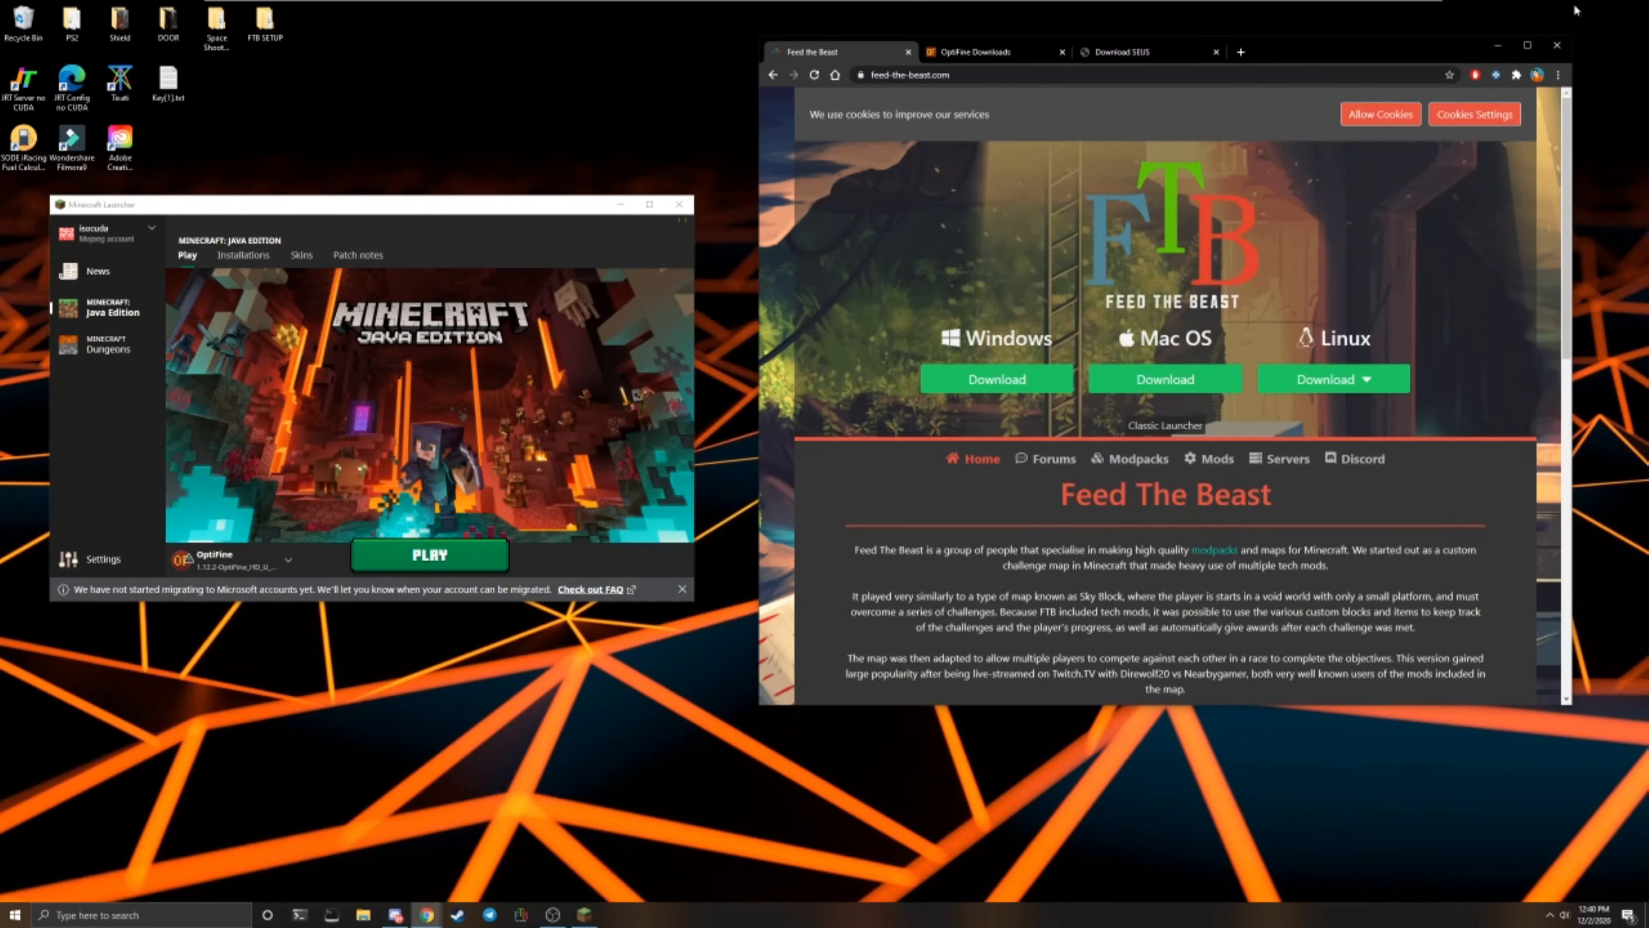
mouse_move(1560, 14)
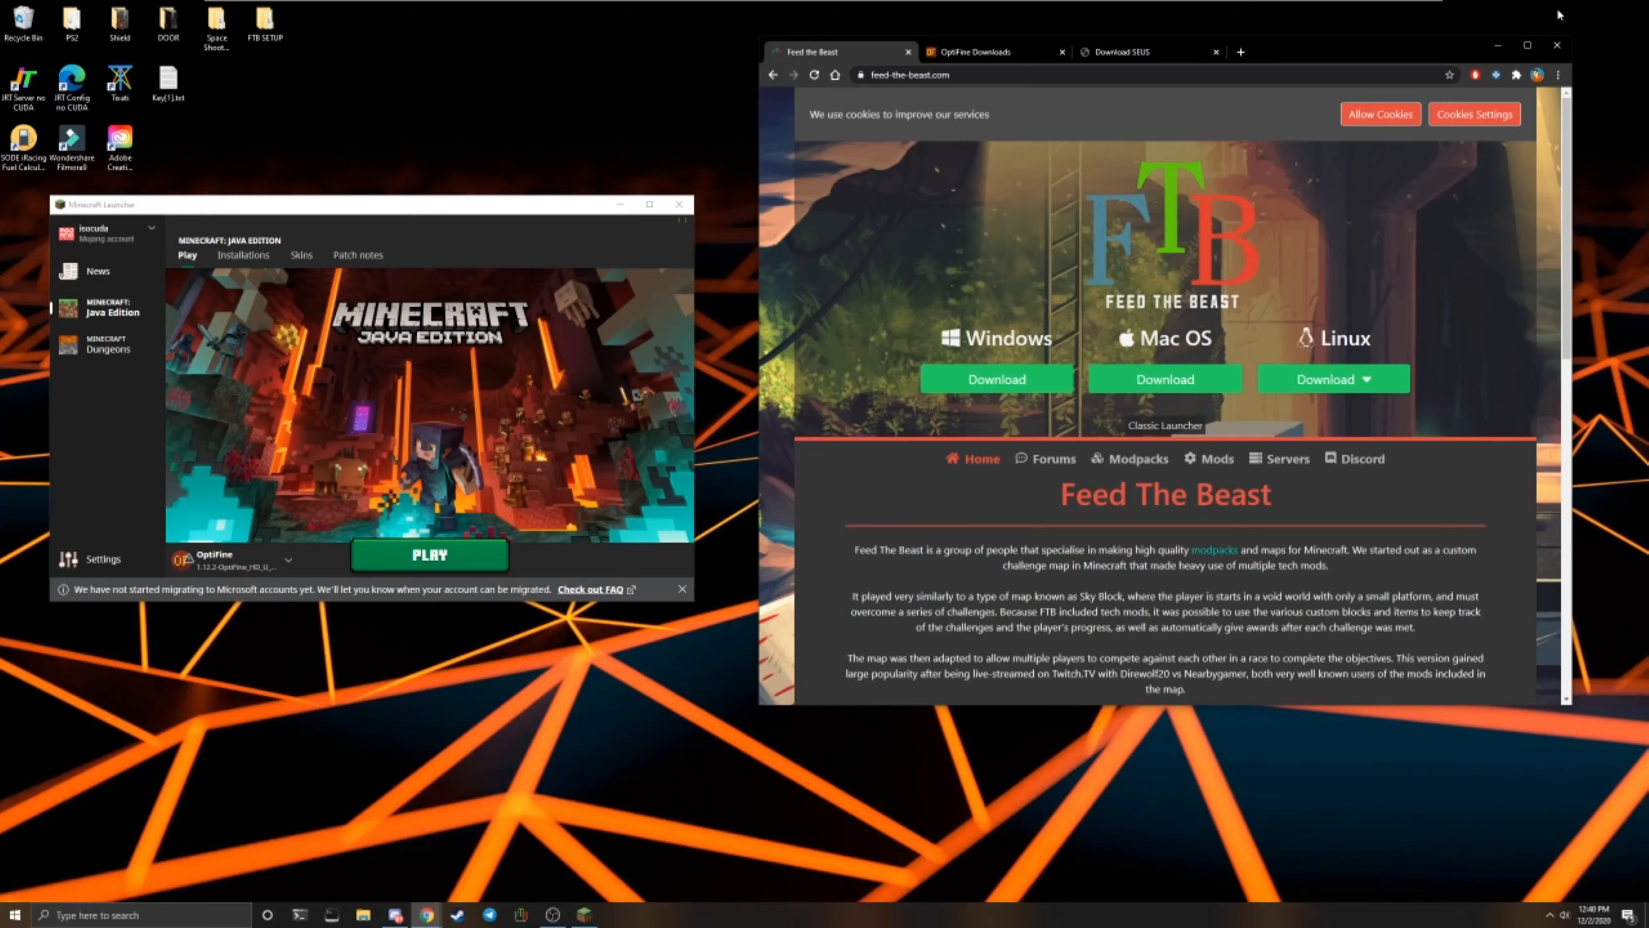
mouse_move(871, 202)
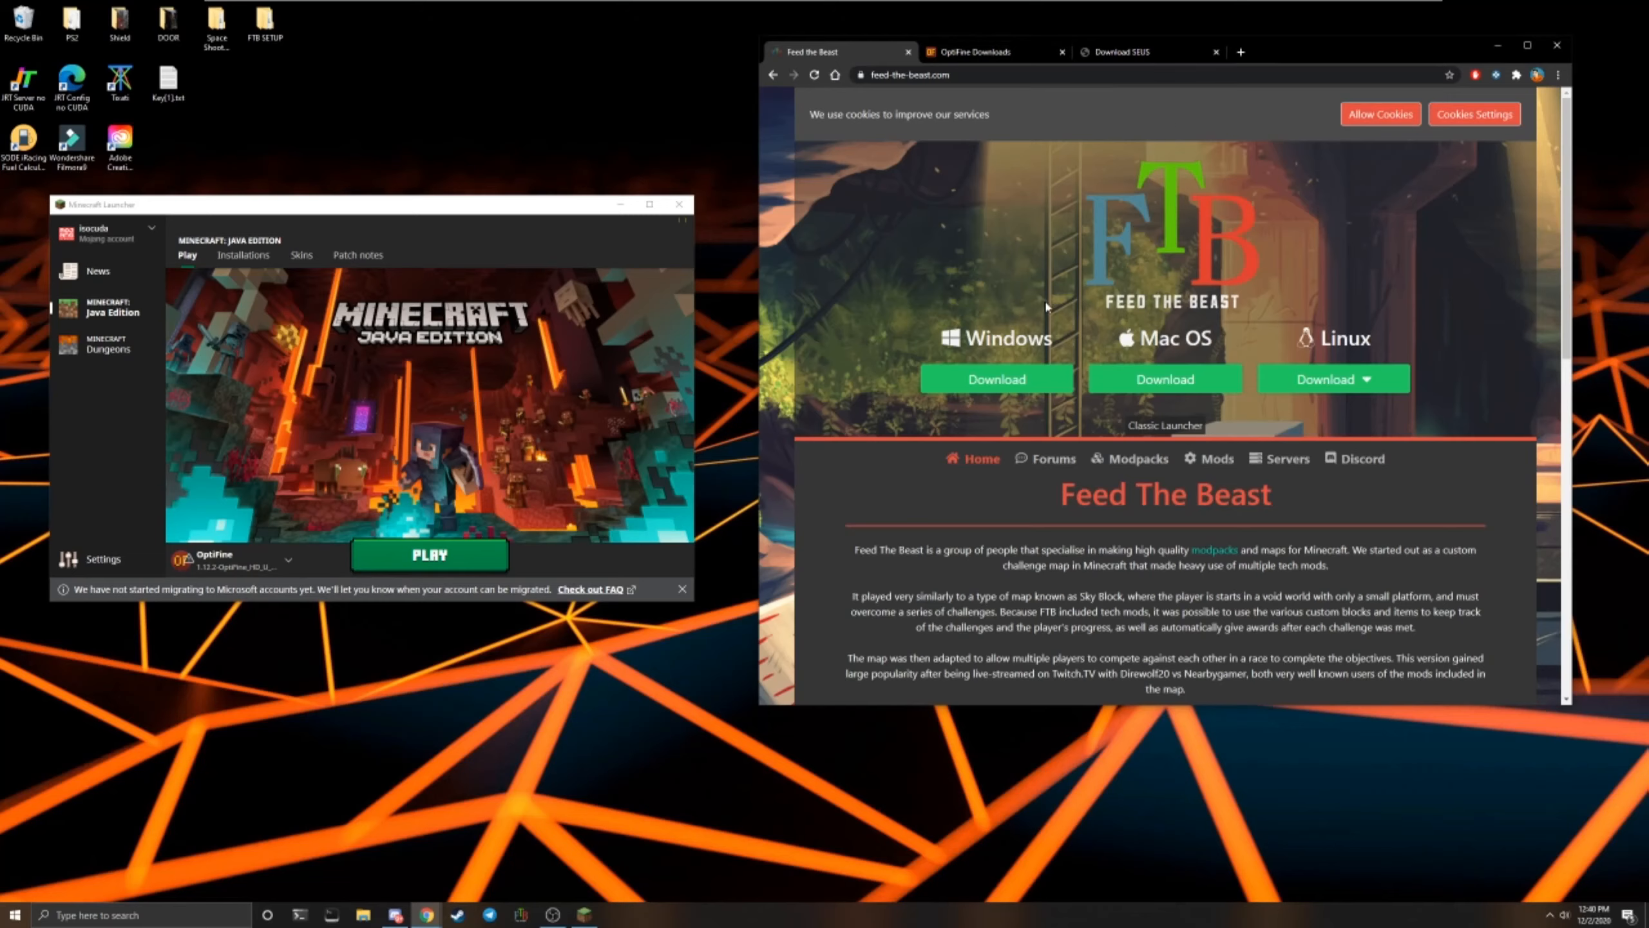
mouse_move(1068, 447)
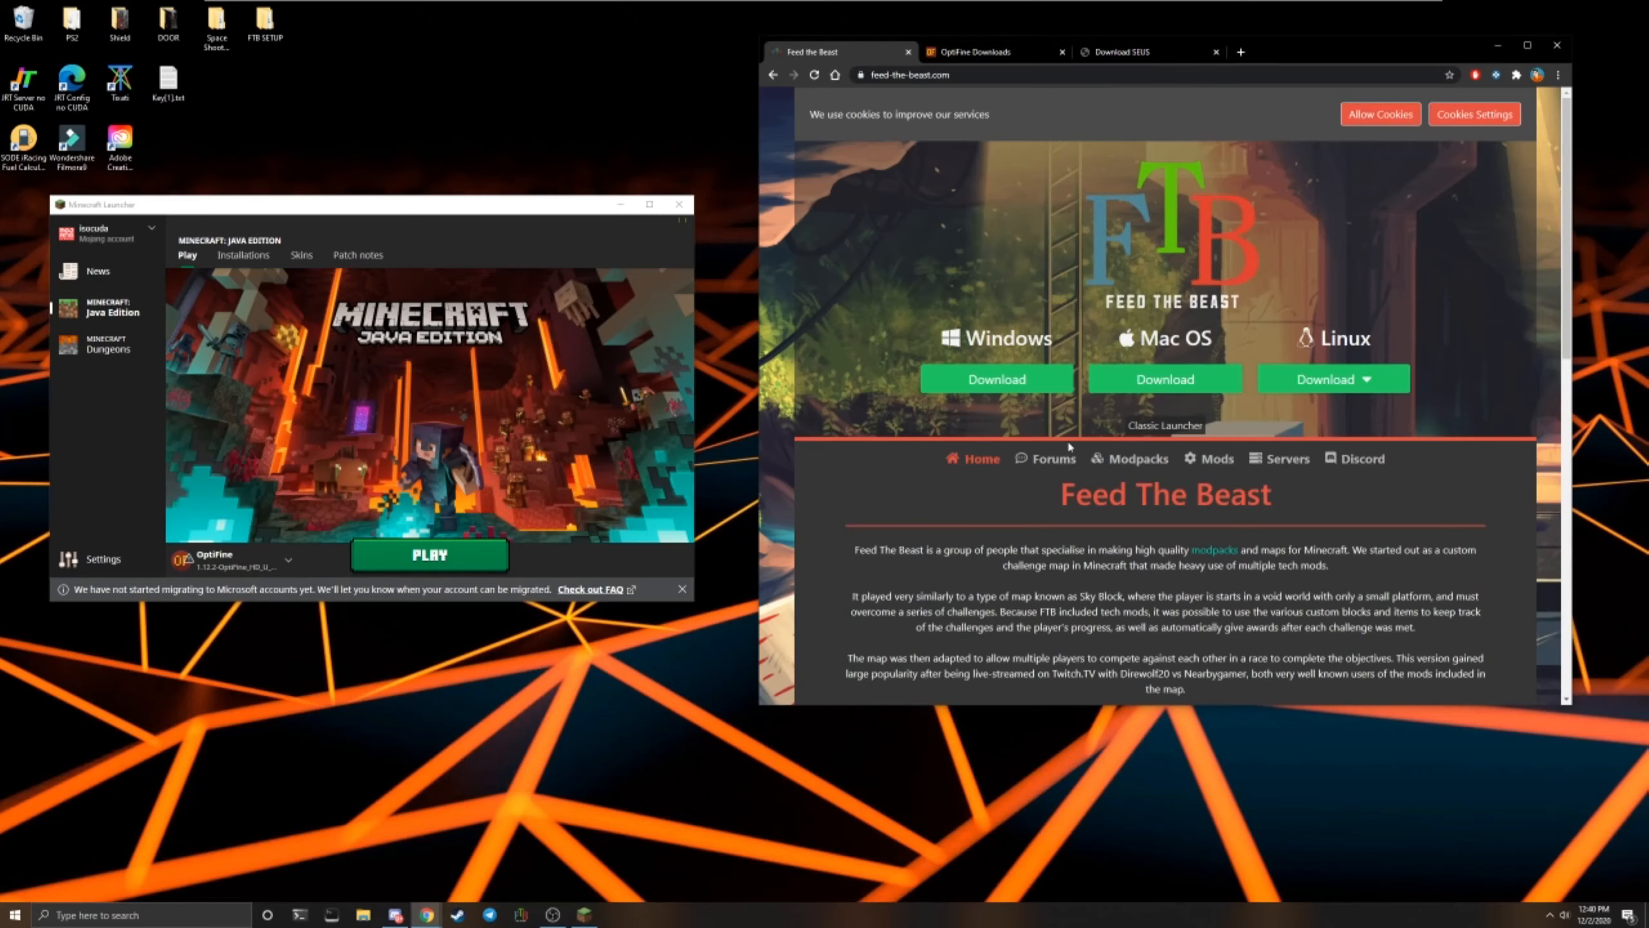
mouse_move(1068, 446)
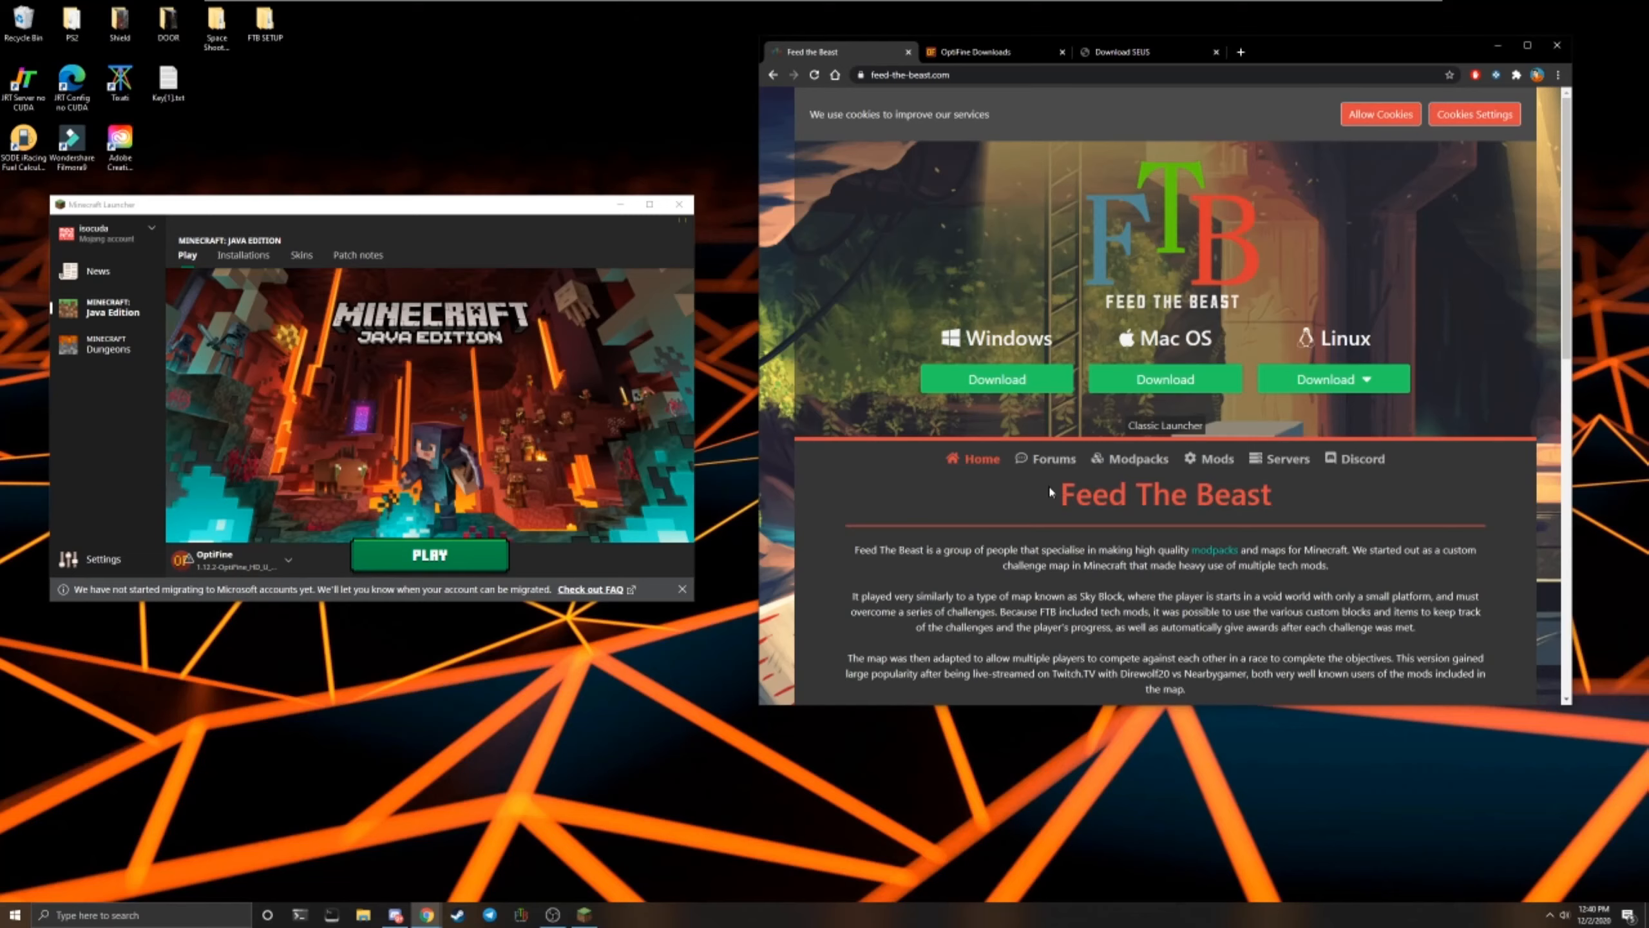
mouse_move(471, 321)
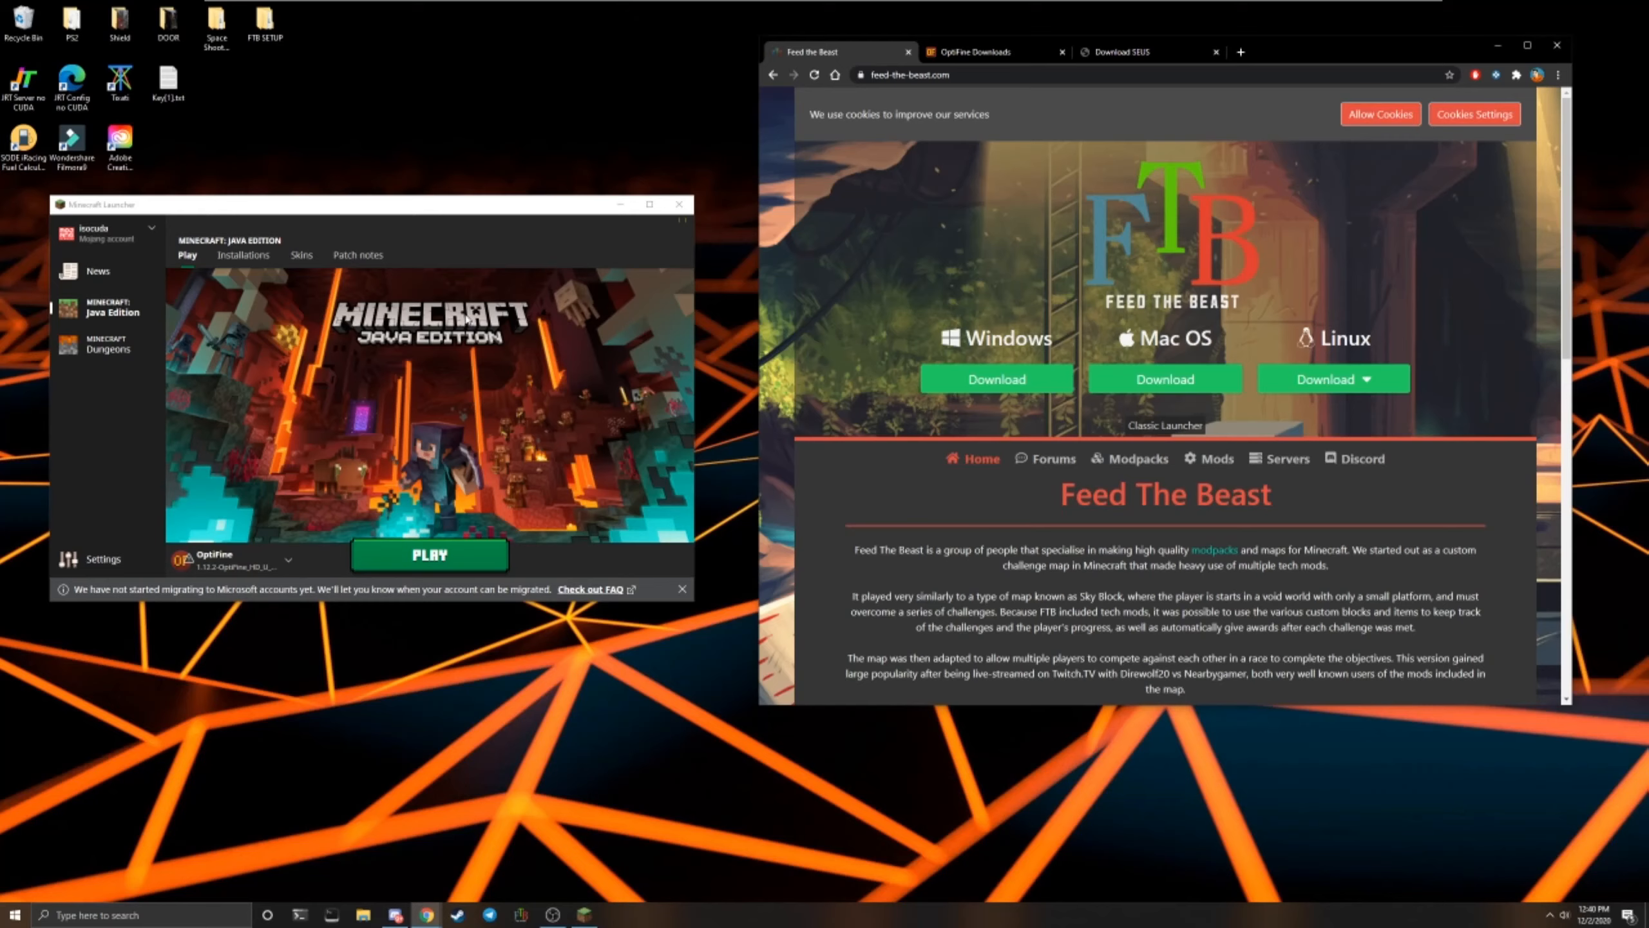
Start a new installation, browse the Version list, then cancel it, leaving Vanilla 1.12.2 and Latest release
left_click(244, 256)
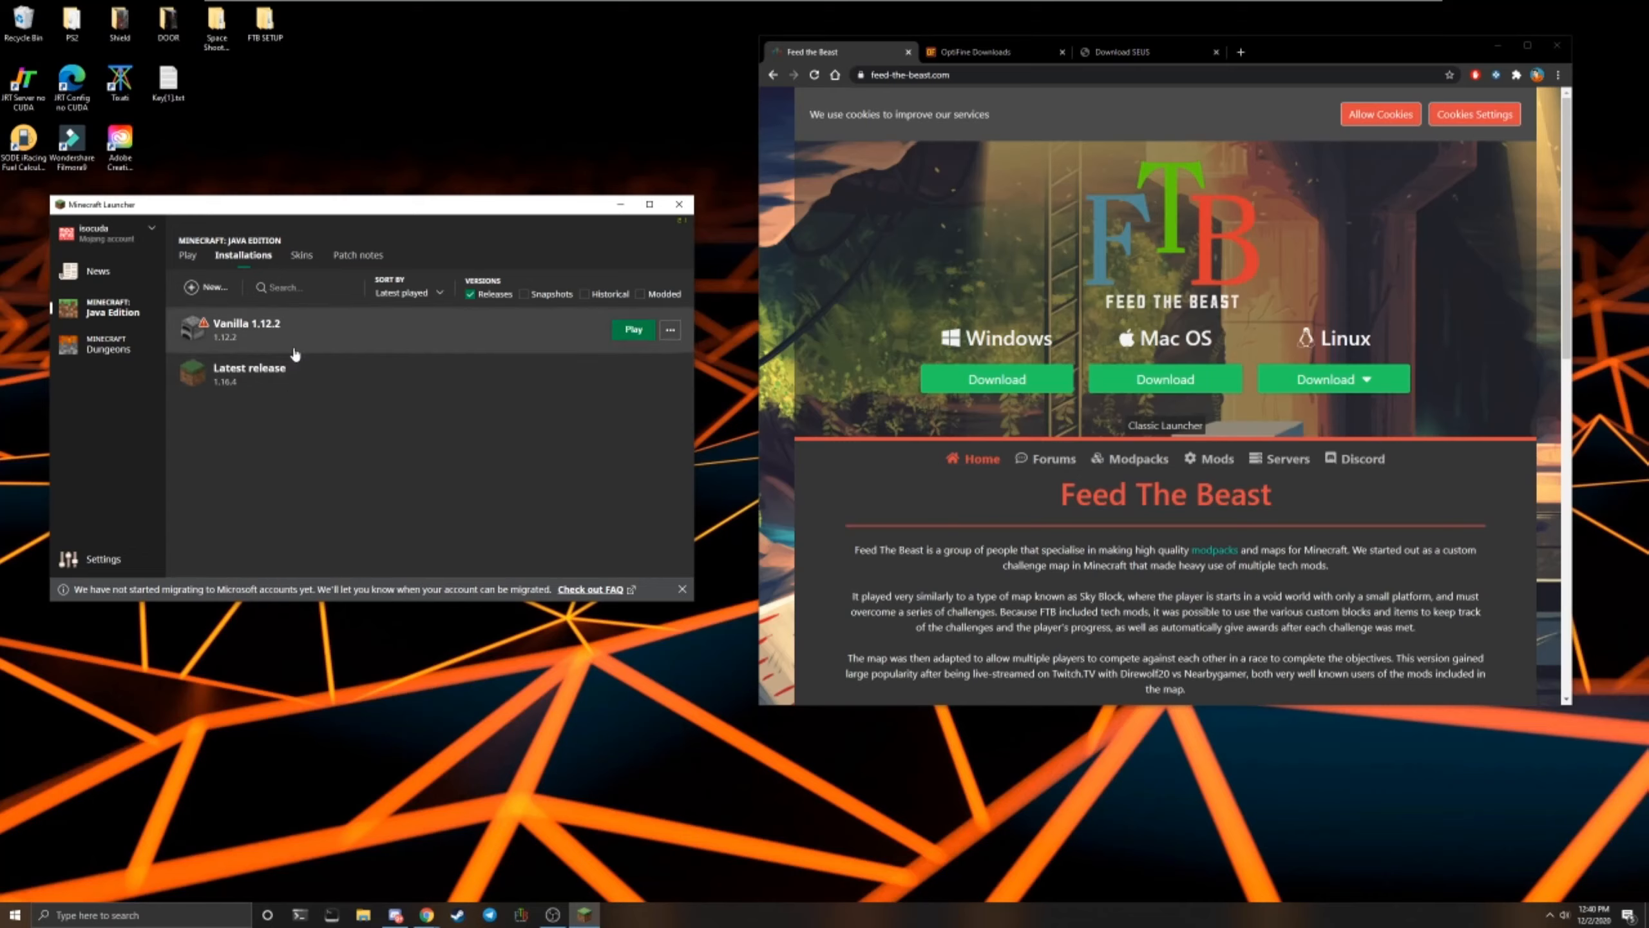
left_click(207, 287)
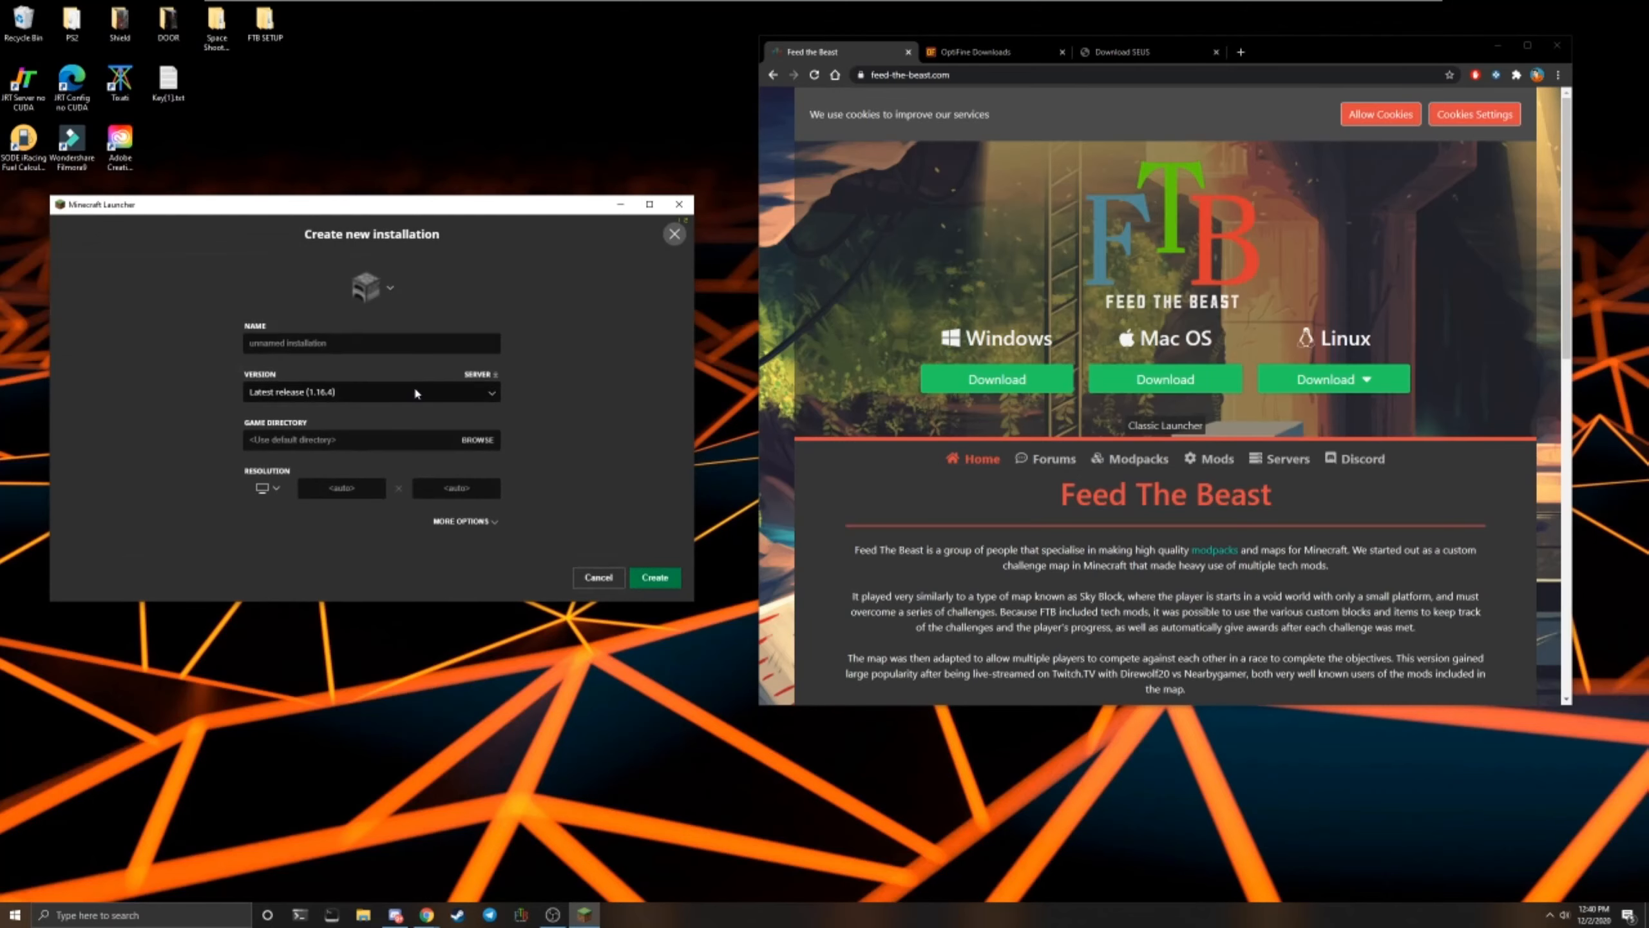
left_click(369, 392)
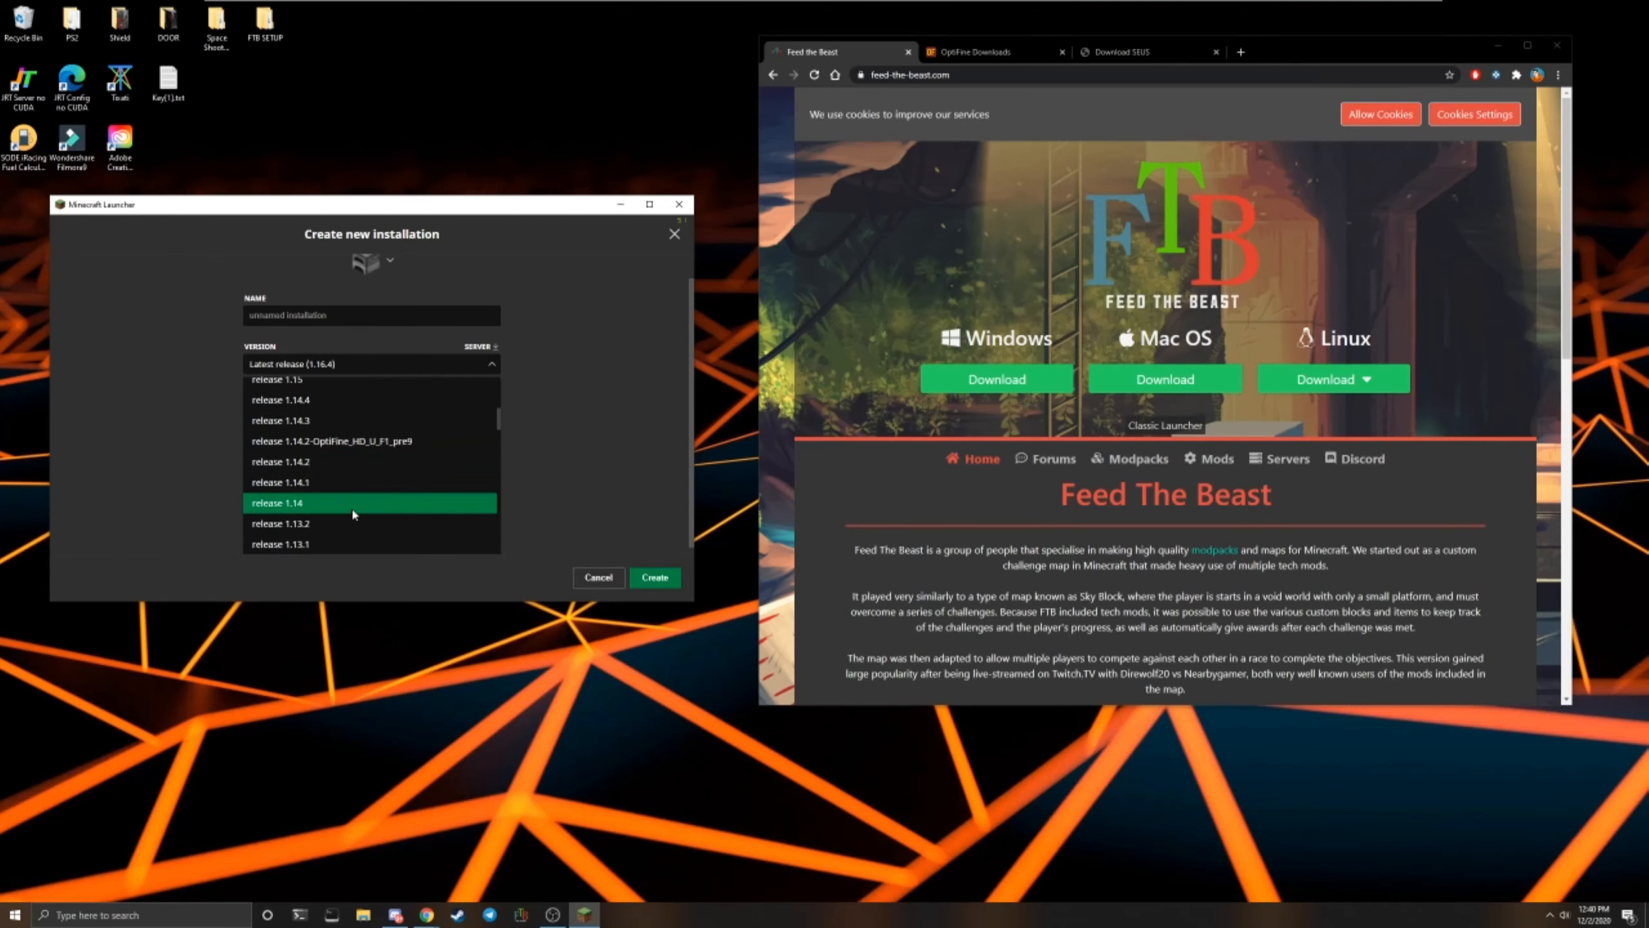
scroll("down", 3)
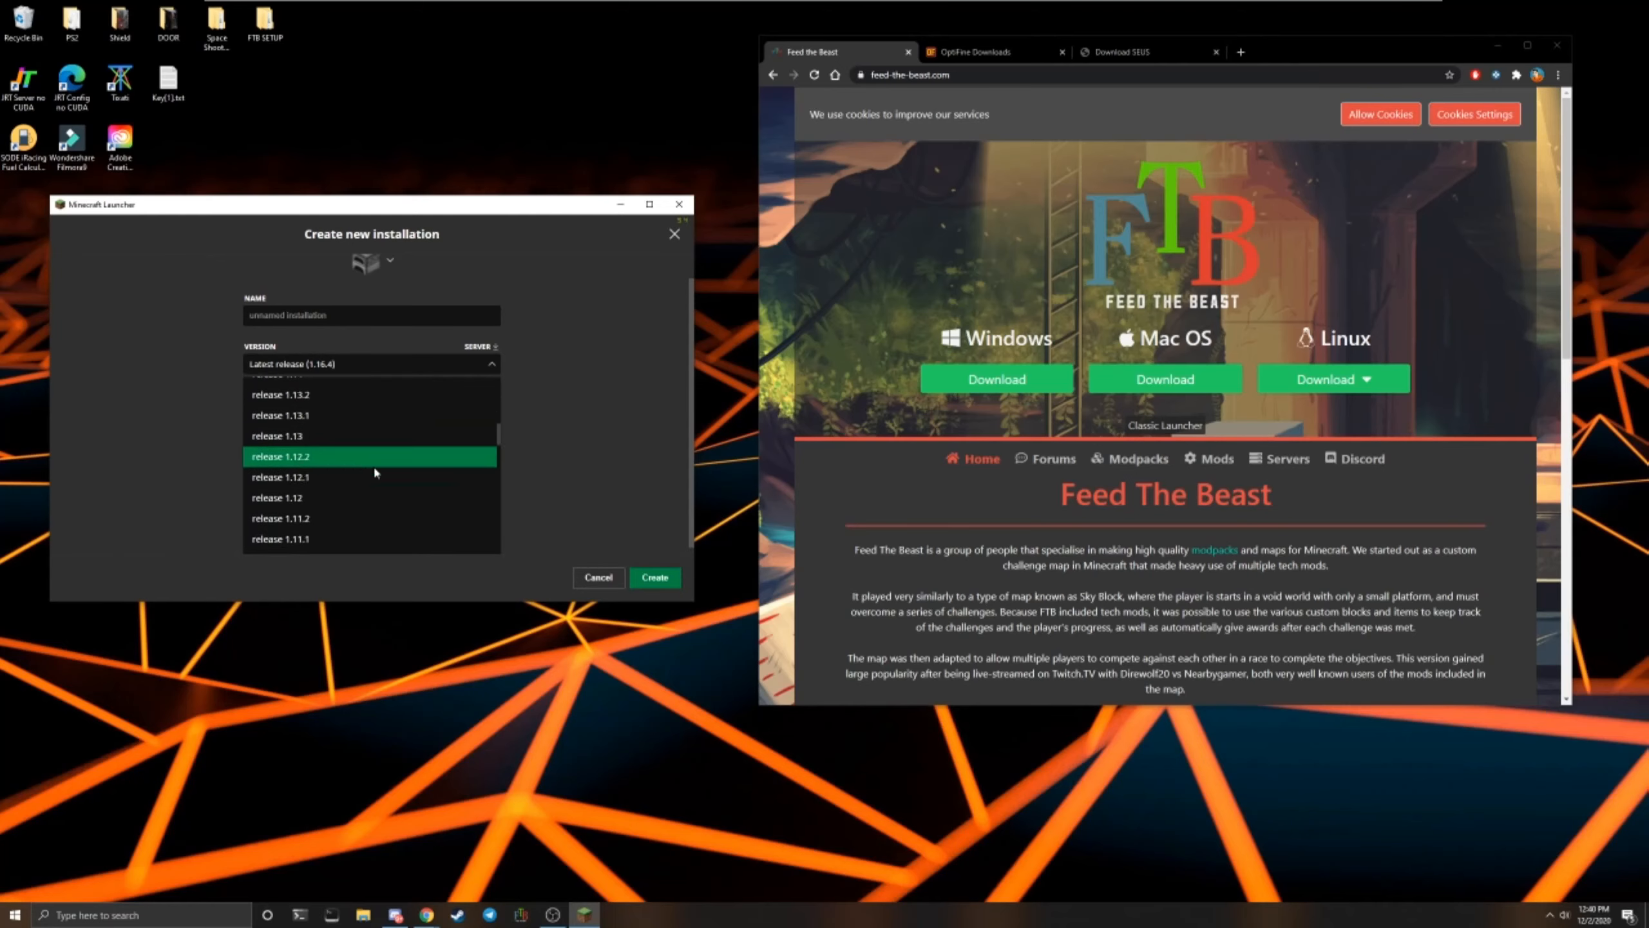
left_click(371, 364)
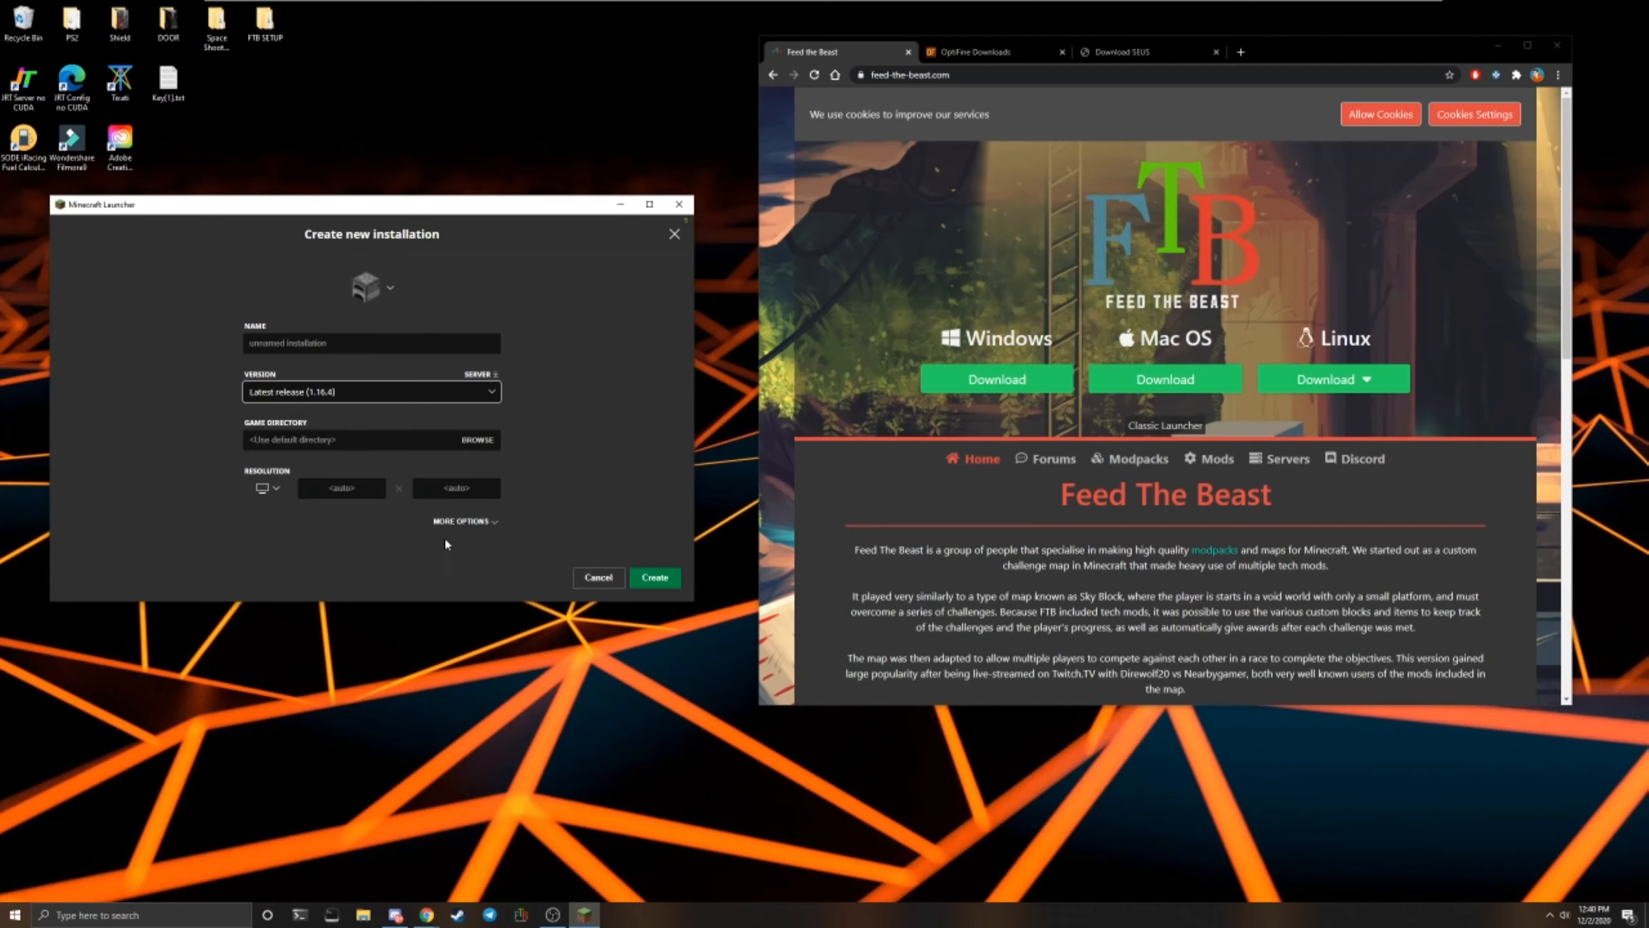
left_click(462, 521)
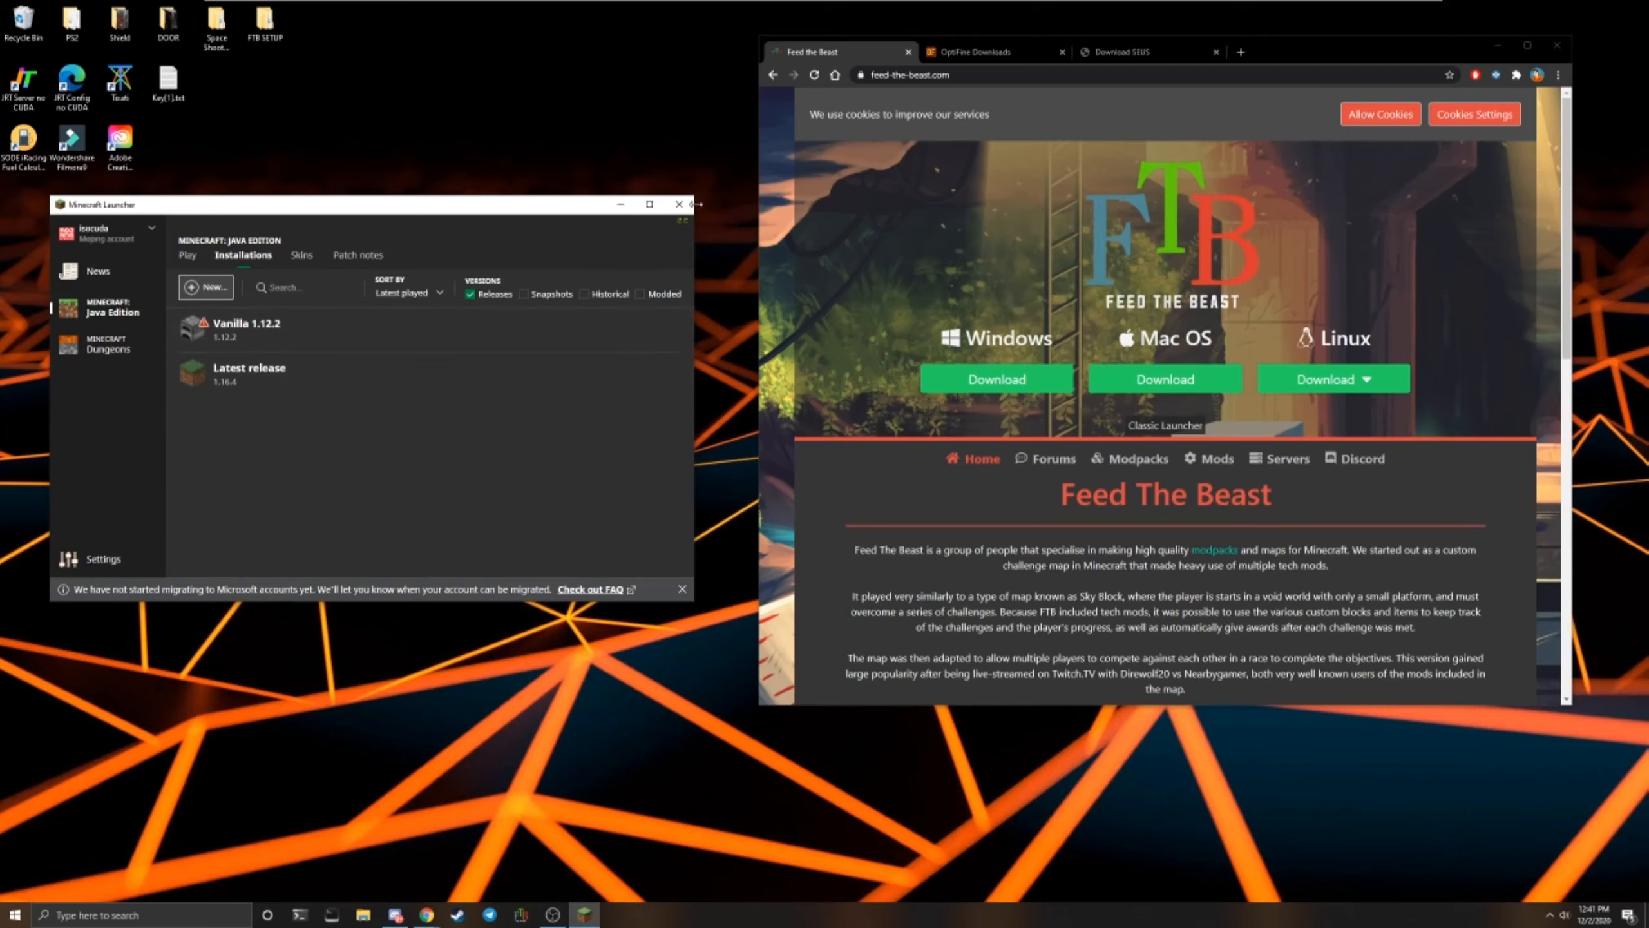
Close the launcher and show FTB Revelation's settings in the FTB App with instance memory 8.00GB
left_click(679, 203)
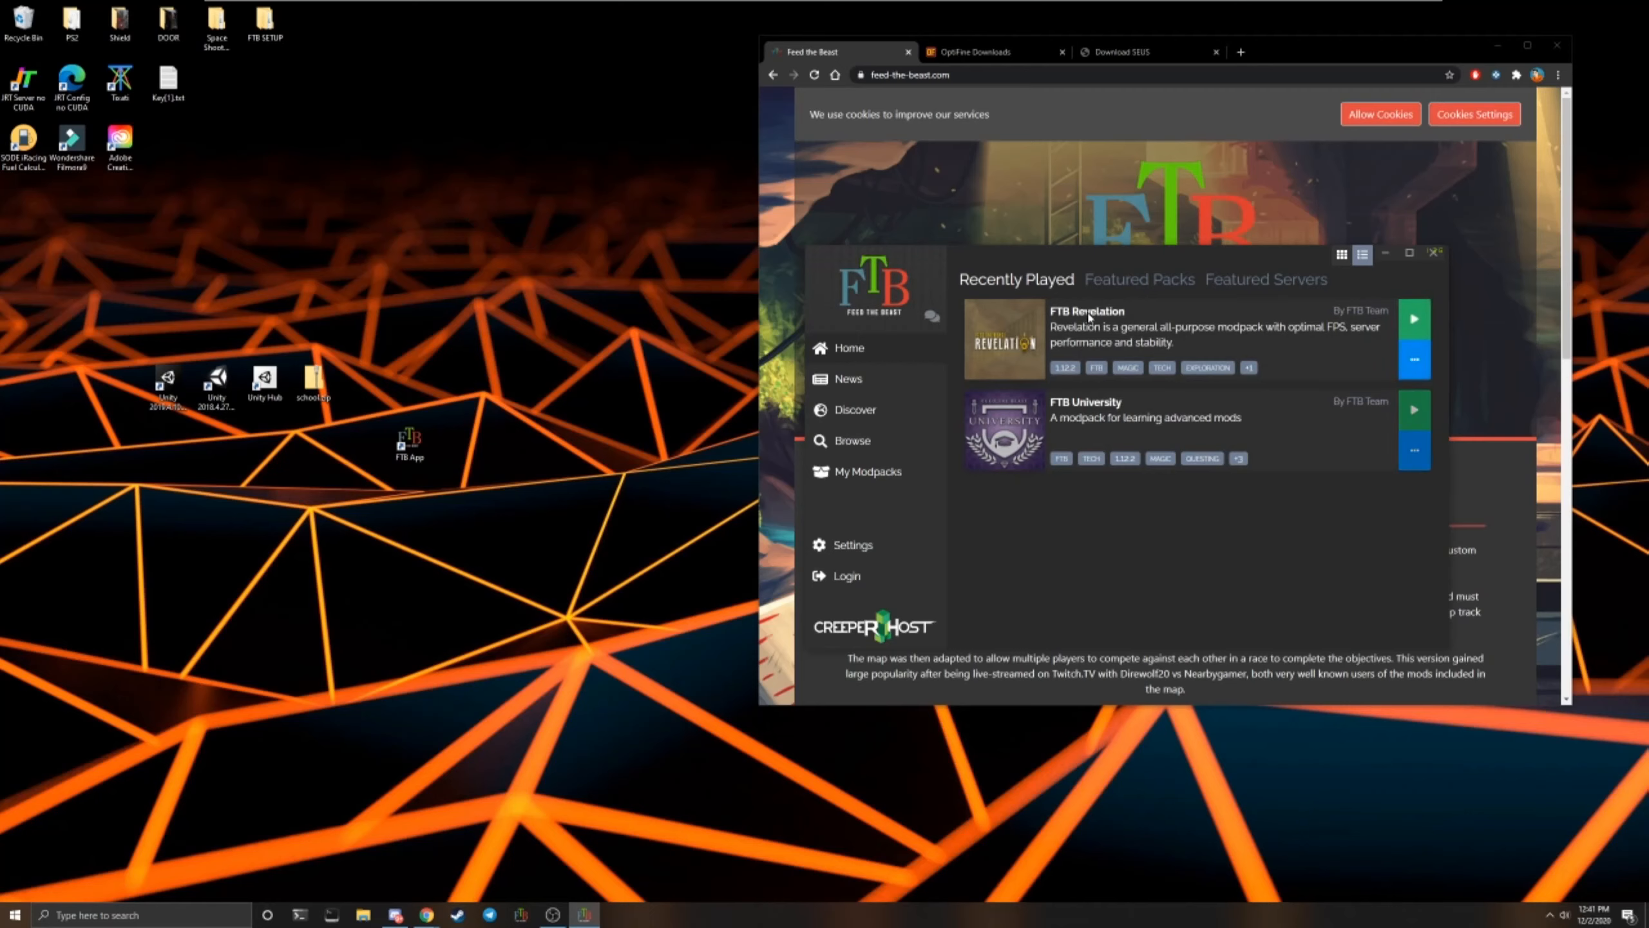
left_click(1087, 310)
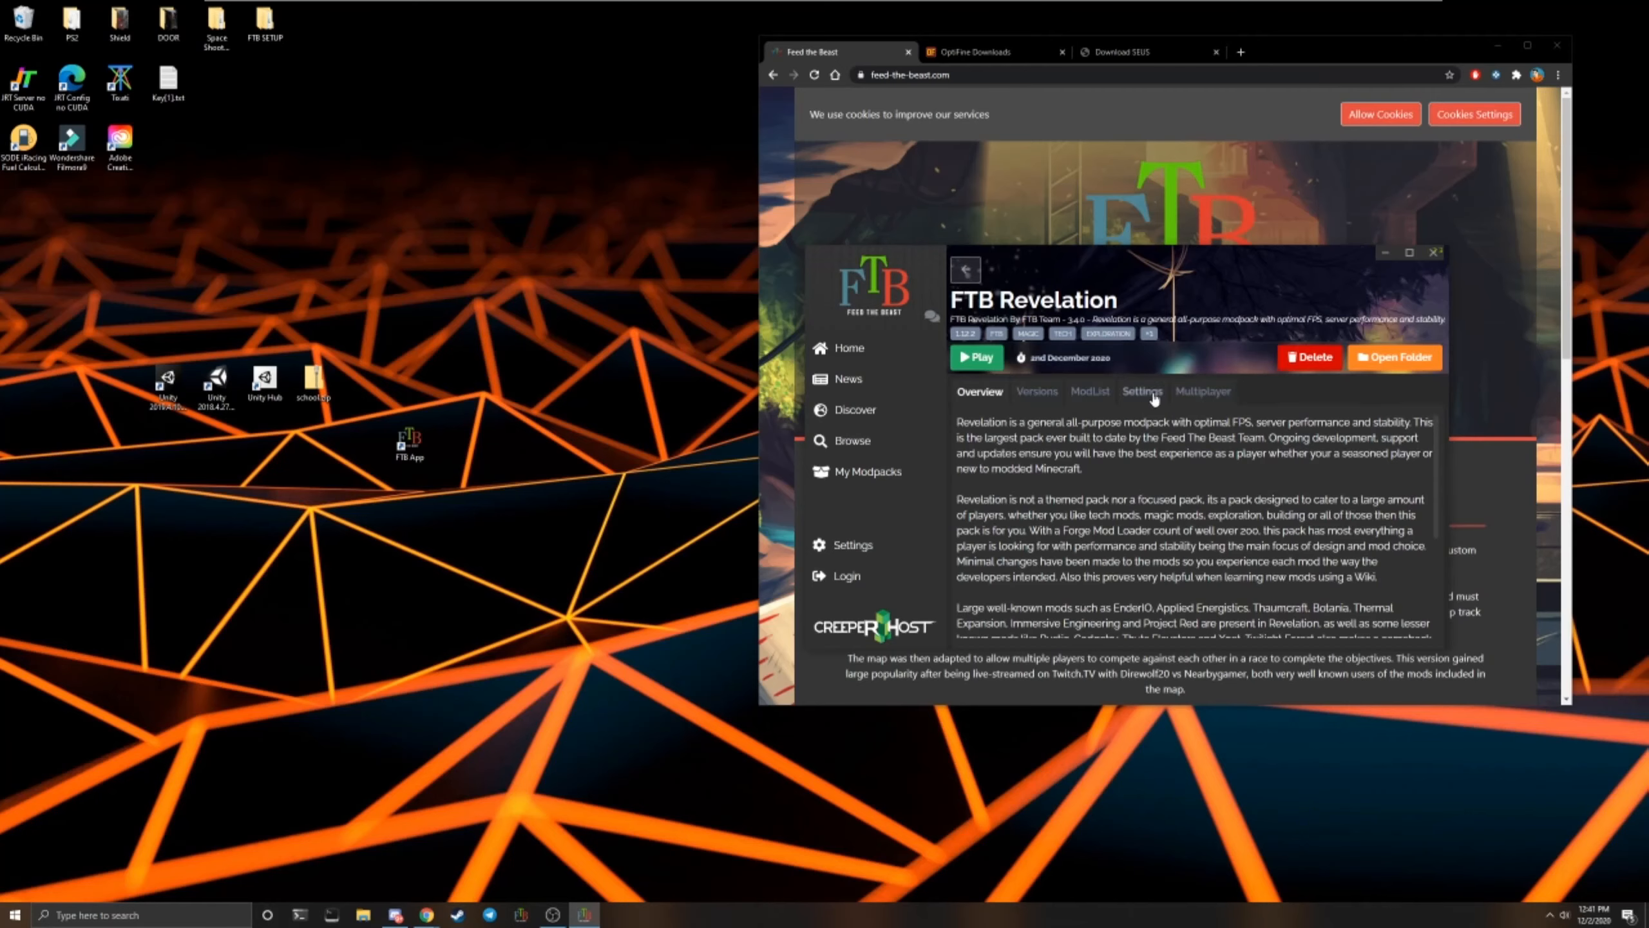
left_click(1141, 391)
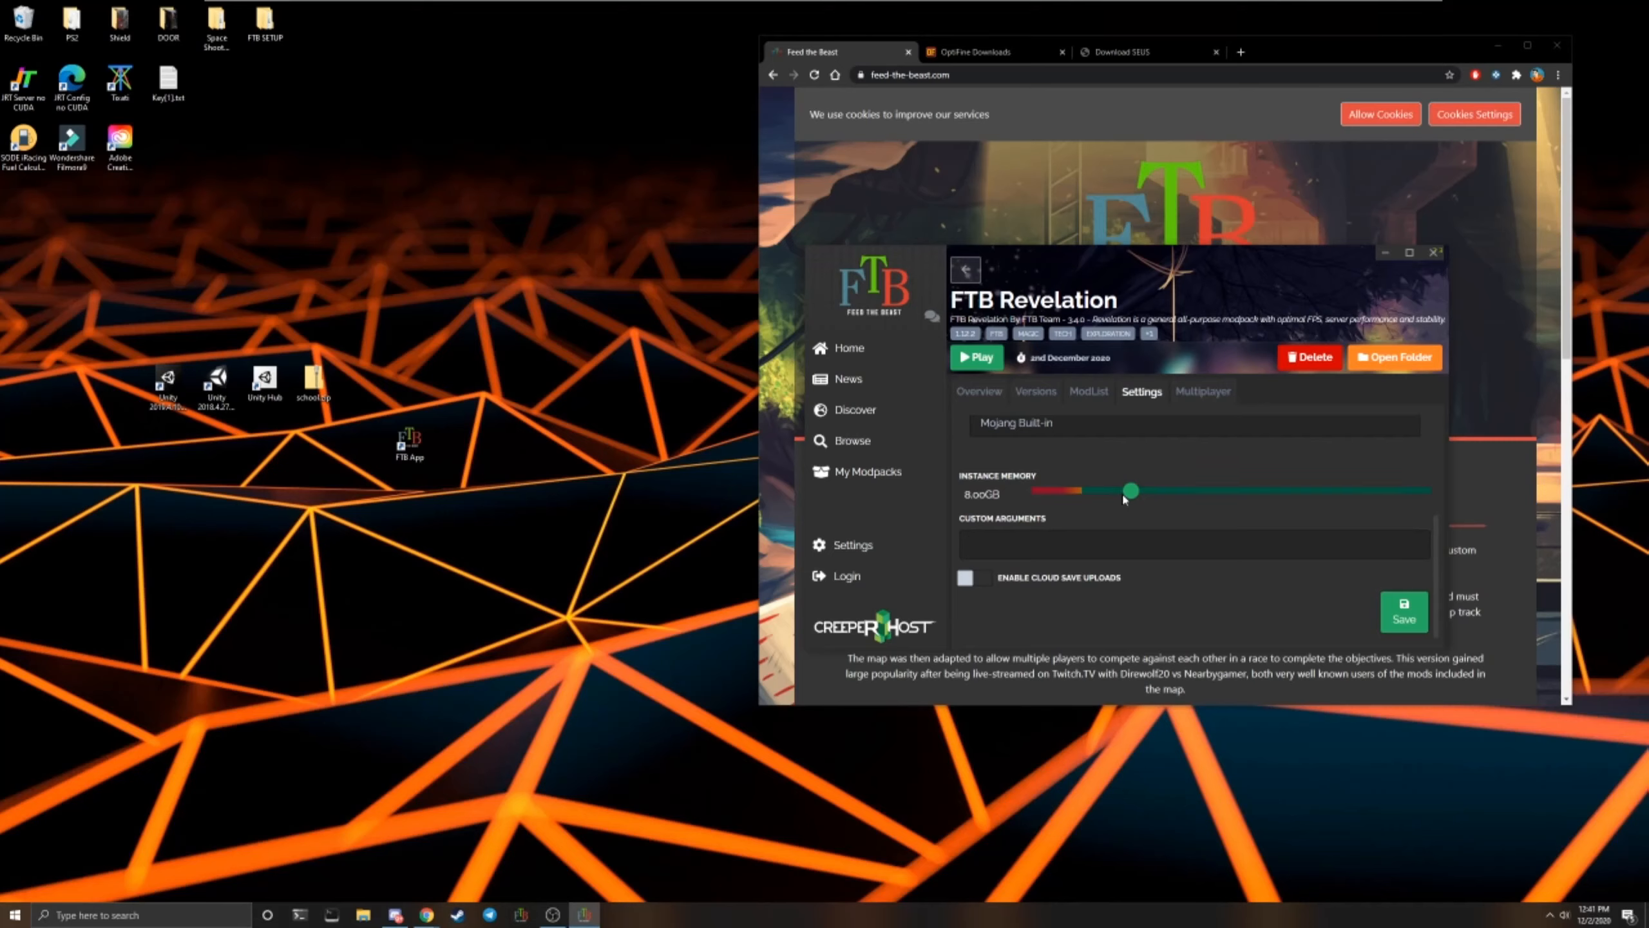
mouse_move(1022, 510)
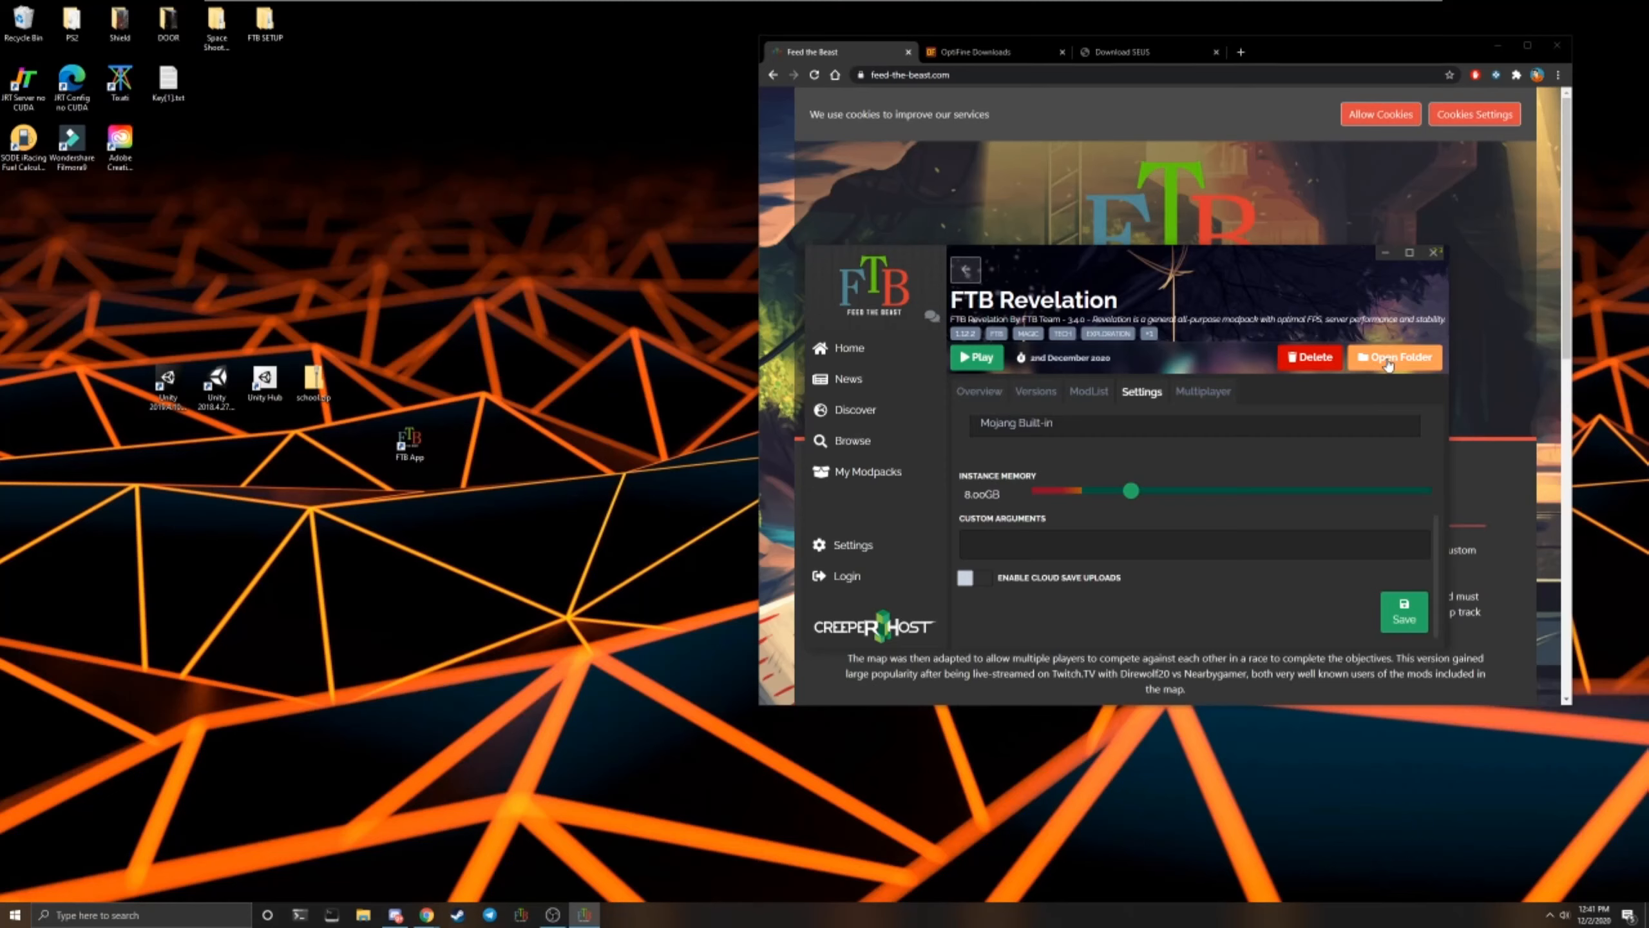
Show FTB Revelation's instance folder and a Downloads window holding the OptiFine 1.12.2 jar
left_click(1394, 357)
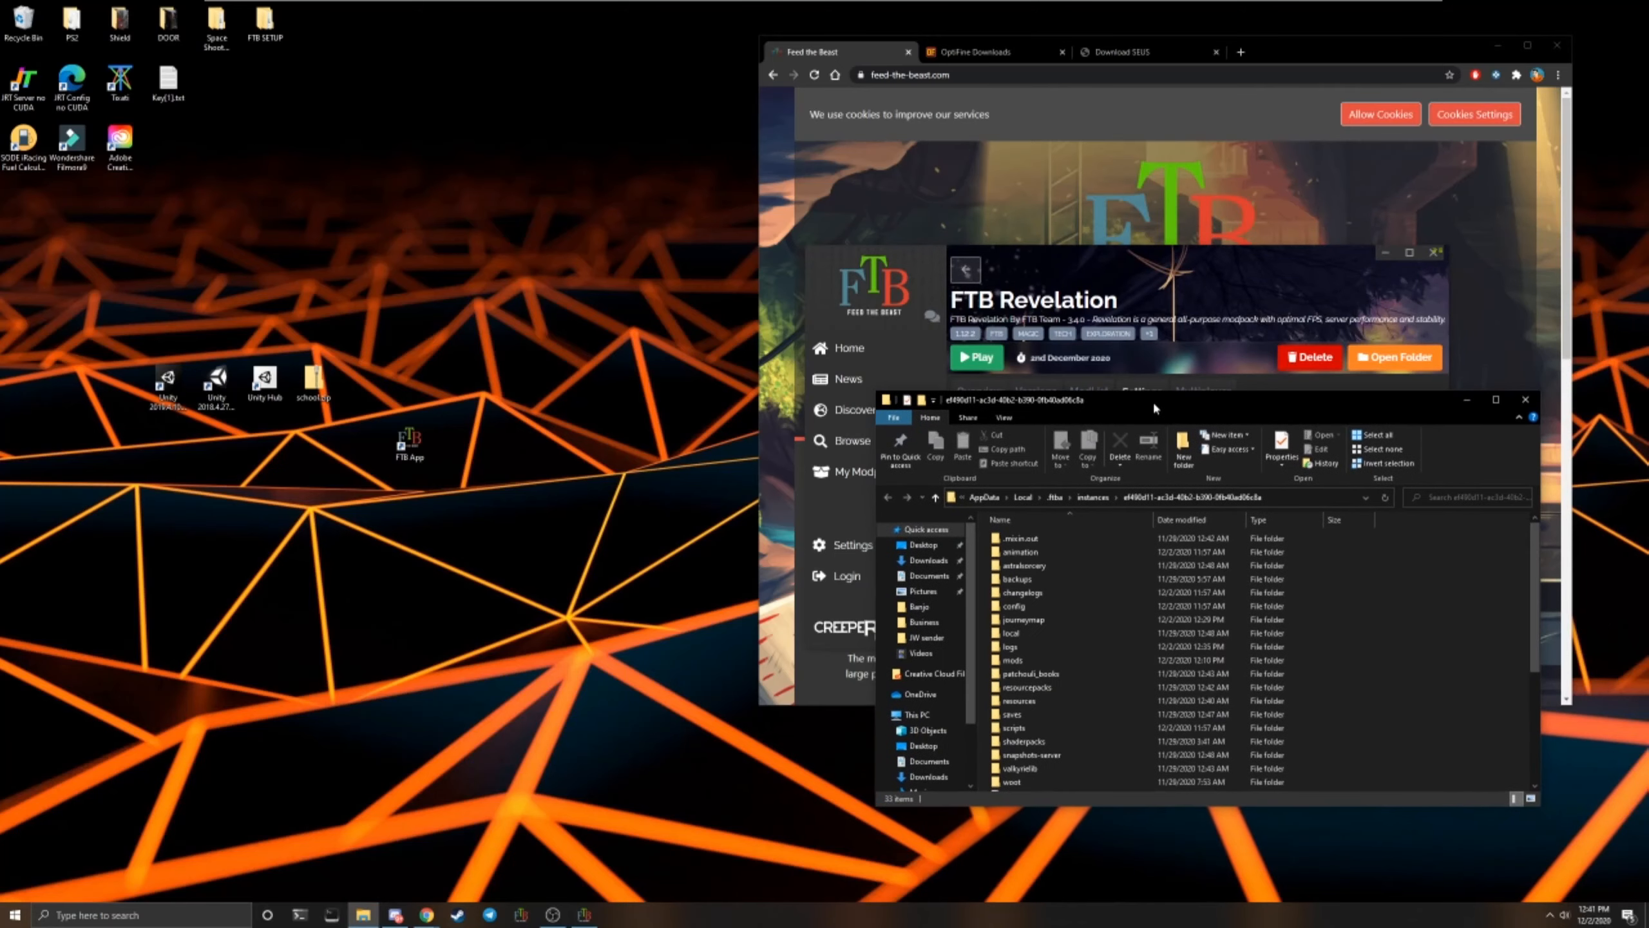
left_click(1051, 552)
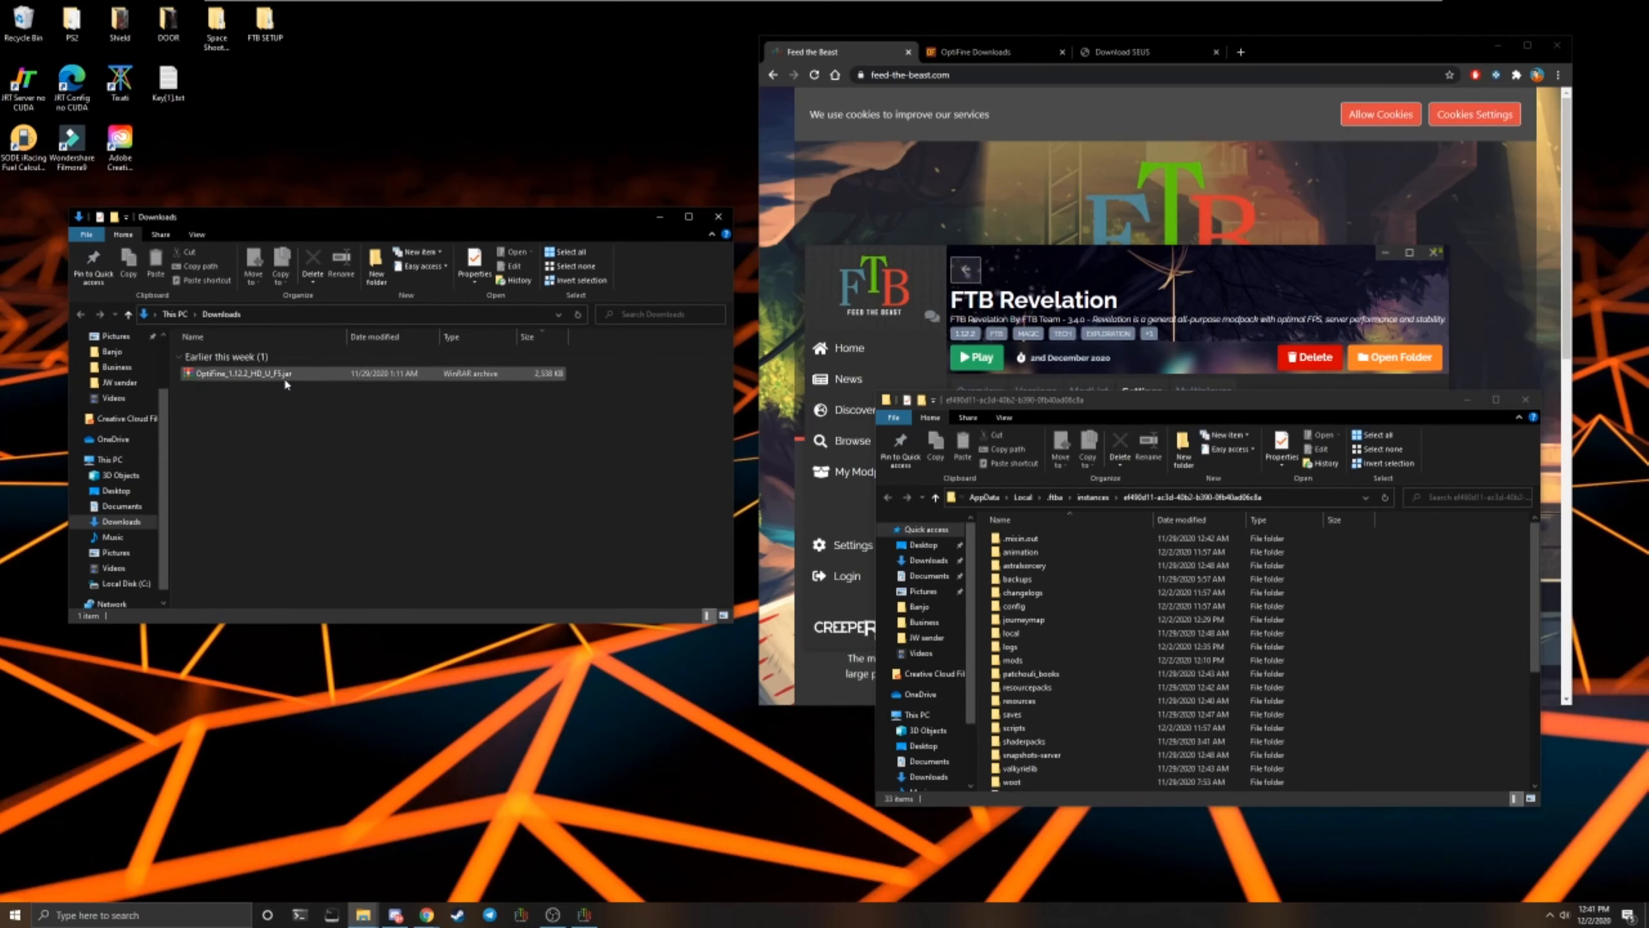
Show all OptiFine versions and expand the older releases for Minecraft 1.12.2
left_click(978, 51)
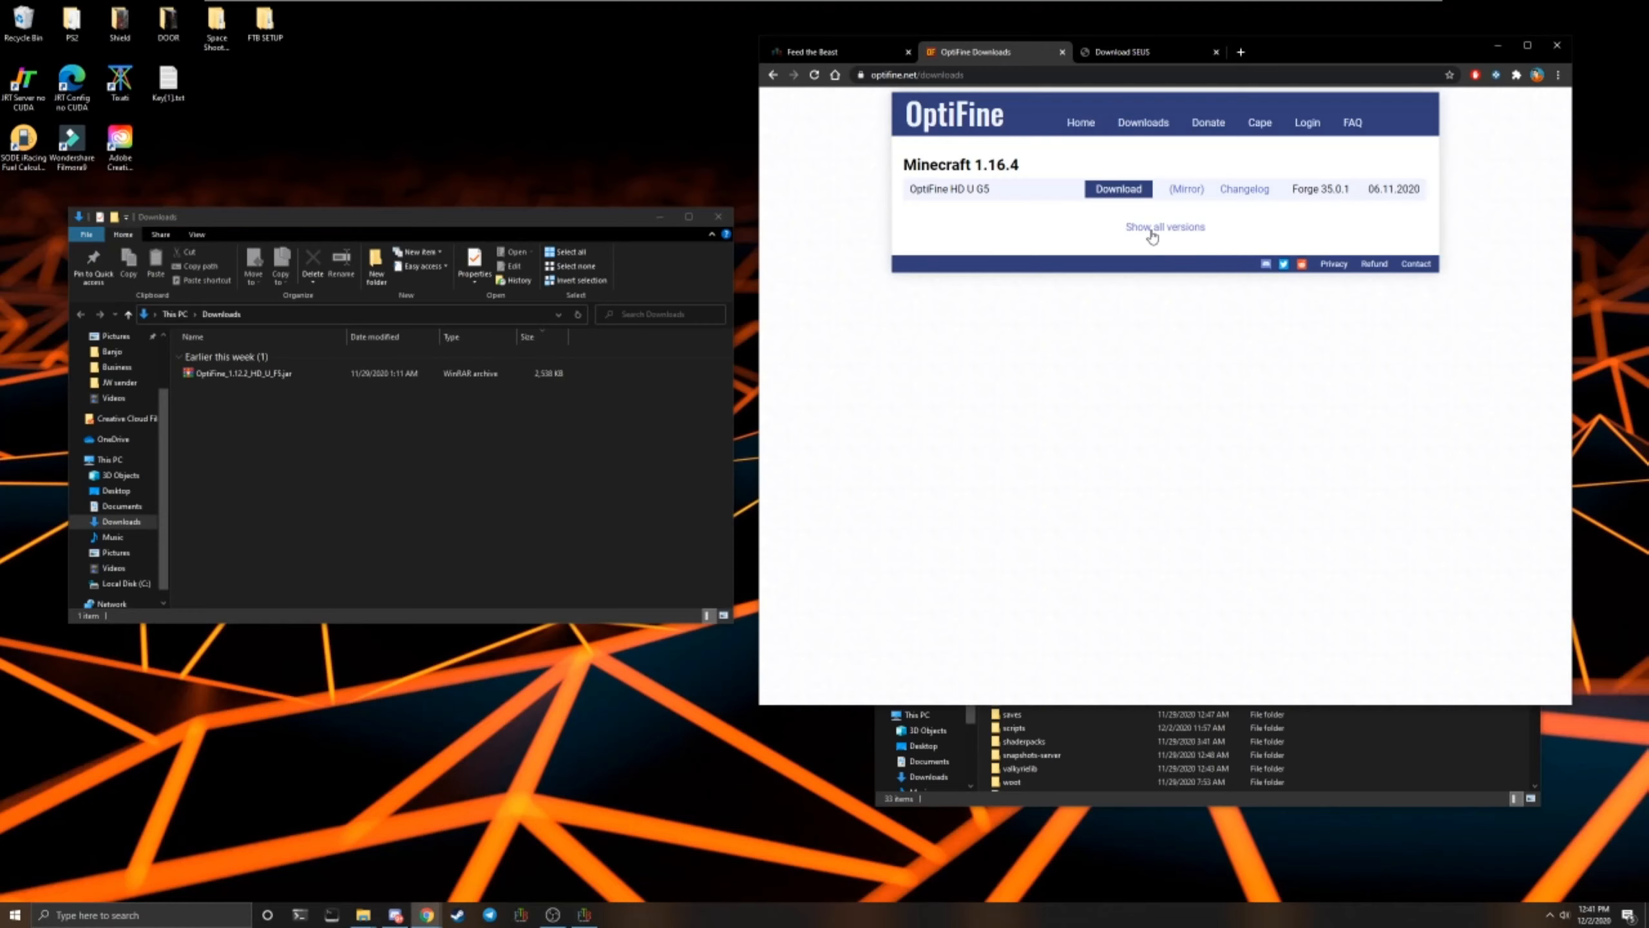
left_click(1164, 227)
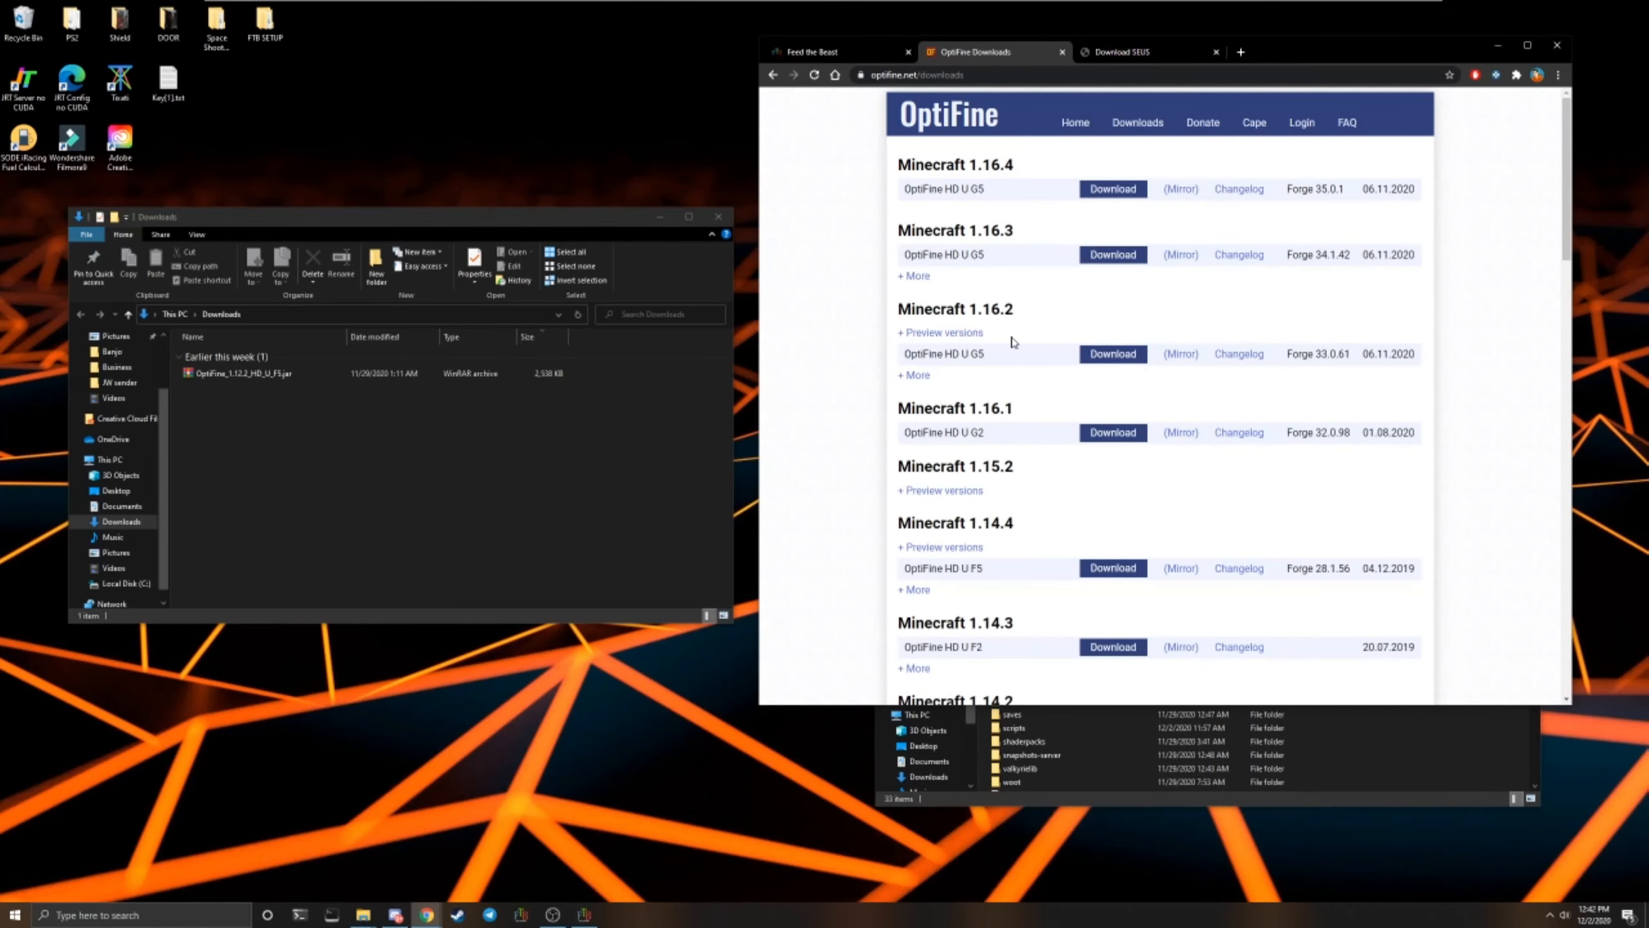
scroll("down", 3)
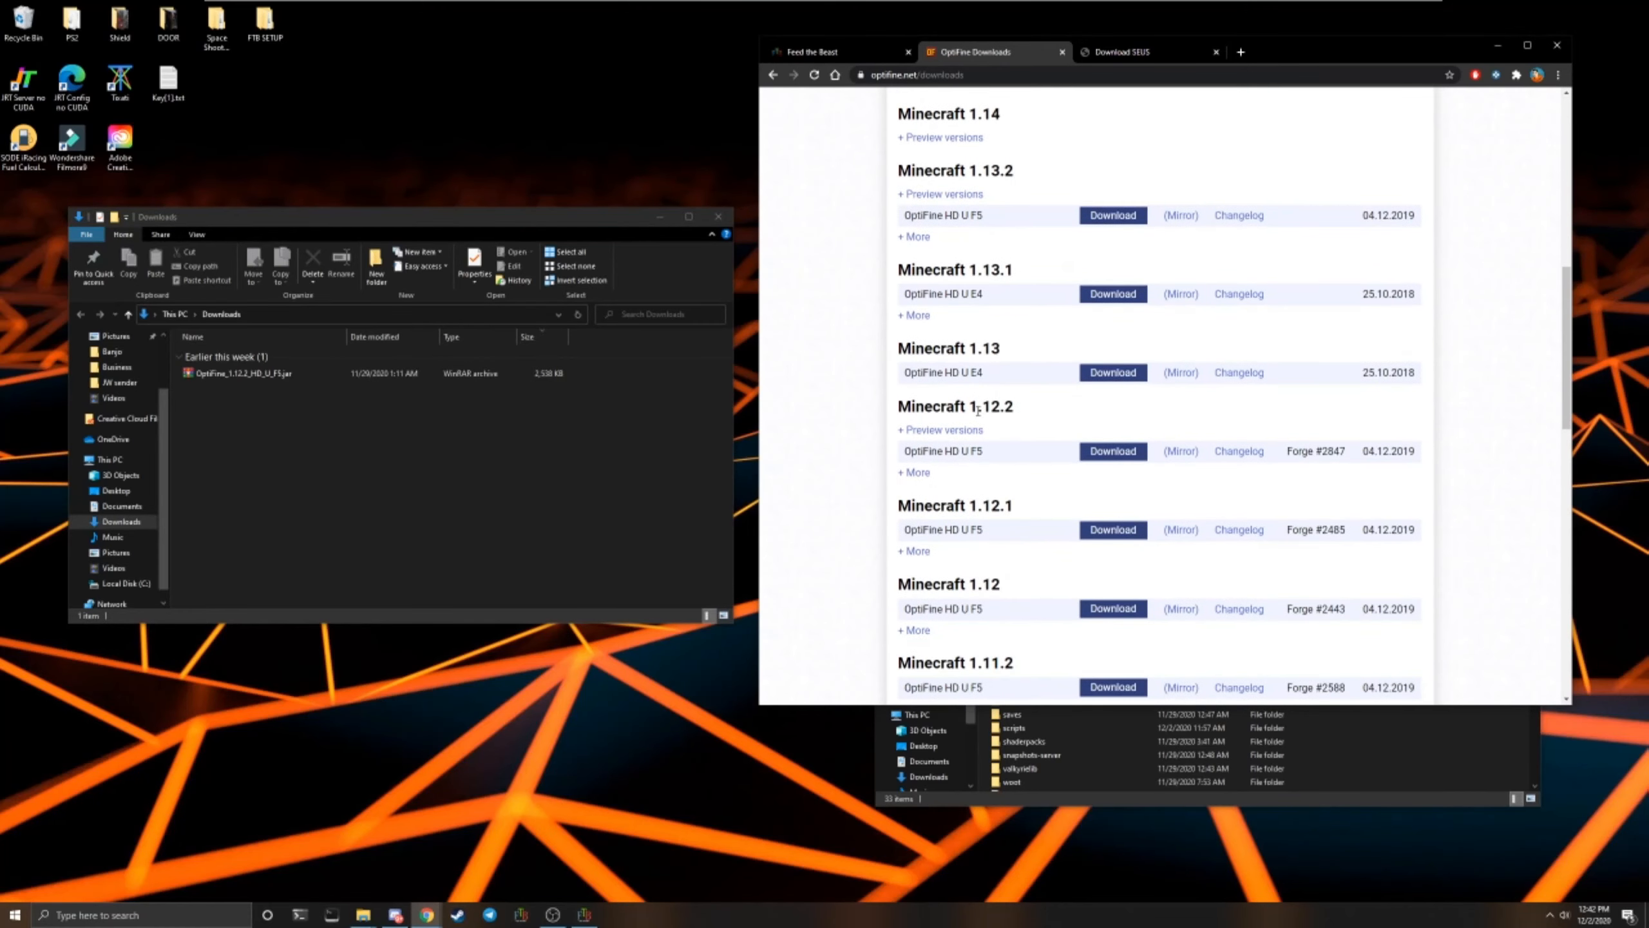
left_click(912, 473)
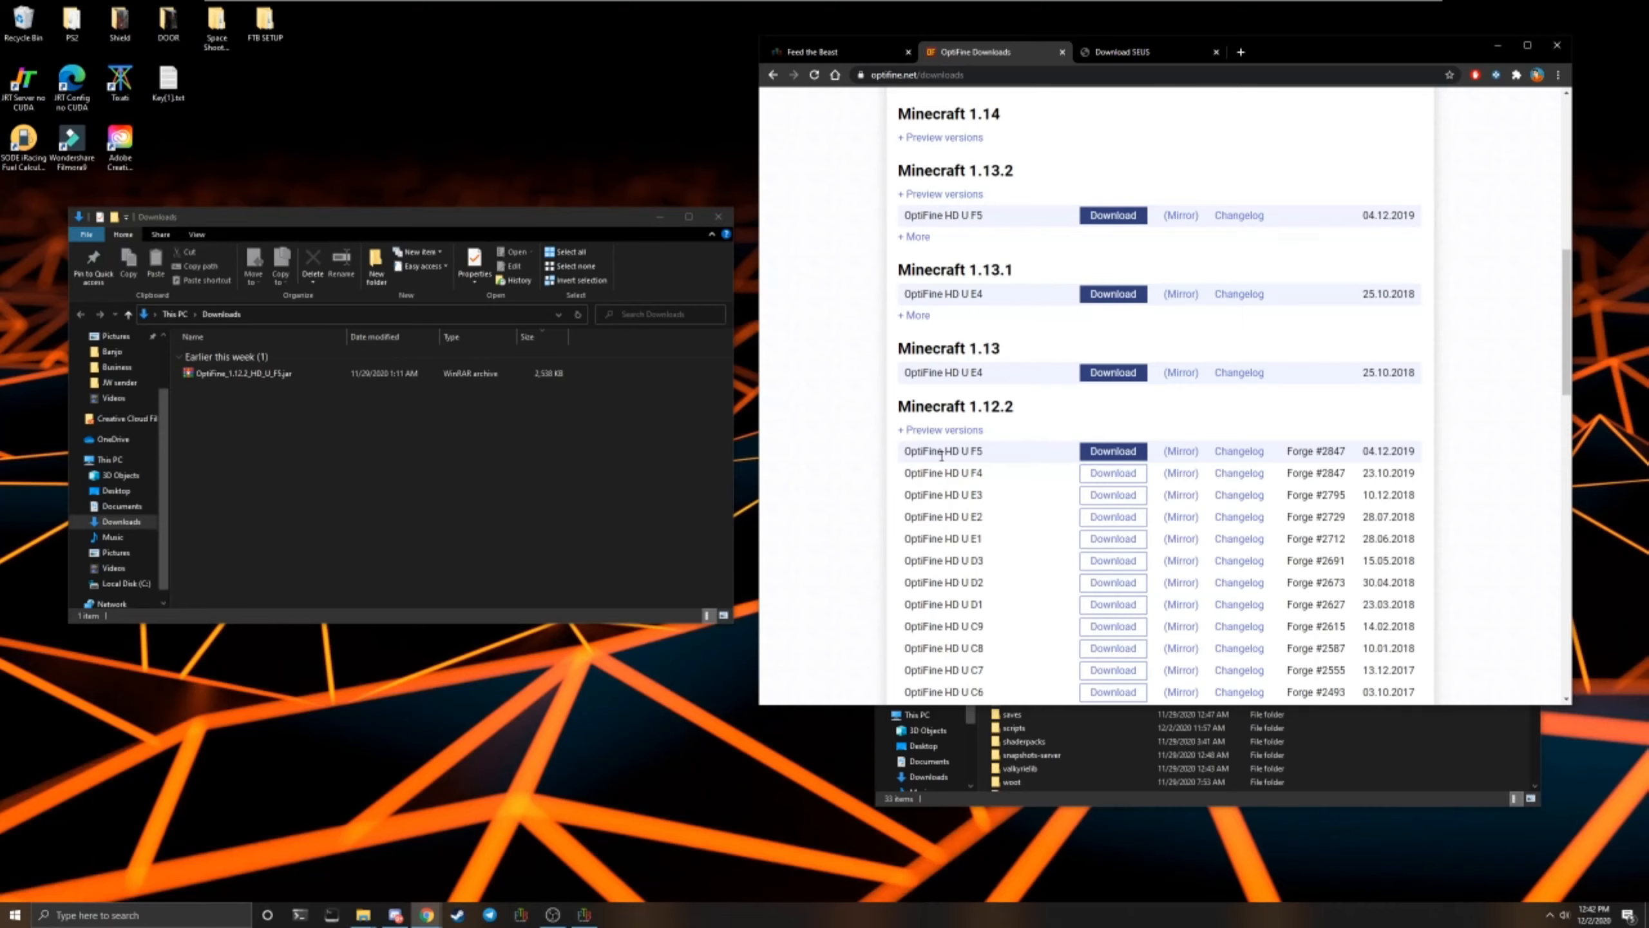
Switch to the SEUS Renewed v1.0.1 download page listing OptiFine HD U F5 compatibility
left_click(1123, 52)
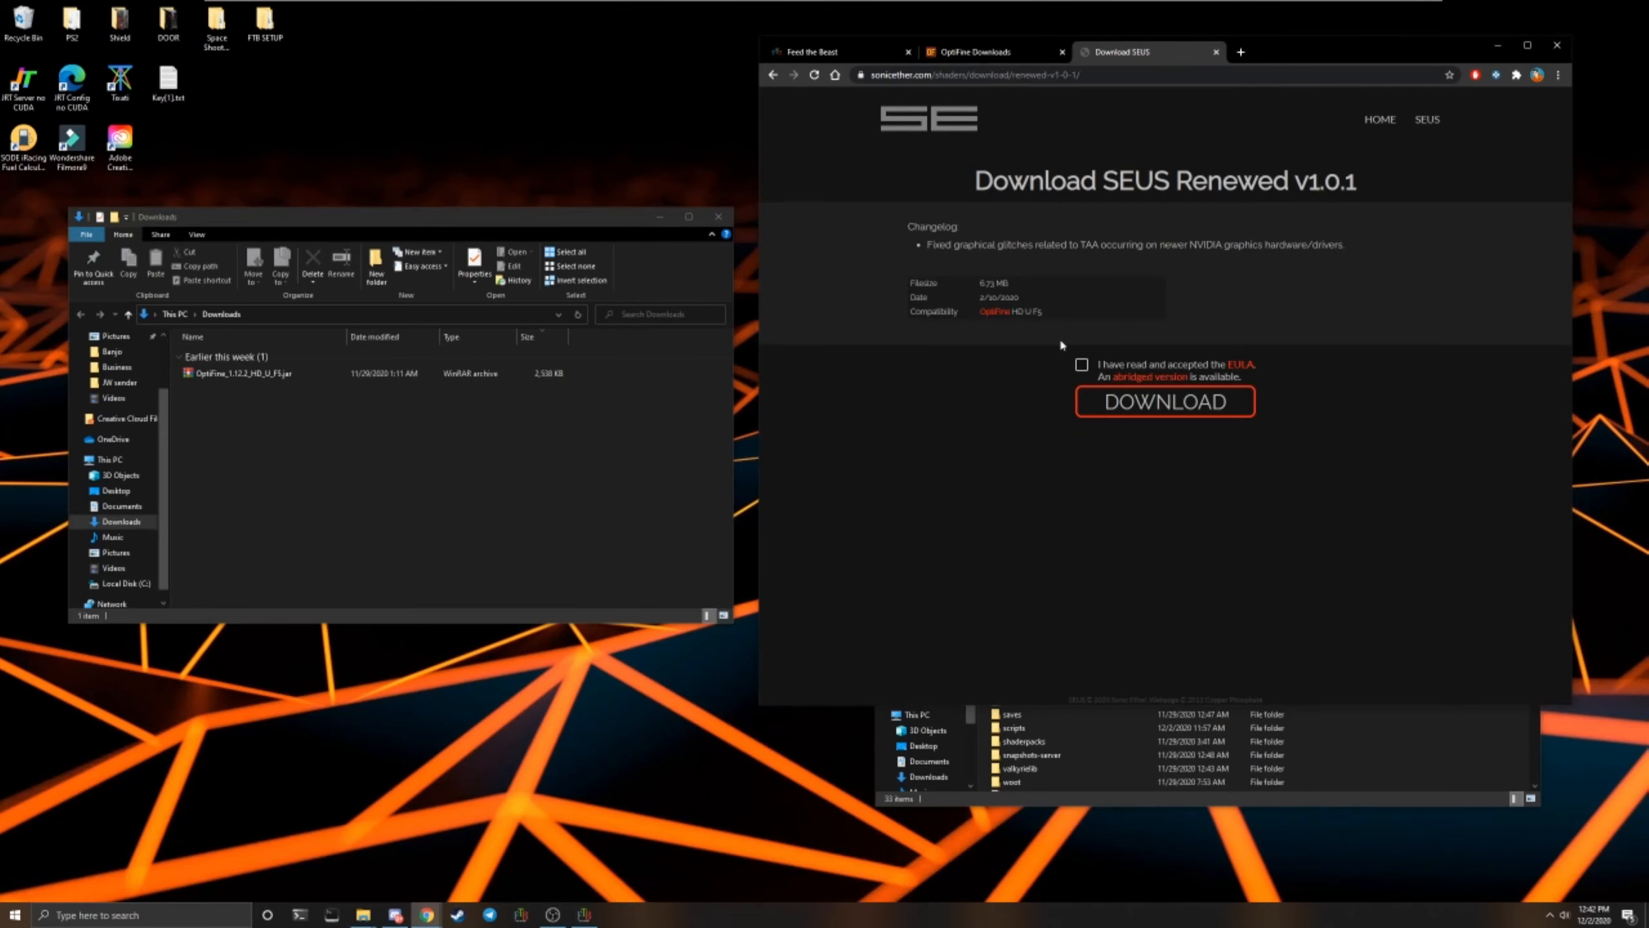
mouse_move(1066, 330)
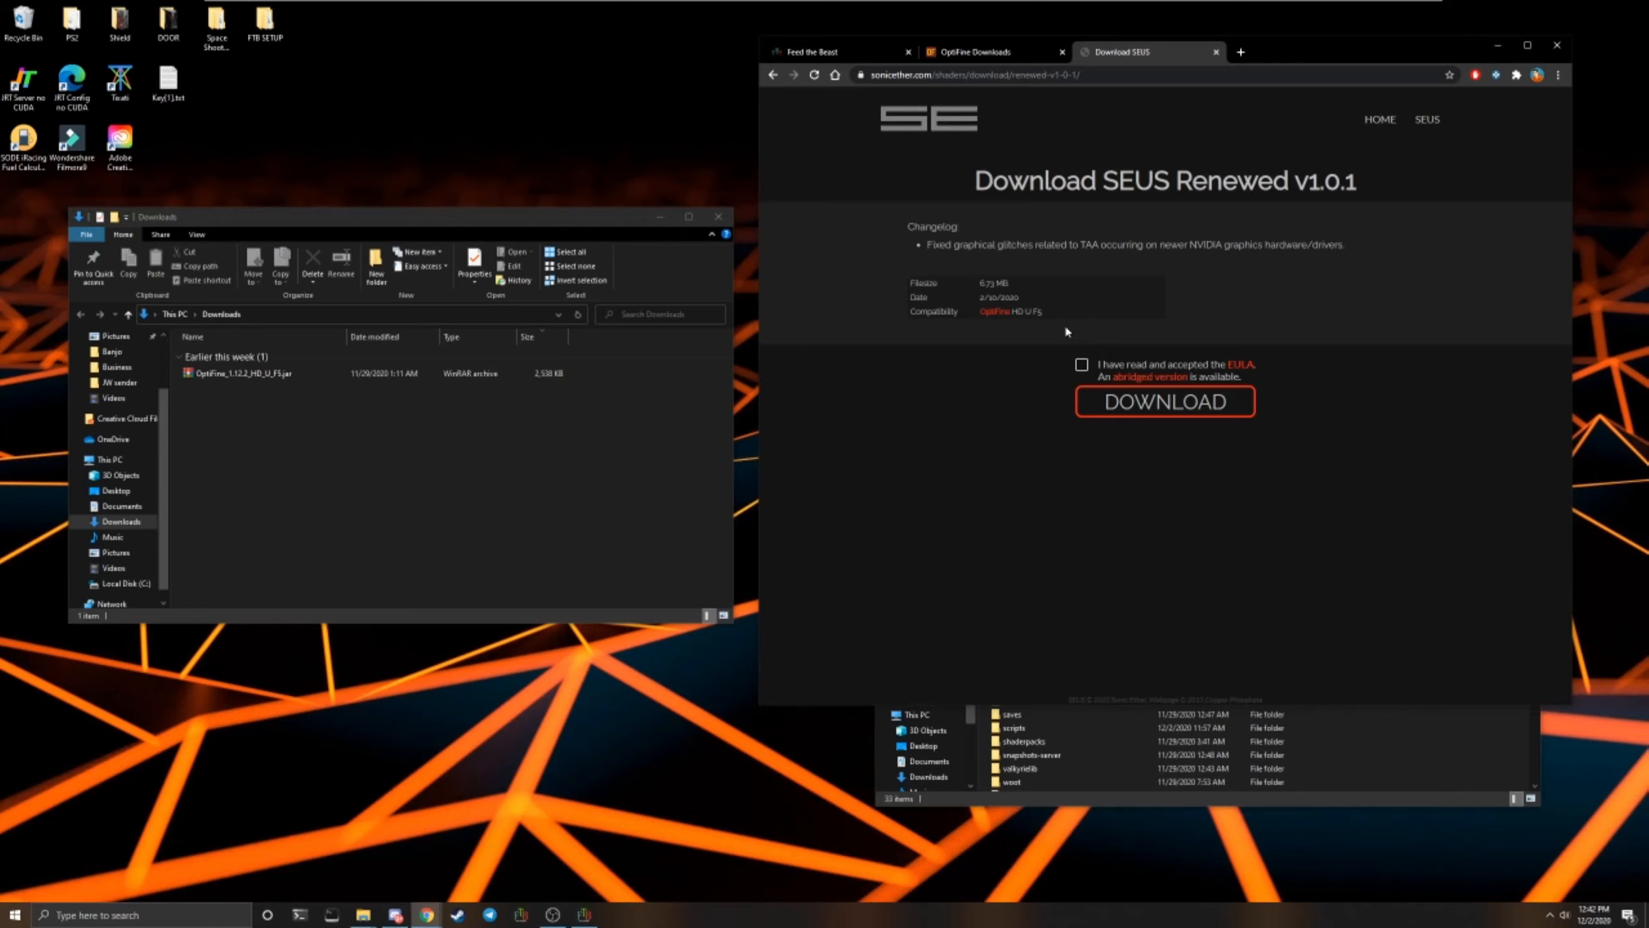
mouse_move(1147, 277)
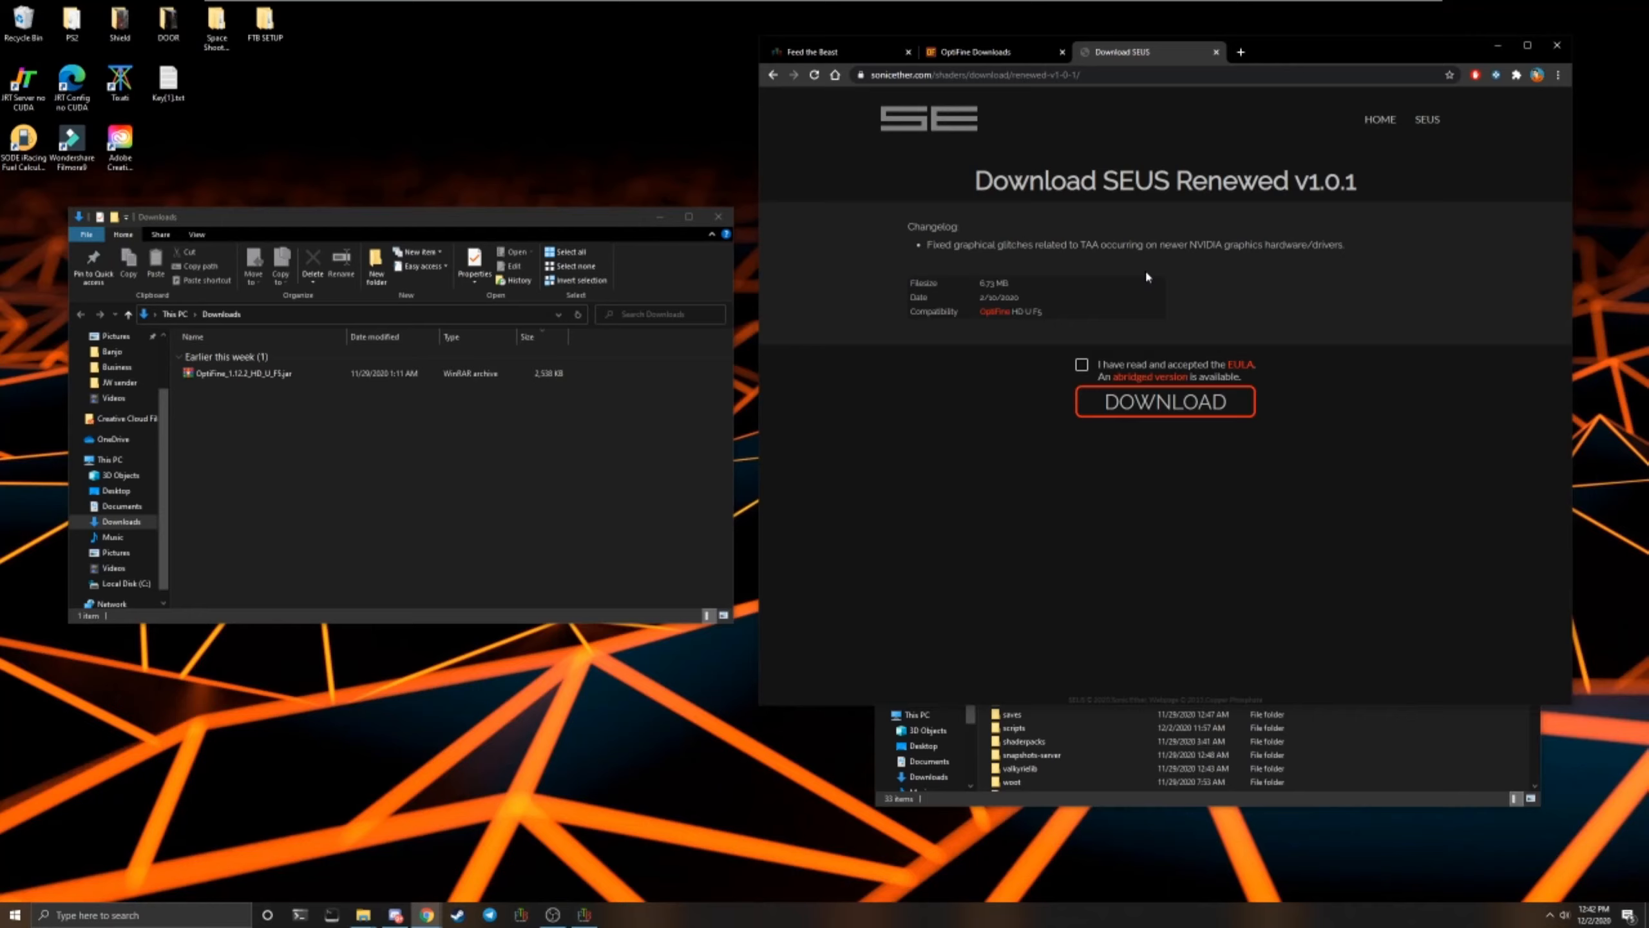
mouse_move(1204, 434)
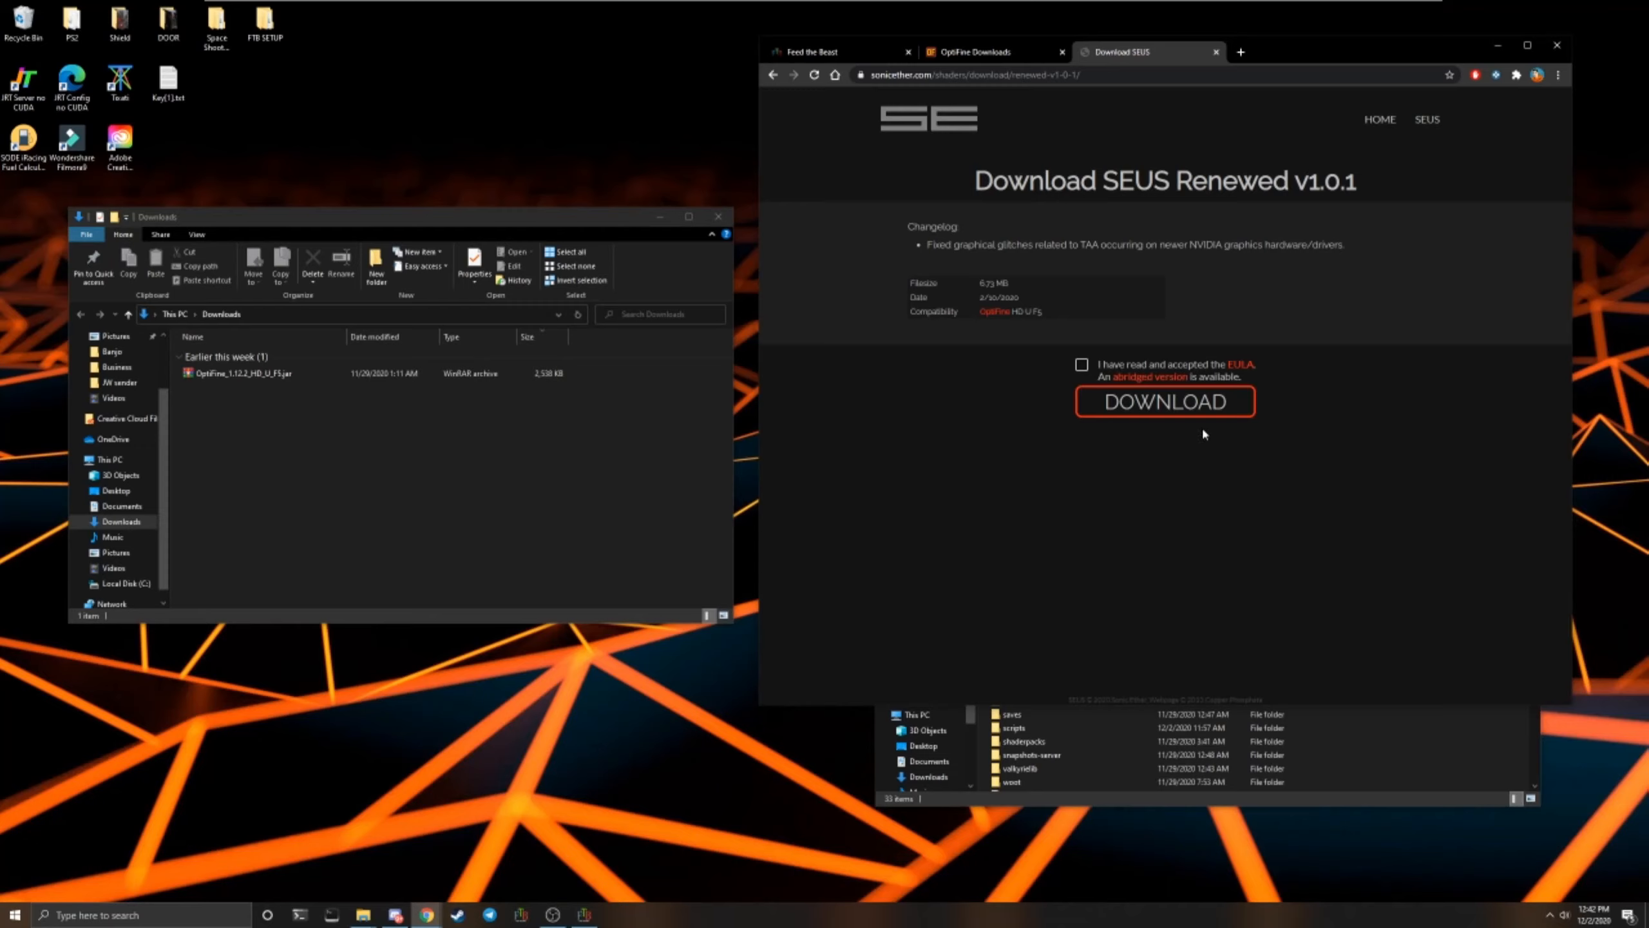
mouse_move(1258, 433)
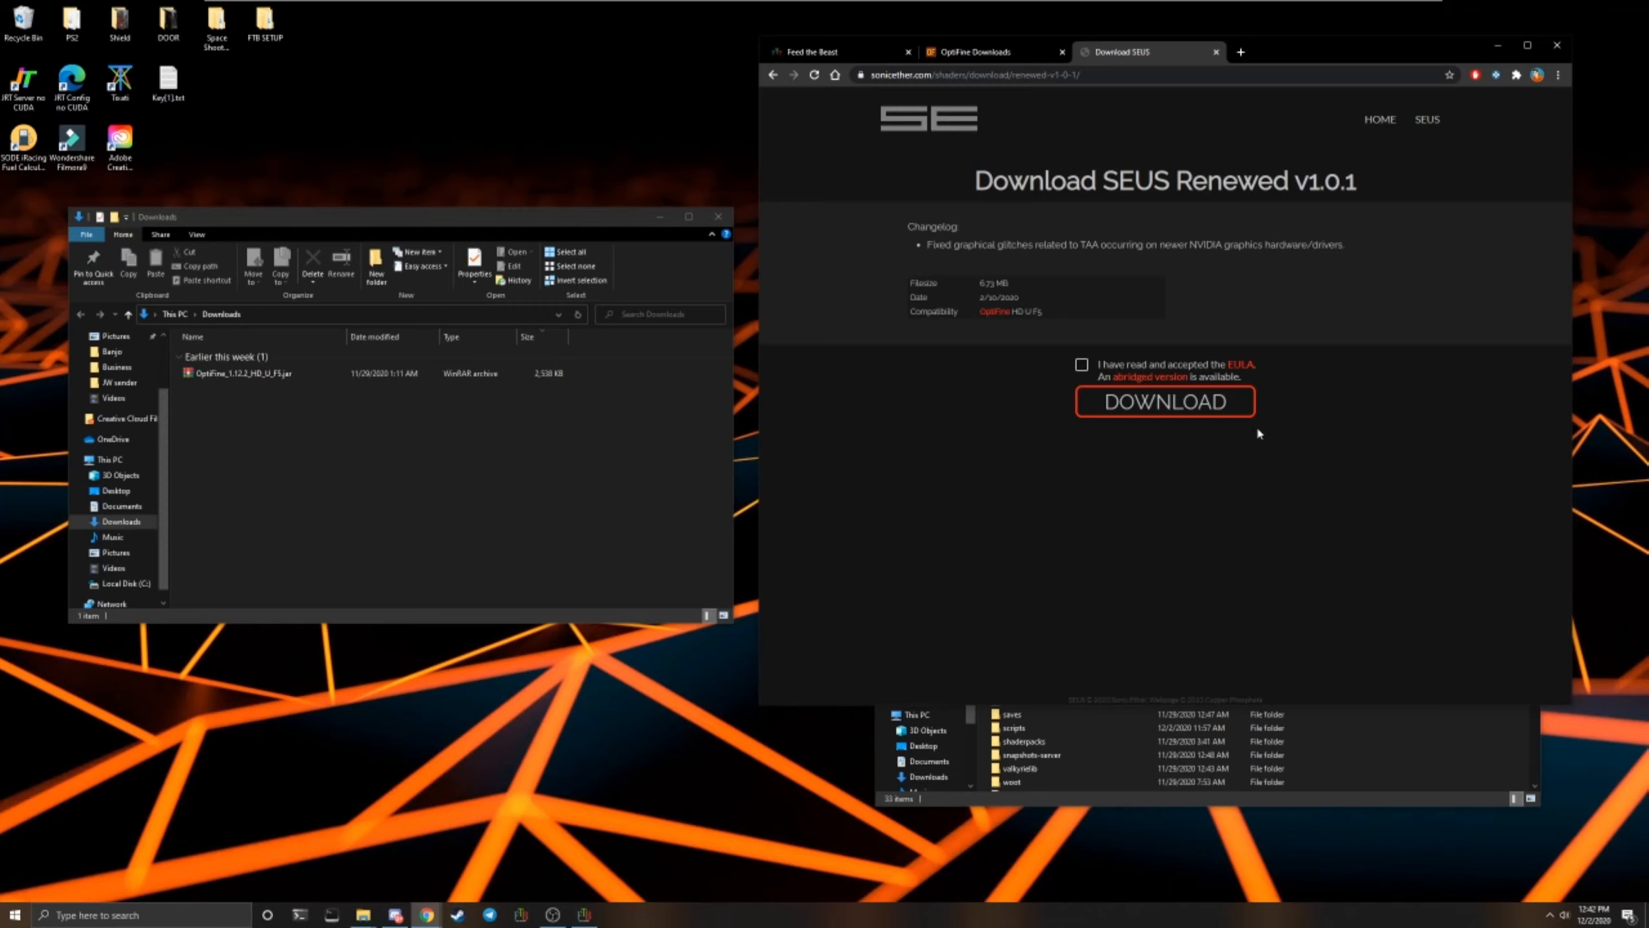
mouse_move(895, 198)
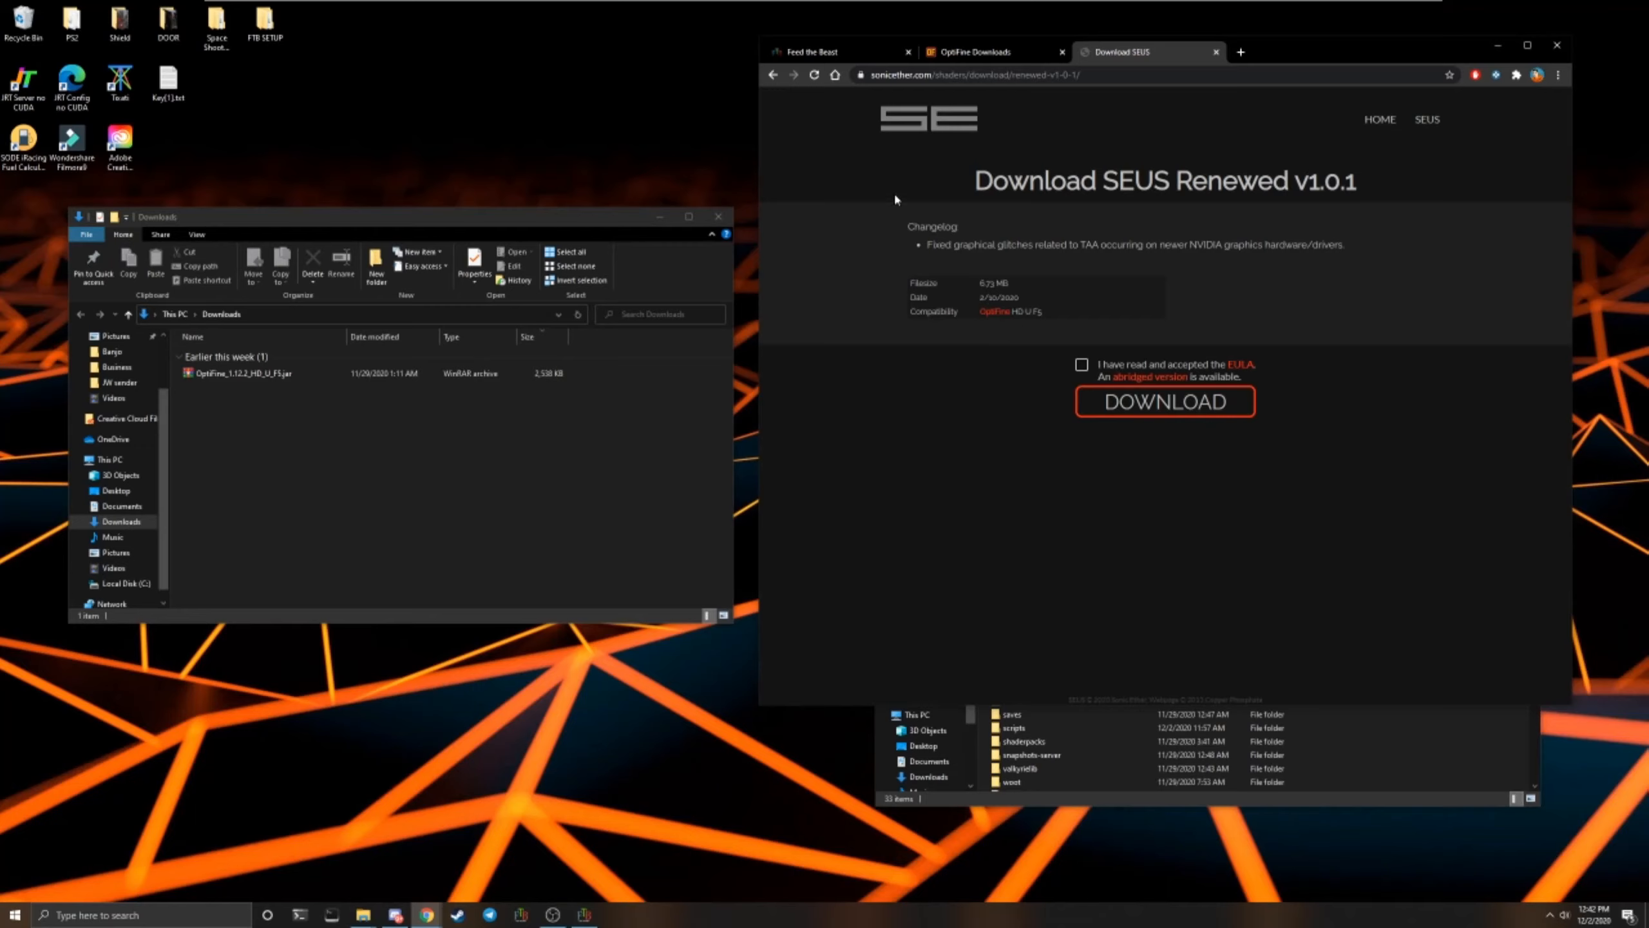
mouse_move(1144, 403)
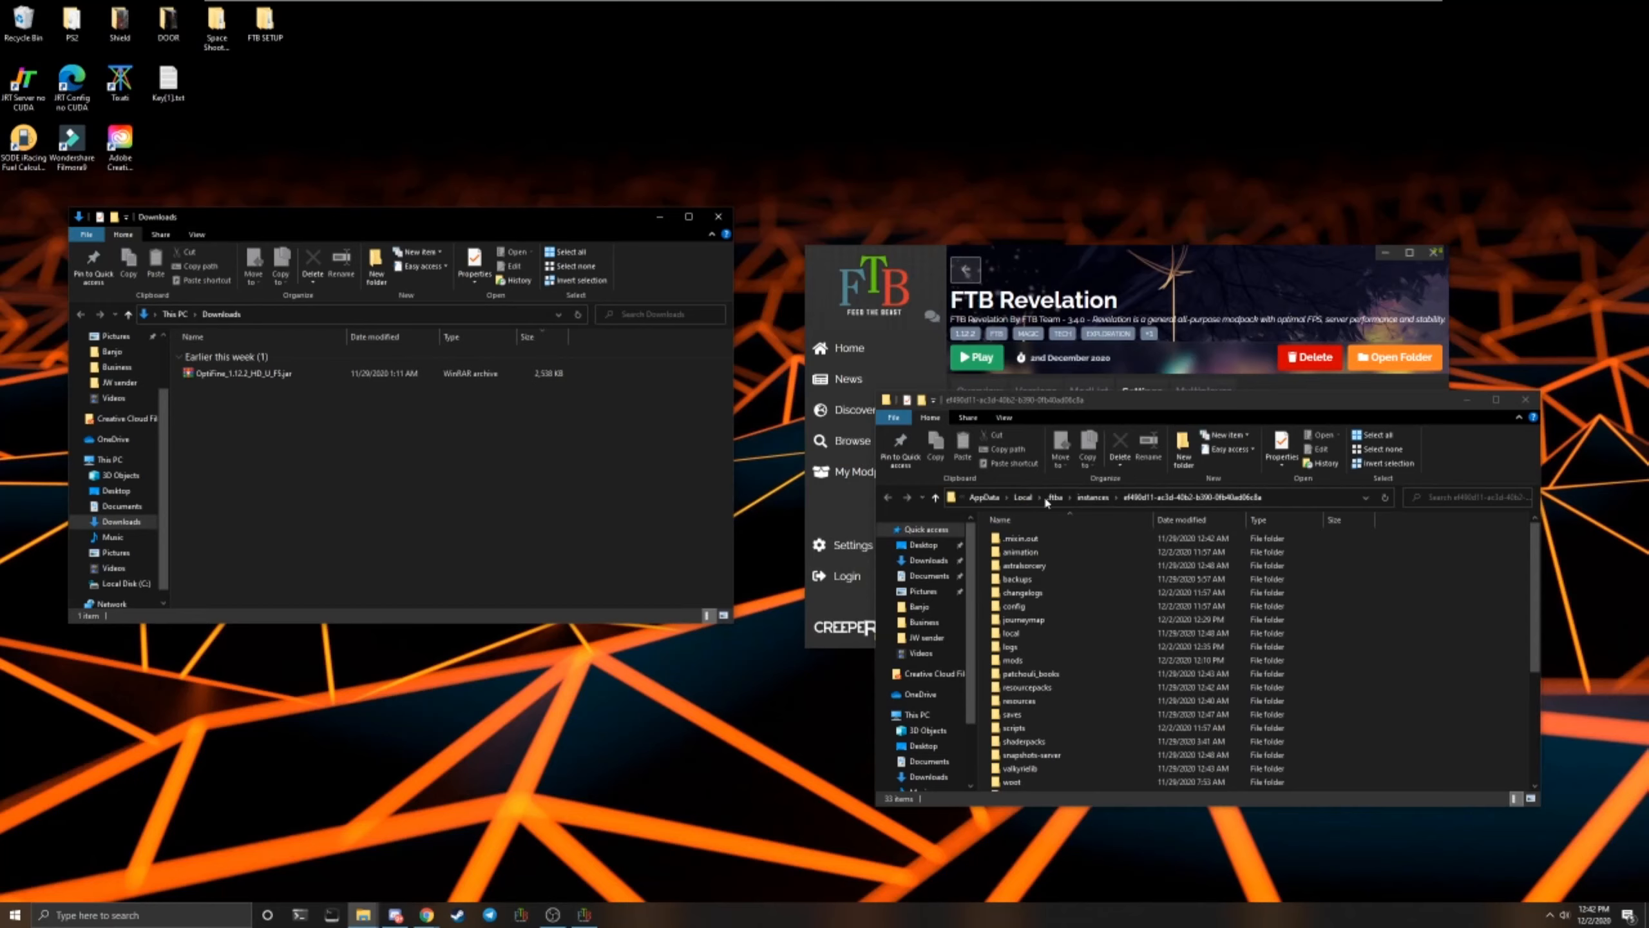
Browse the FTB Revelation instance's mods folder and look through its mod jar files
left_click(1013, 660)
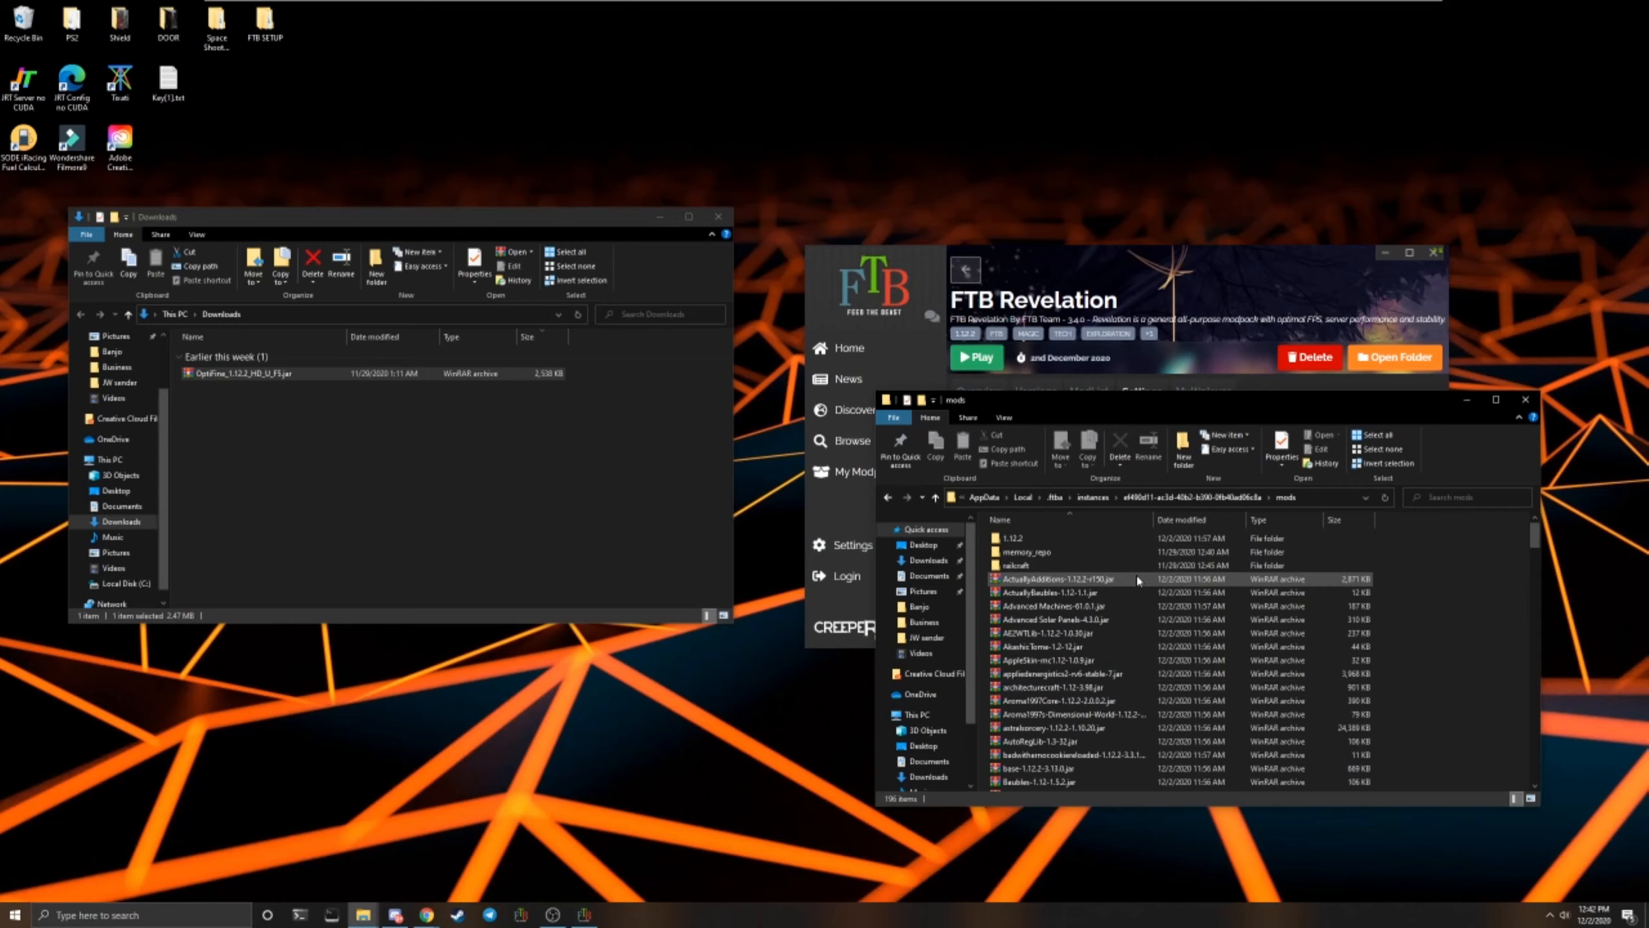
left_click(1052, 604)
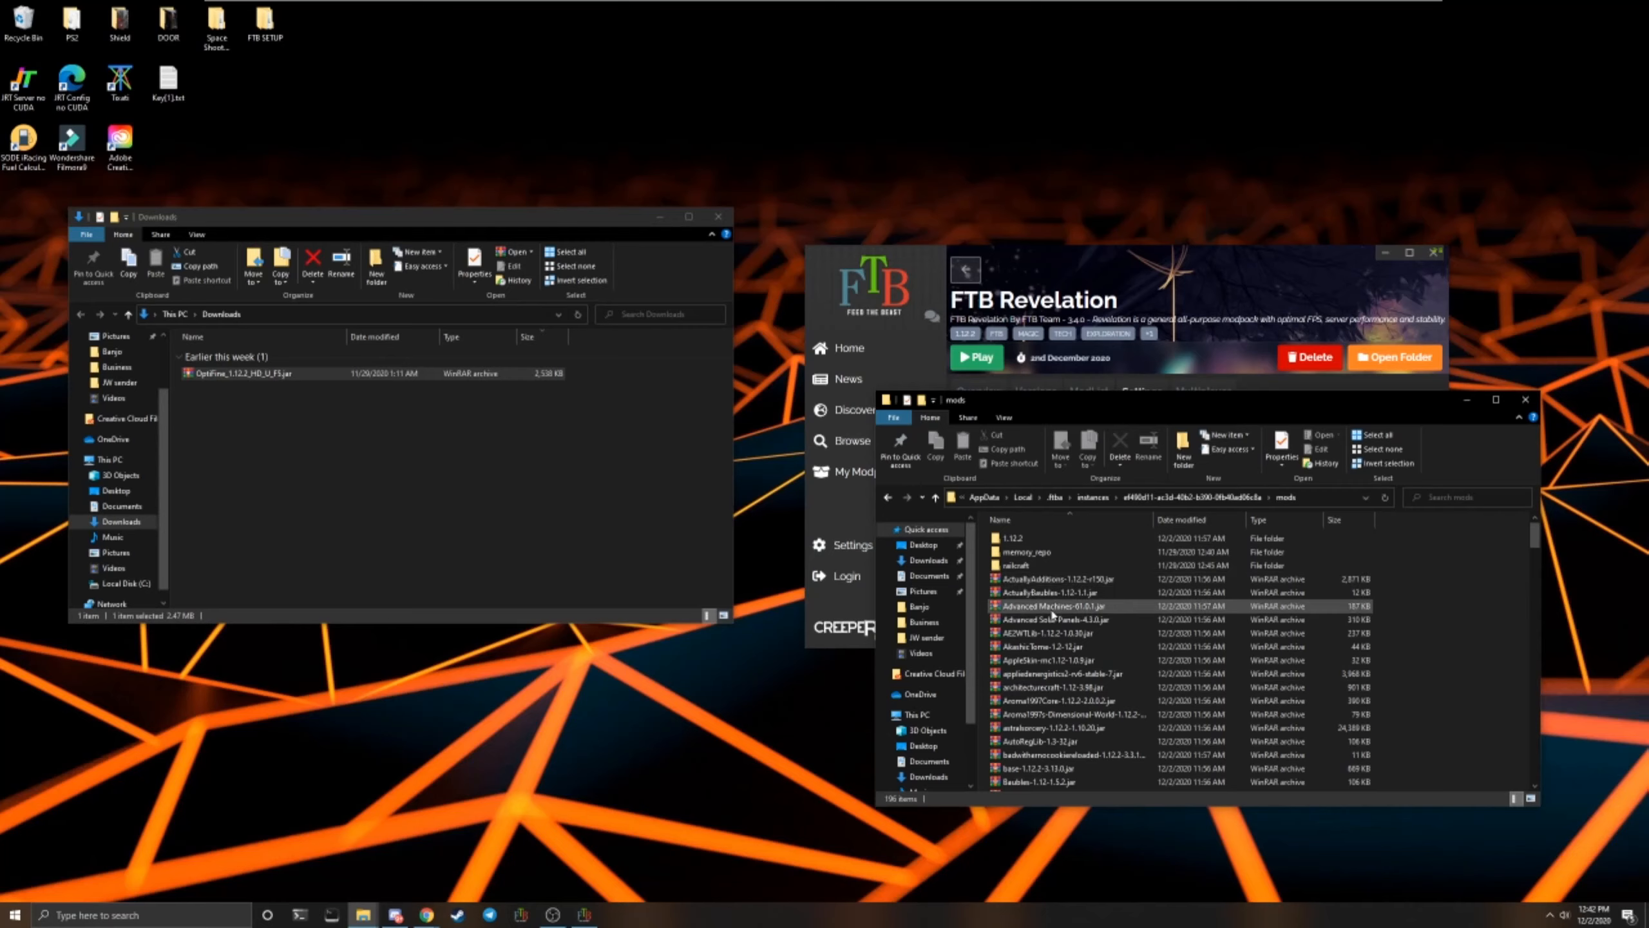
scroll("down", 3)
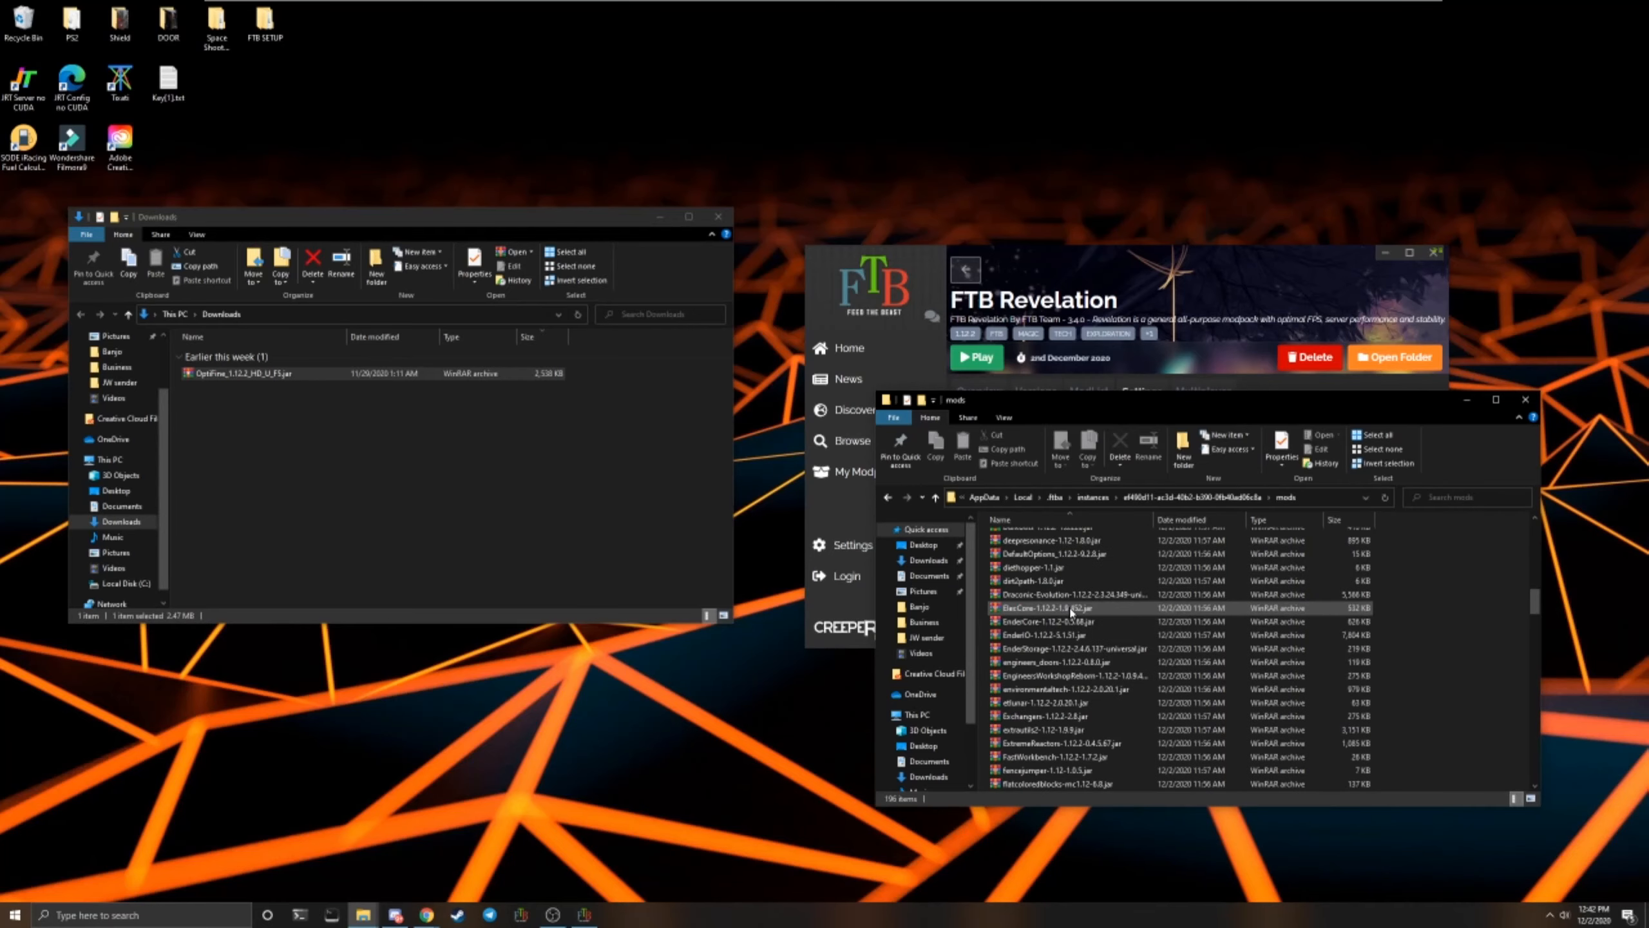
scroll("down", 3)
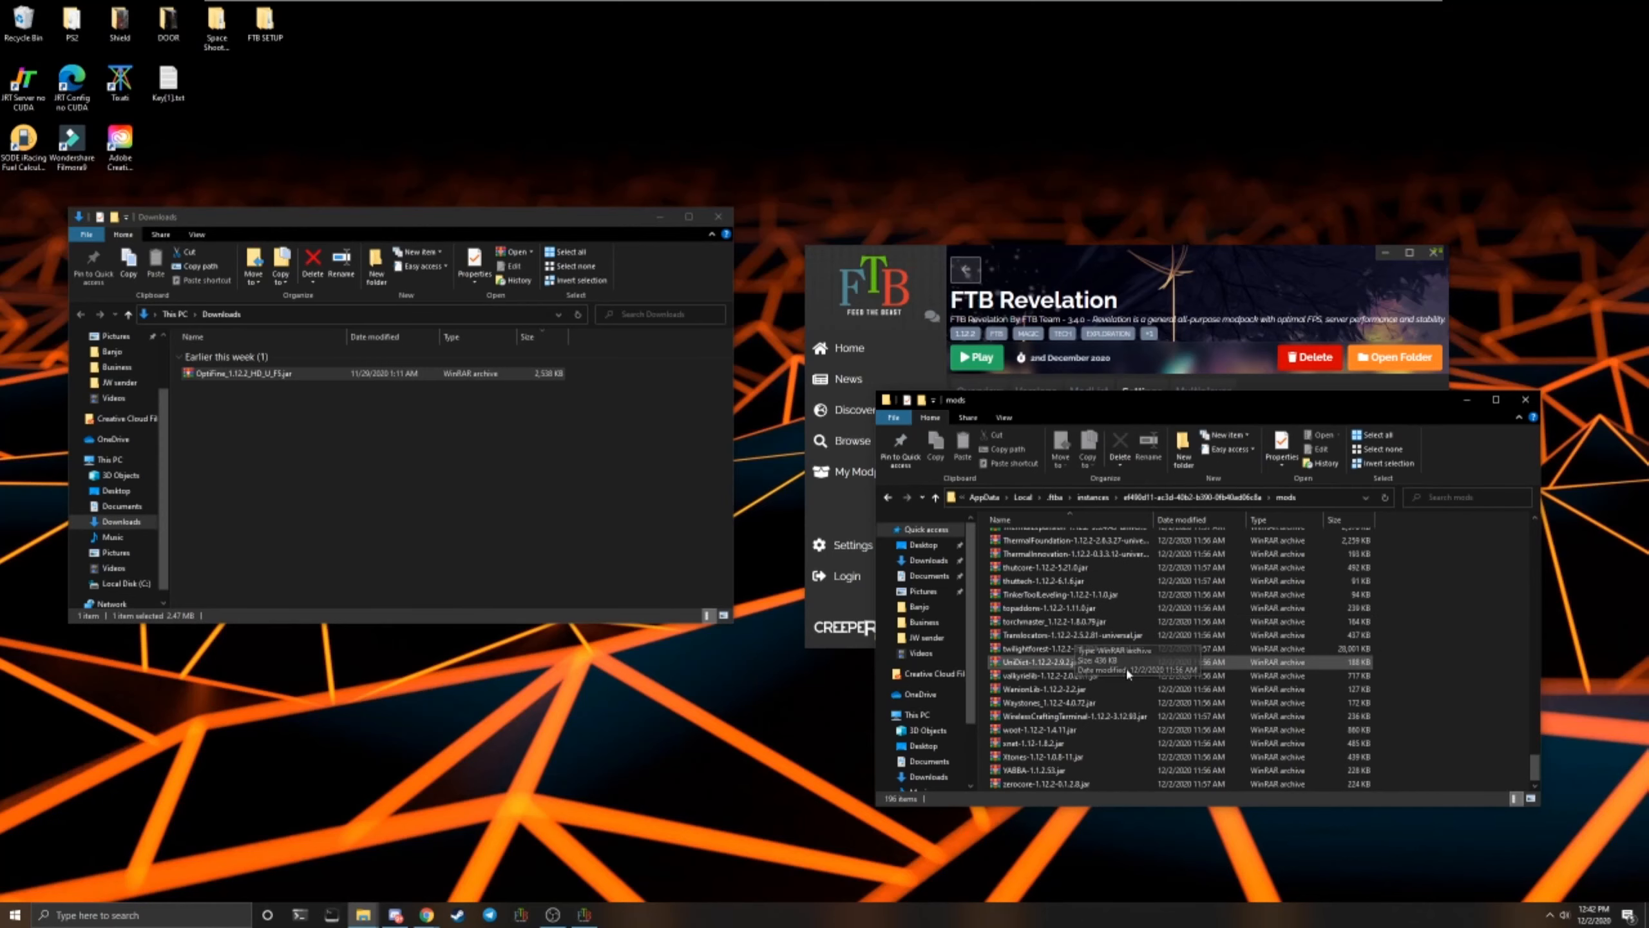
mouse_move(1056, 594)
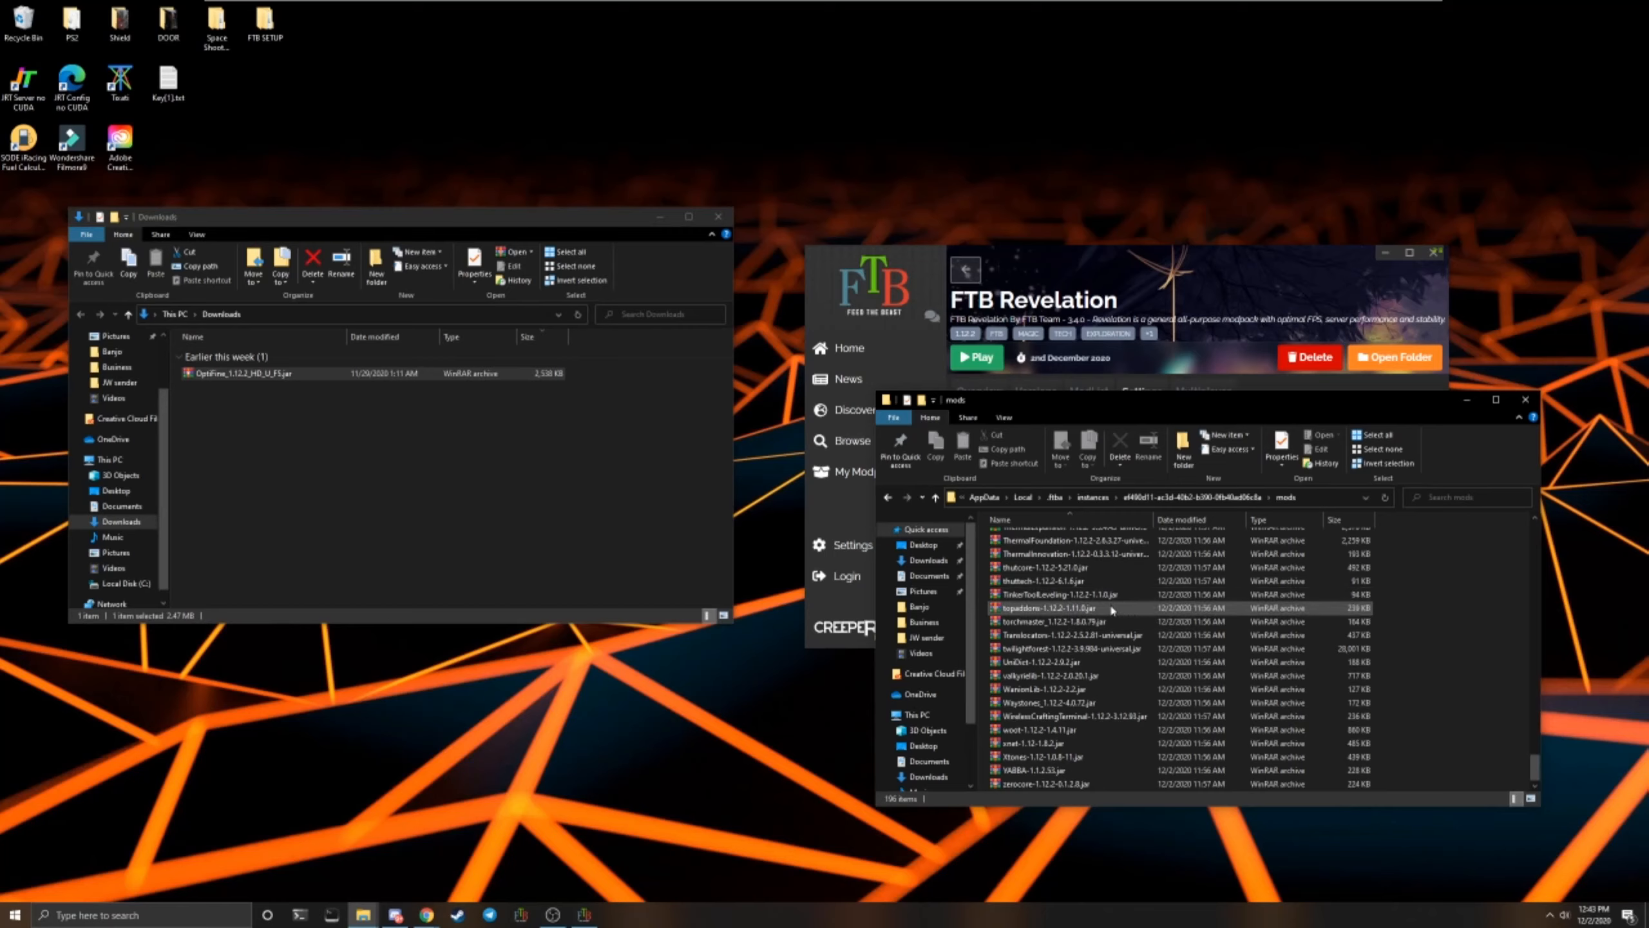
mouse_move(1115, 650)
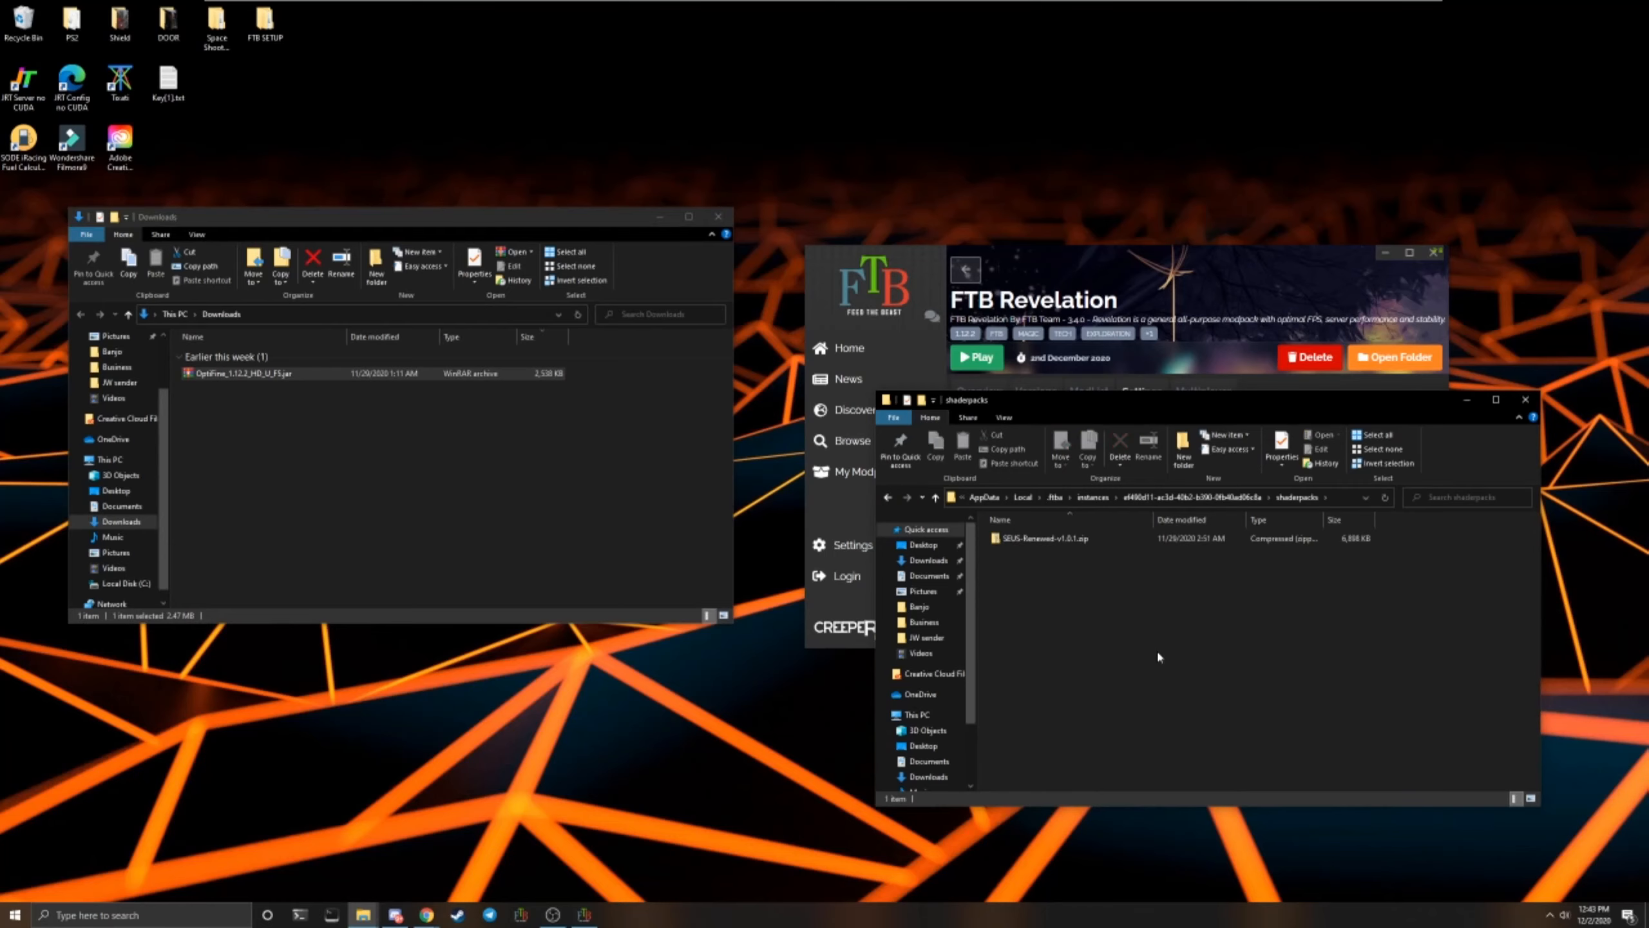
Check SEUS-Renewed-v1.0.1.zip is in the shaderpacks folder, then close that folder window
left_click(1041, 538)
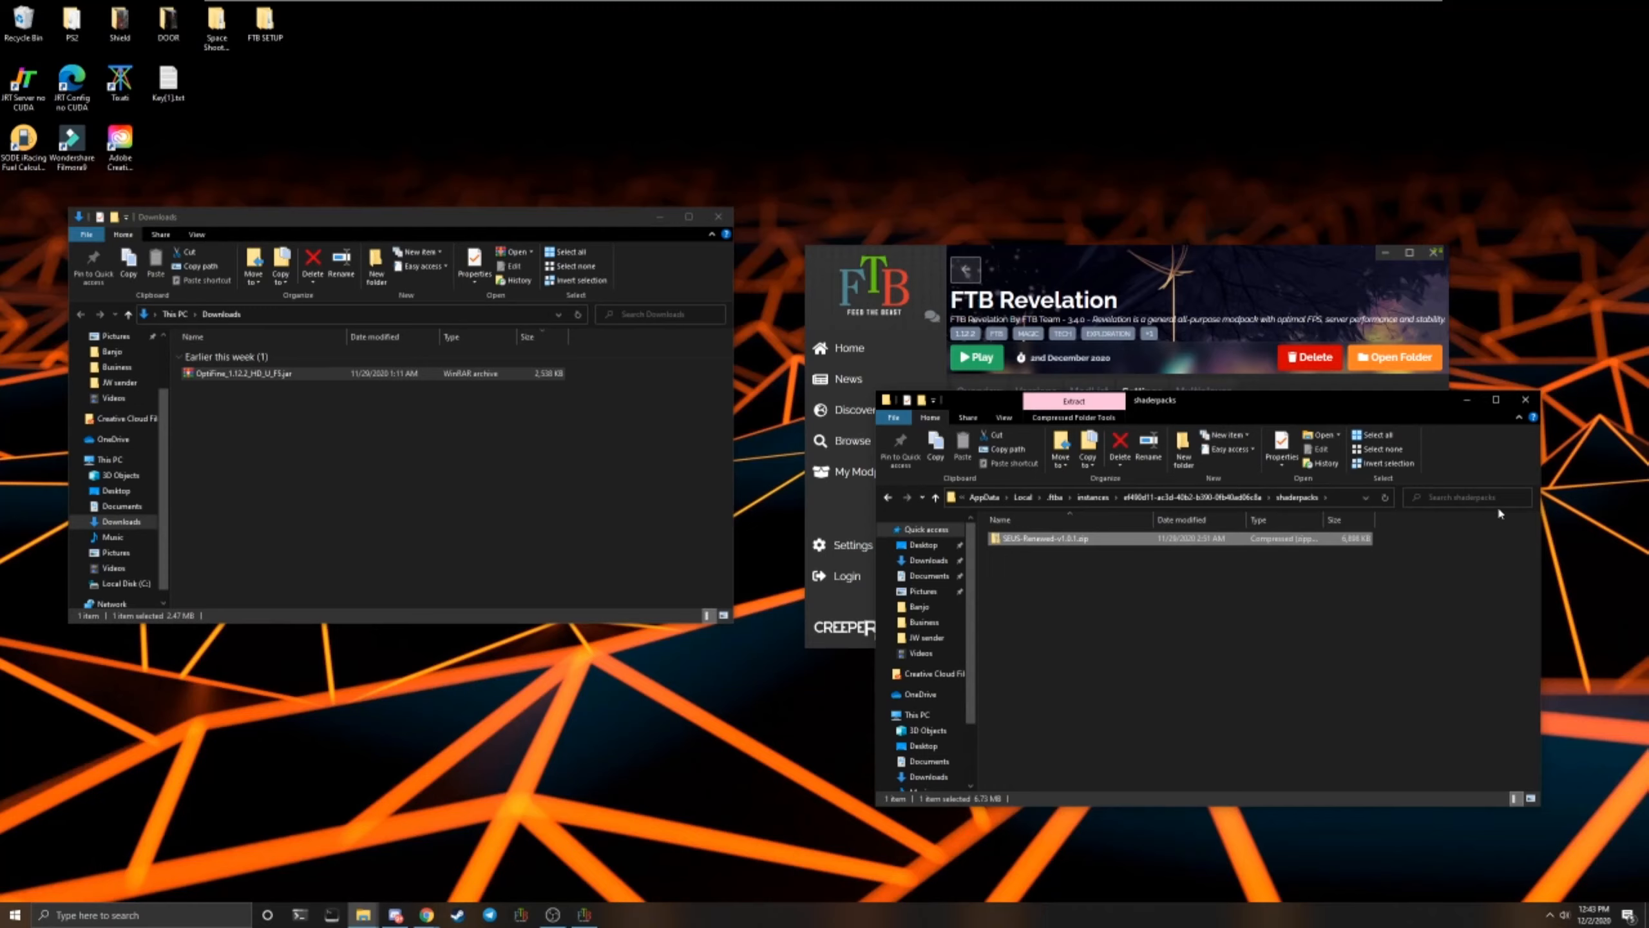
mouse_move(1528, 407)
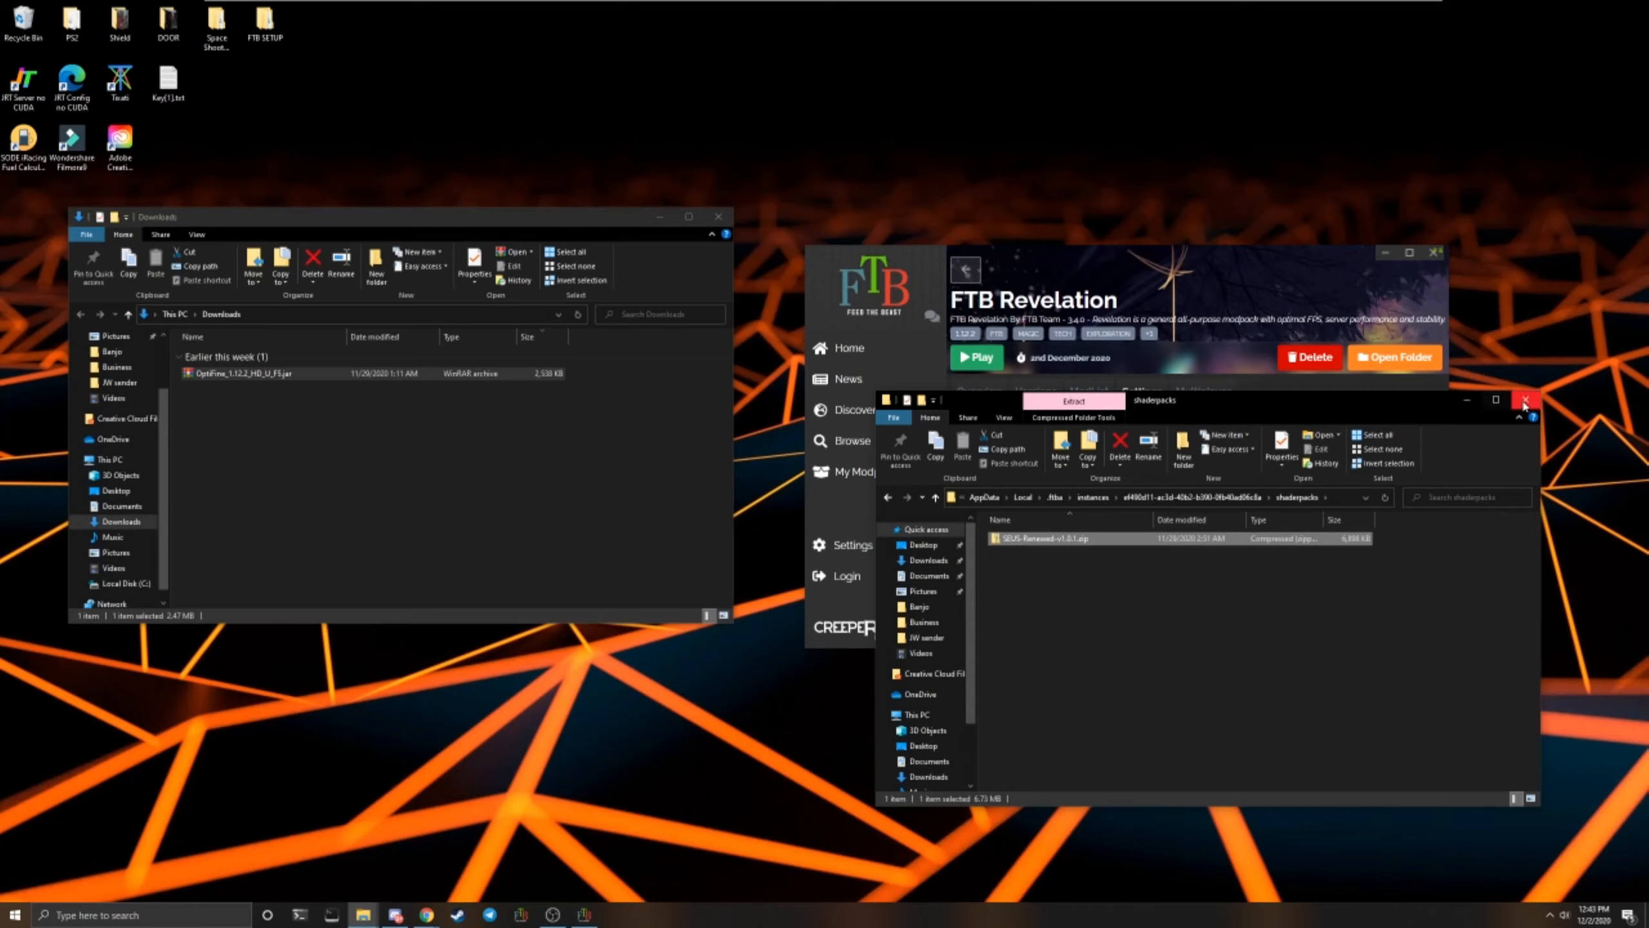
left_click(1524, 401)
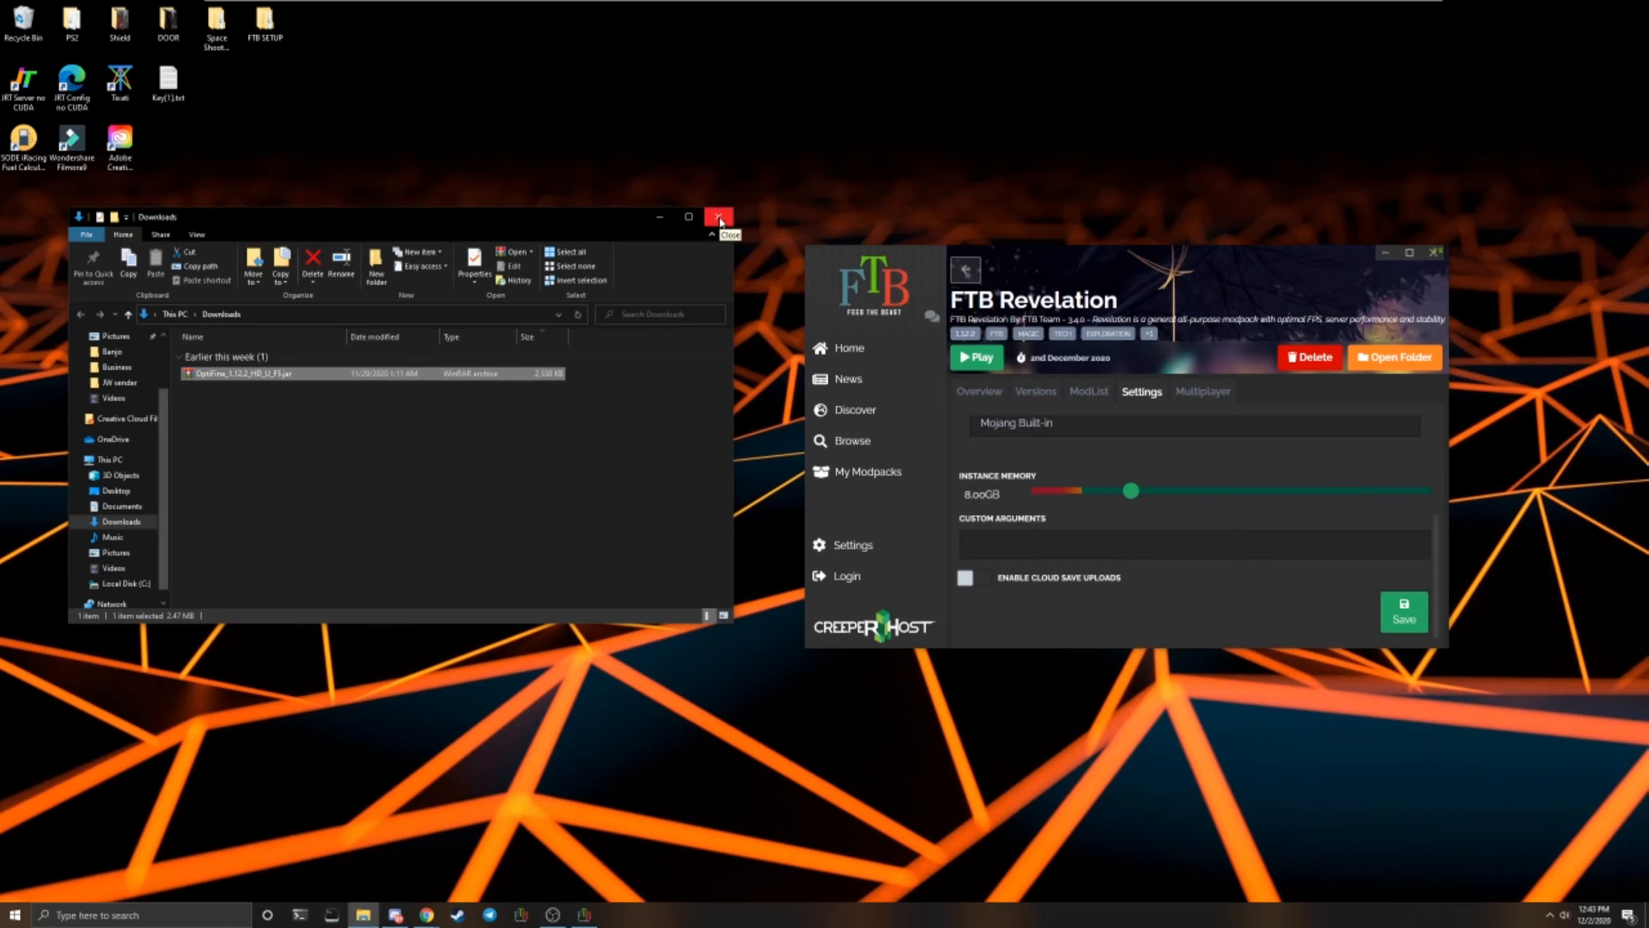
Close Downloads and launch FTB Revelation from the FTB App through the Minecraft Launcher
left_click(719, 217)
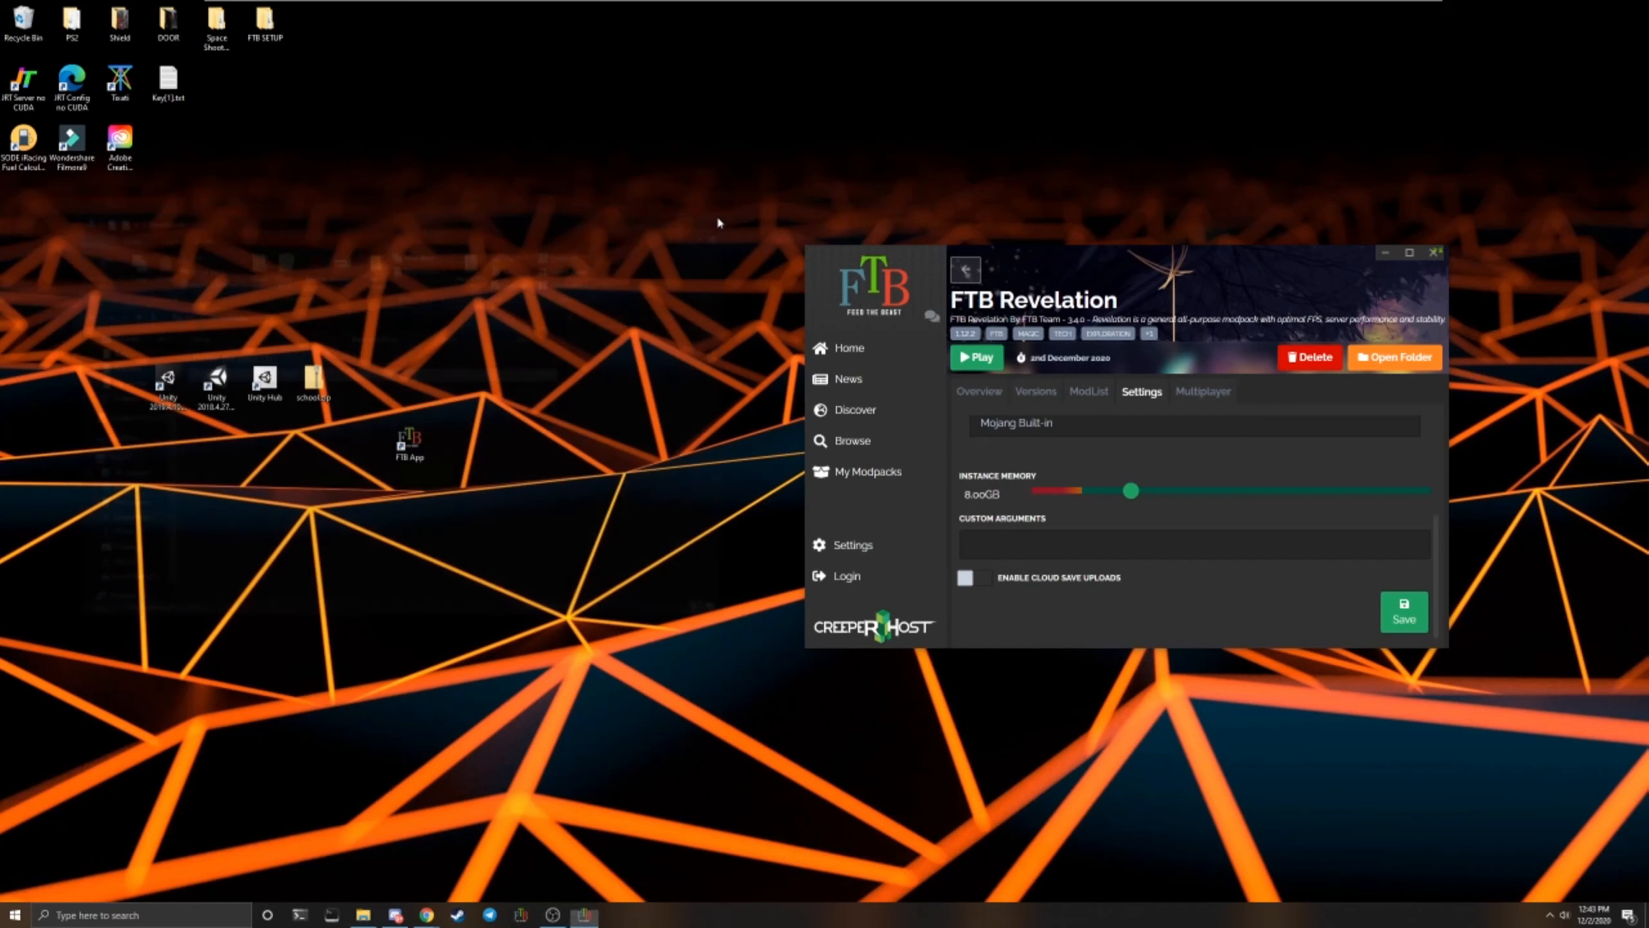
left_click(976, 358)
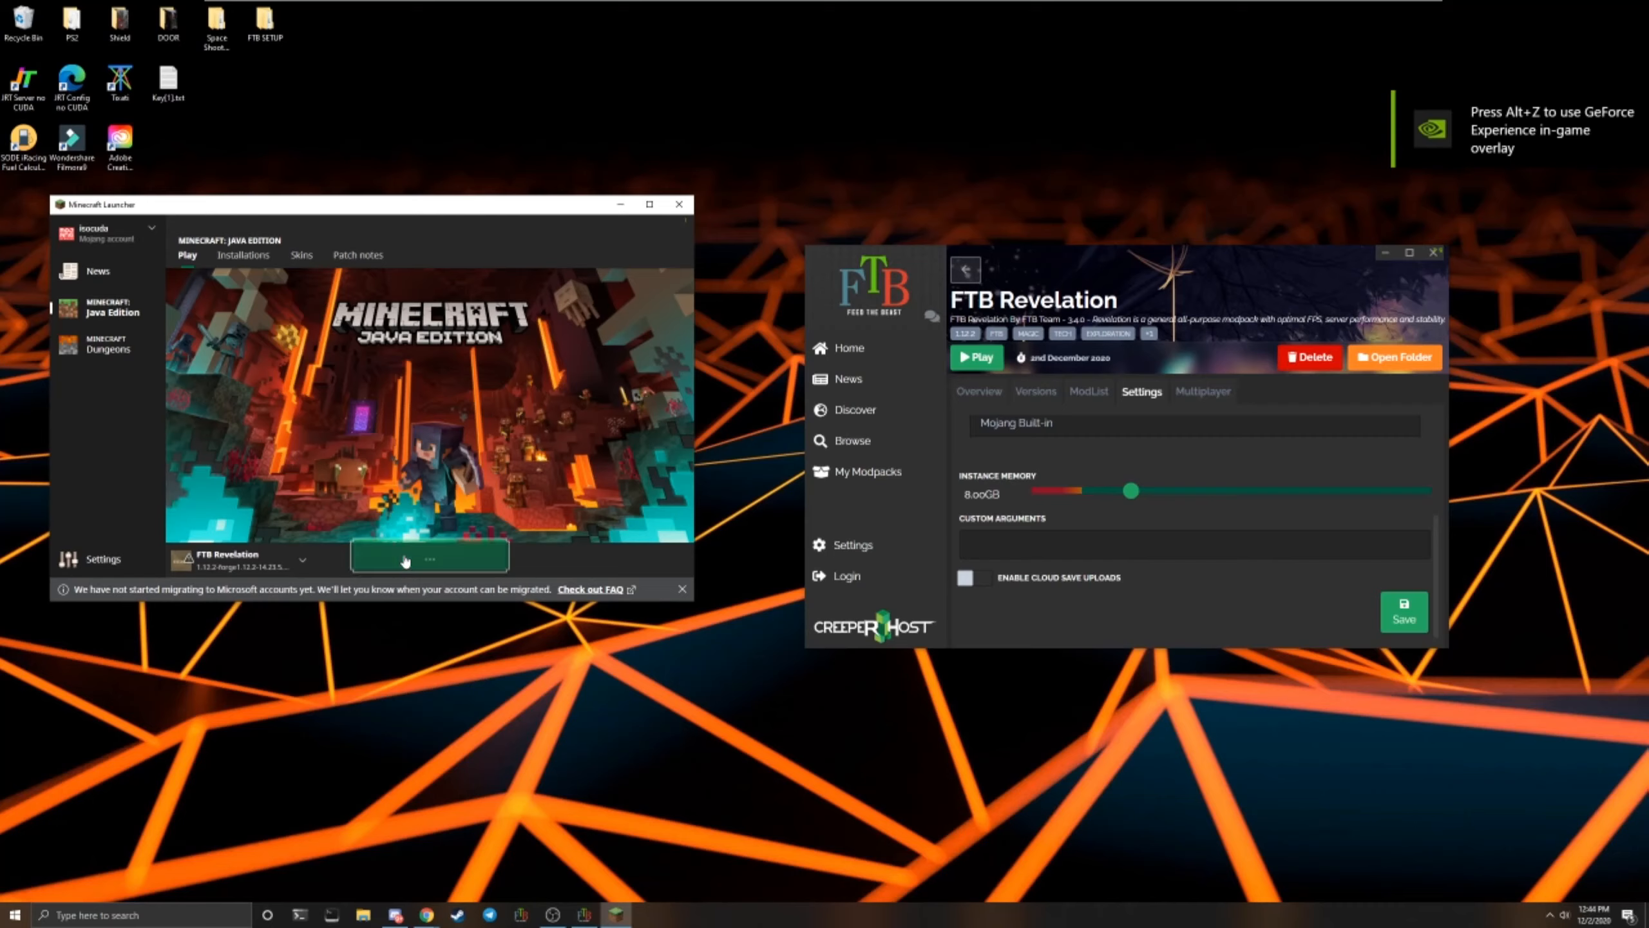
left_click(680, 203)
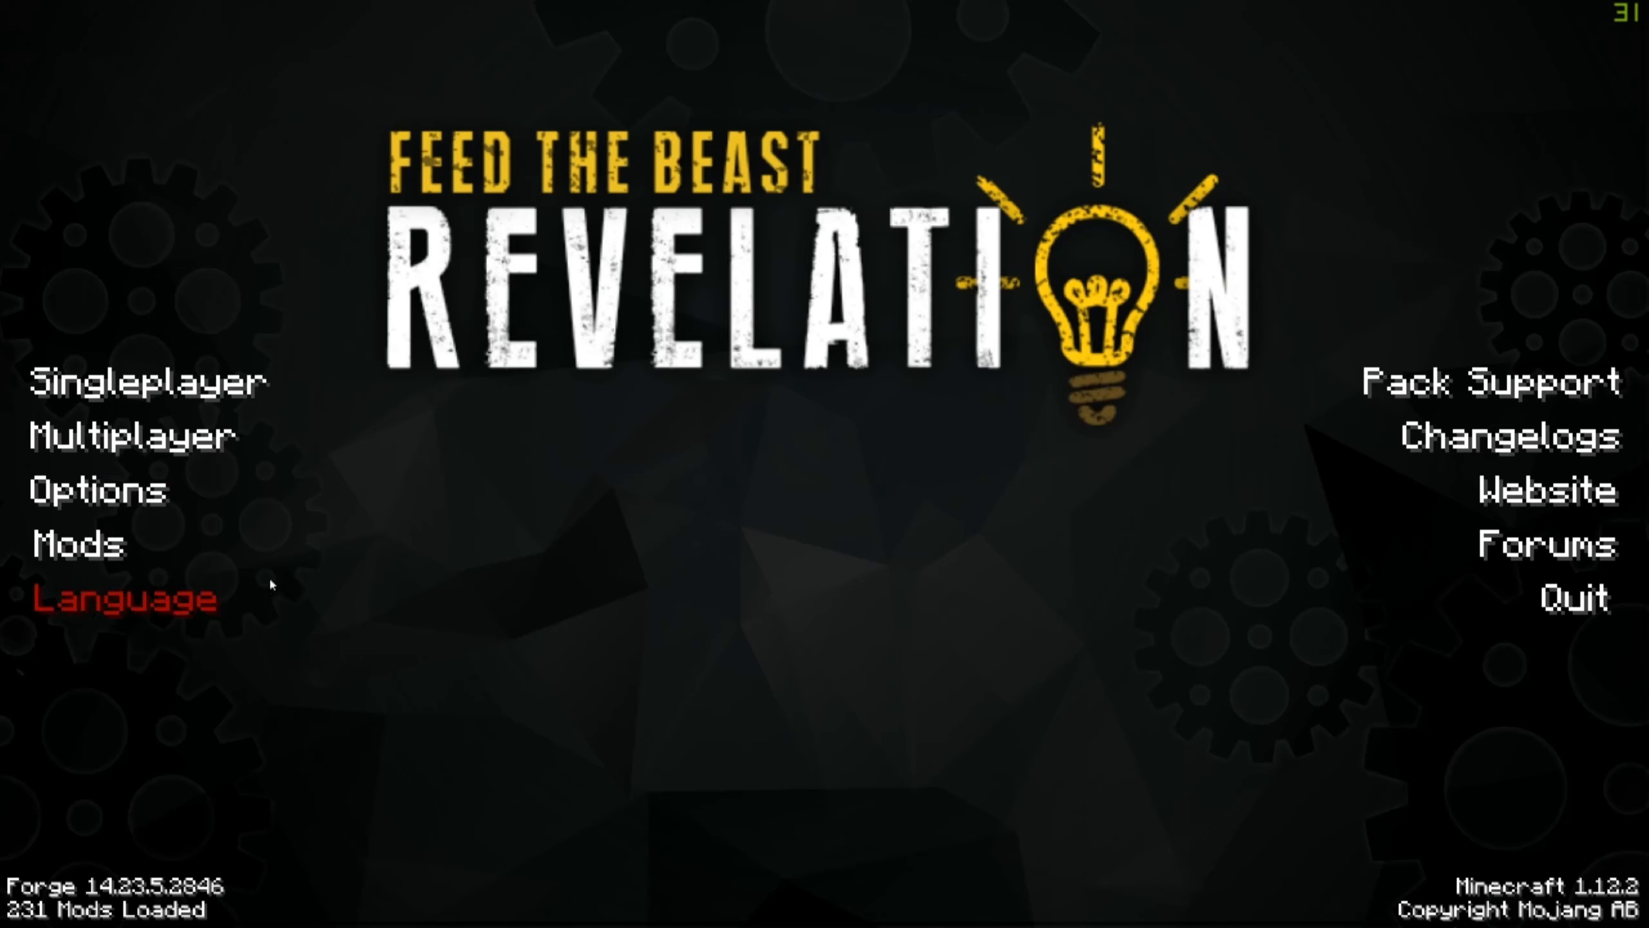
Show Video Settings from the FTB Revelation main menu, with OptiFine HD F5 Ultra loaded
left_click(96, 490)
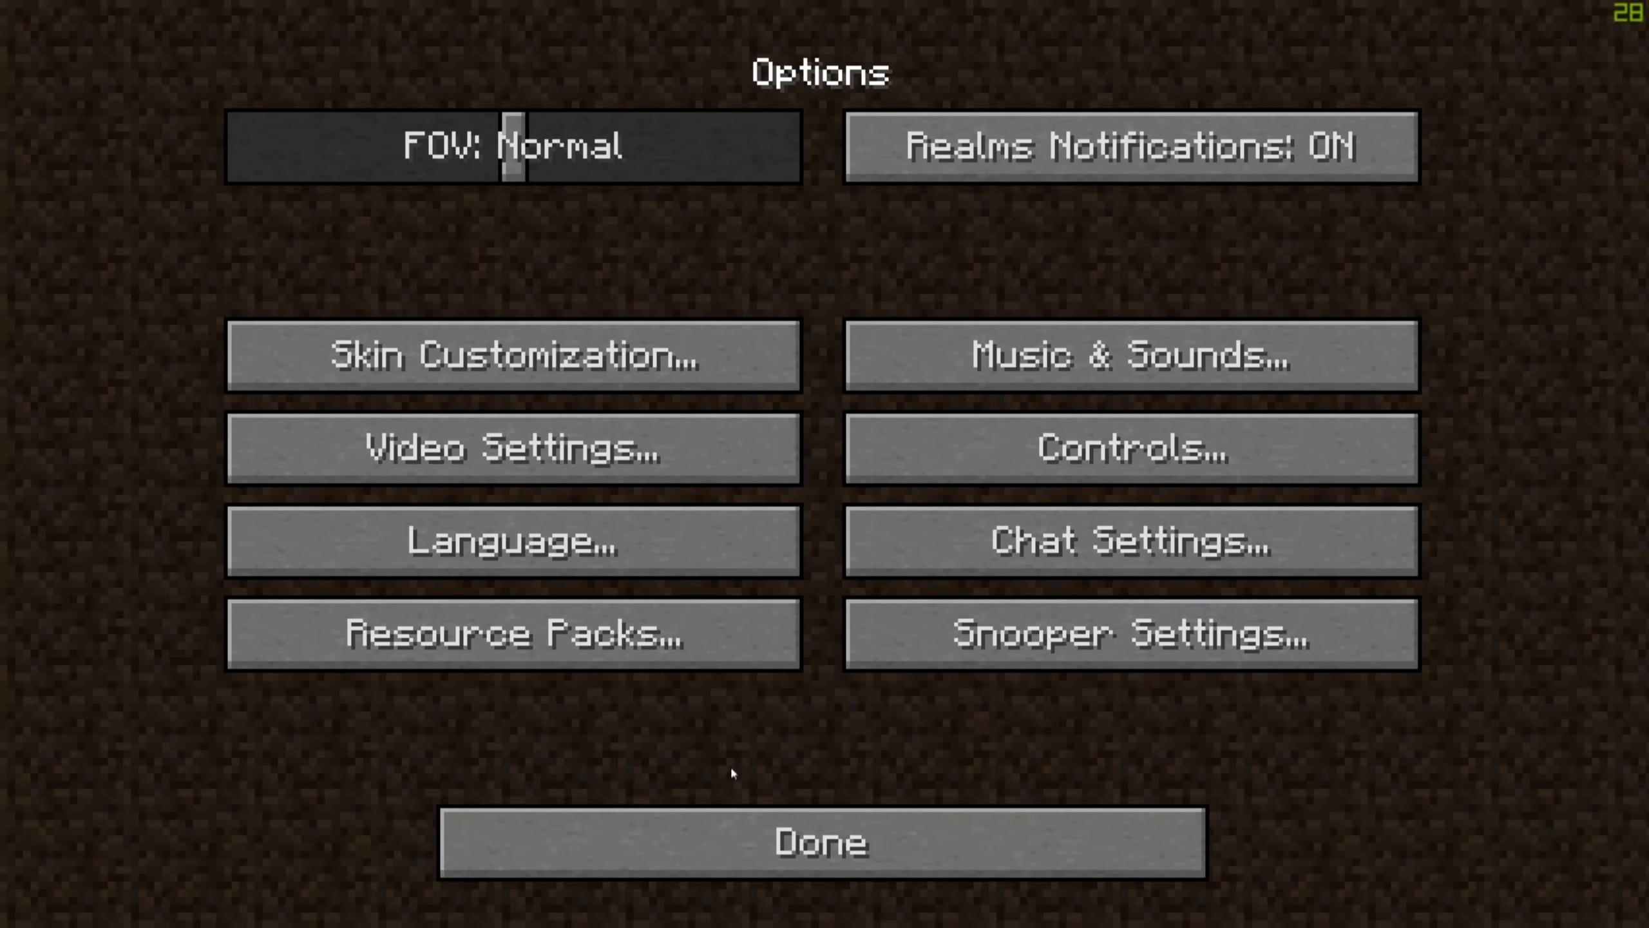
mouse_move(513, 448)
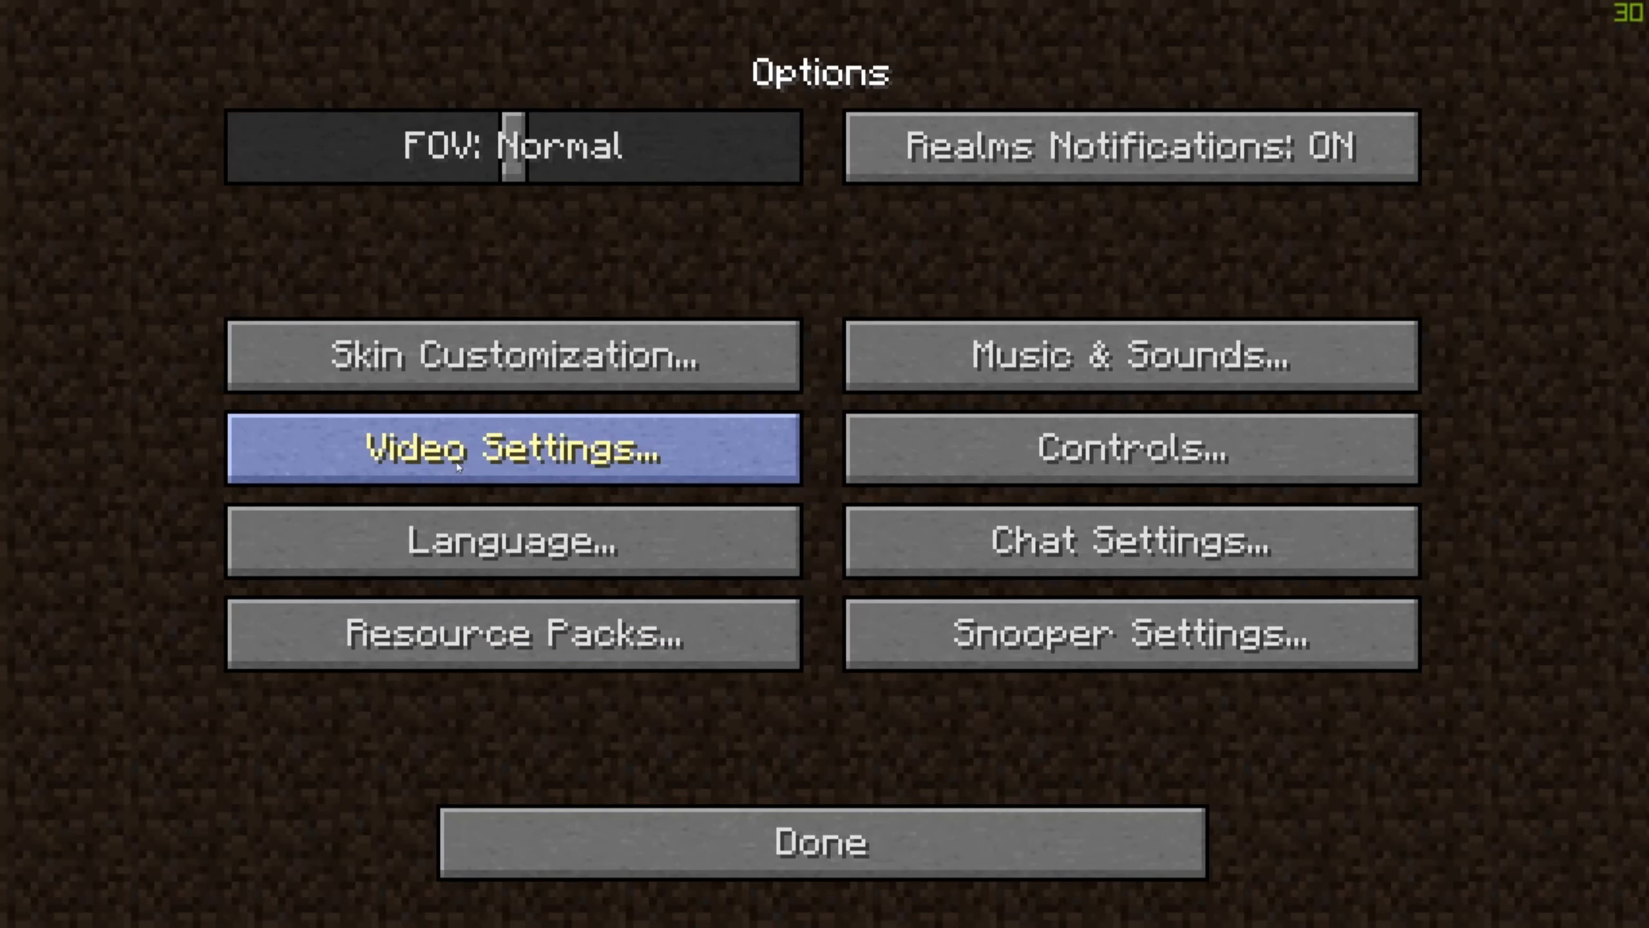
left_click(513, 448)
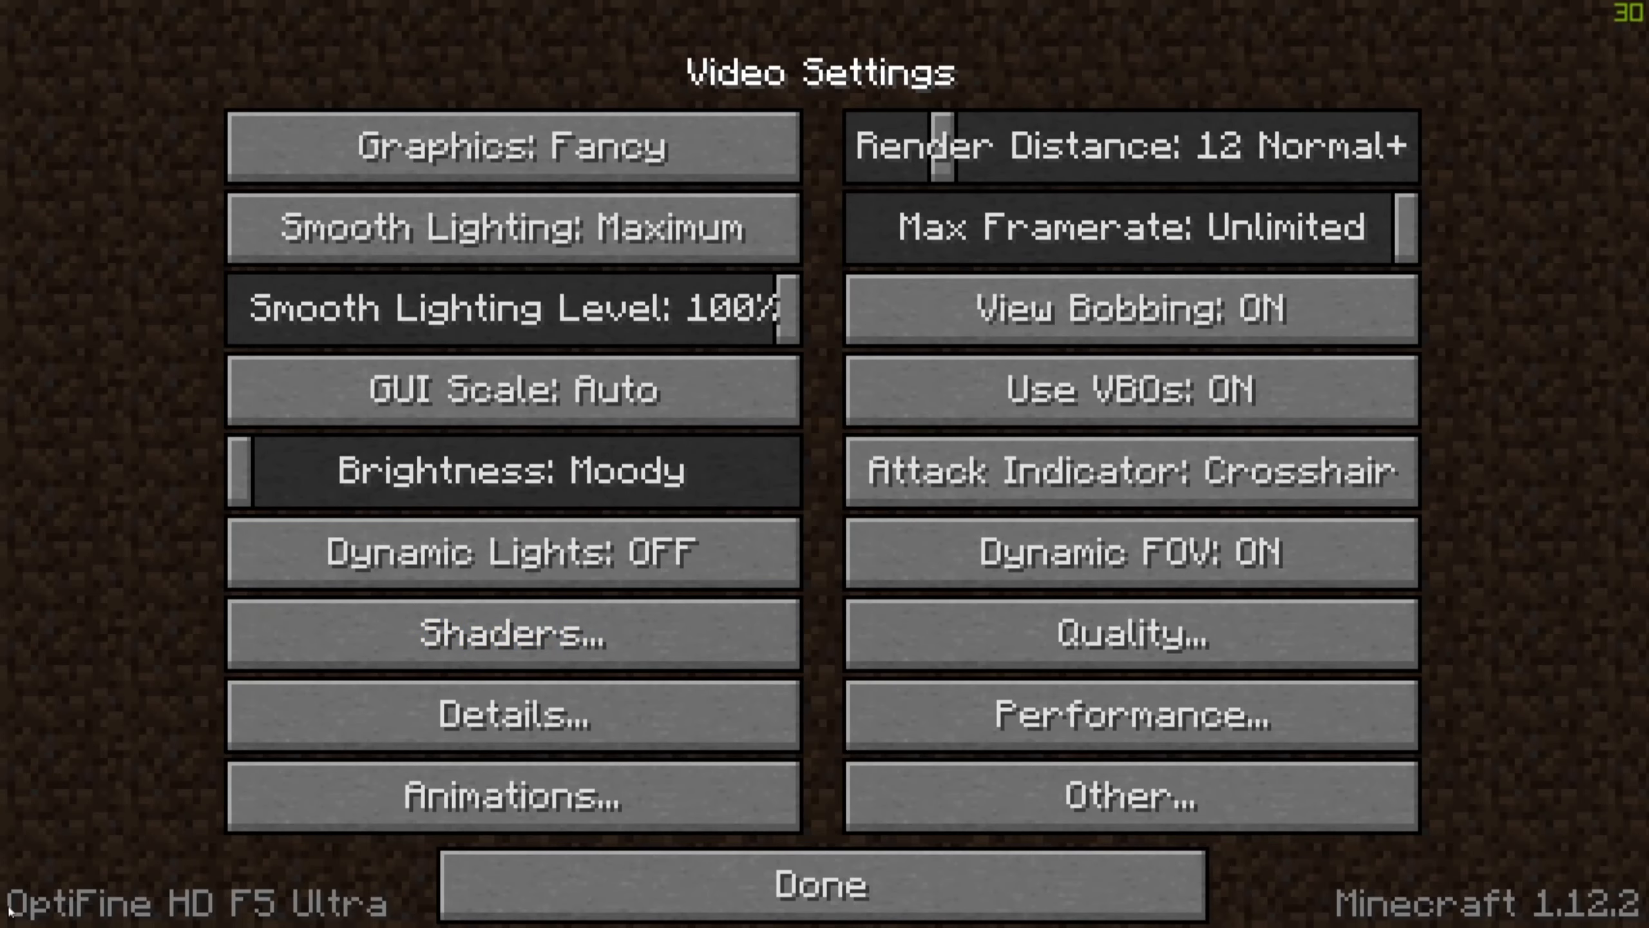
mouse_move(513, 634)
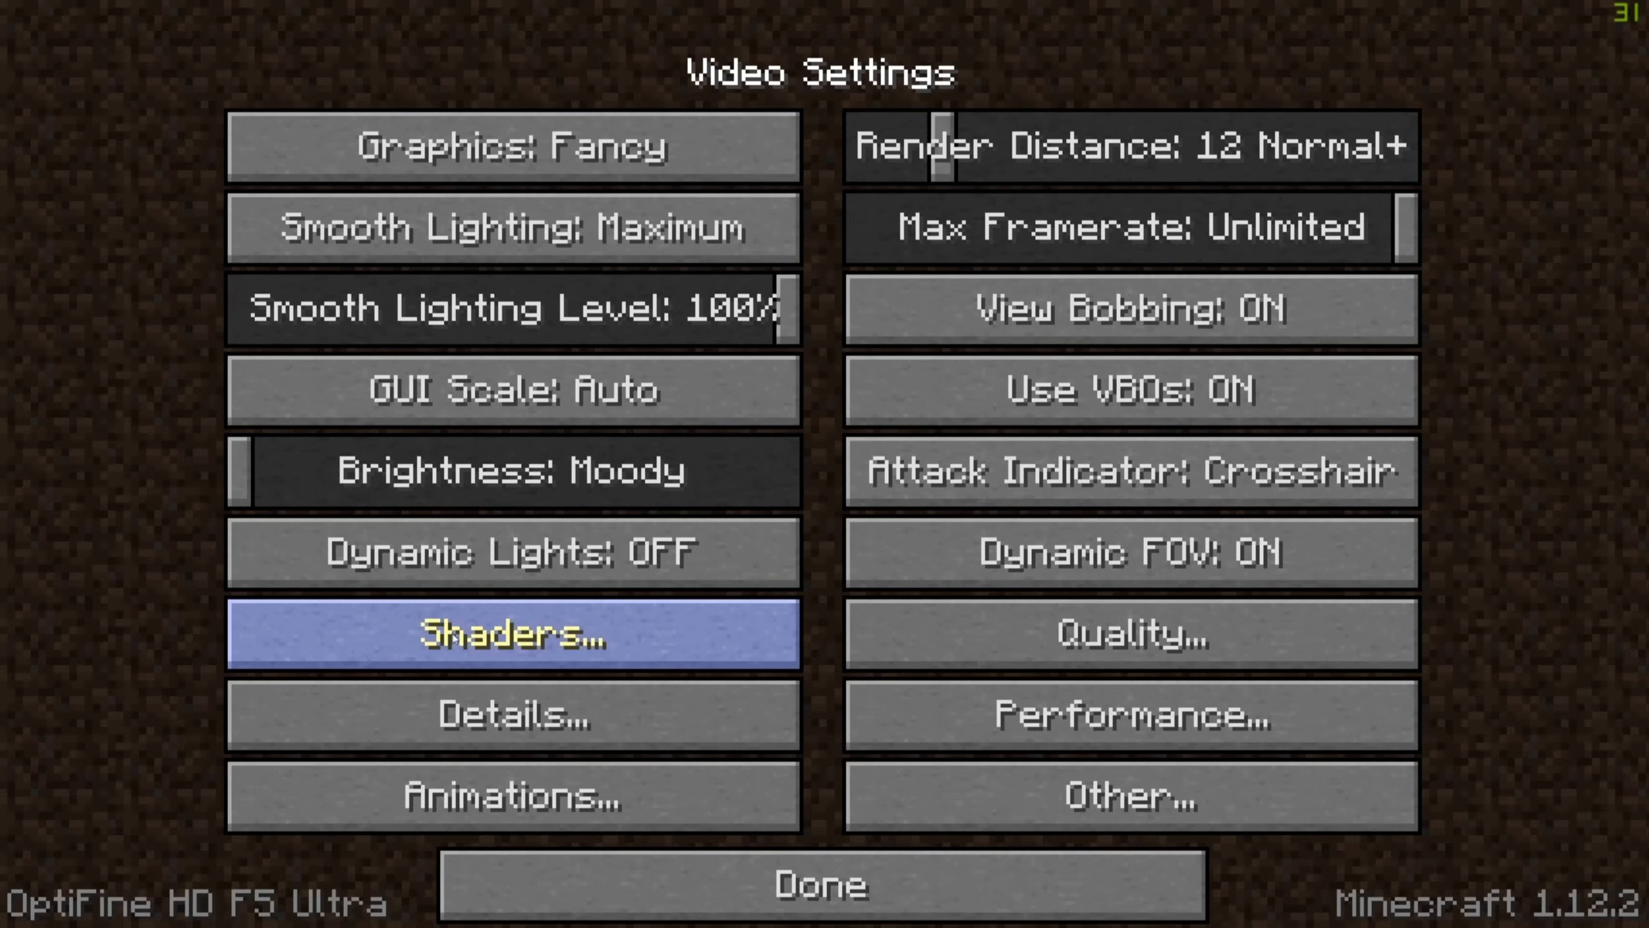
left_click(513, 634)
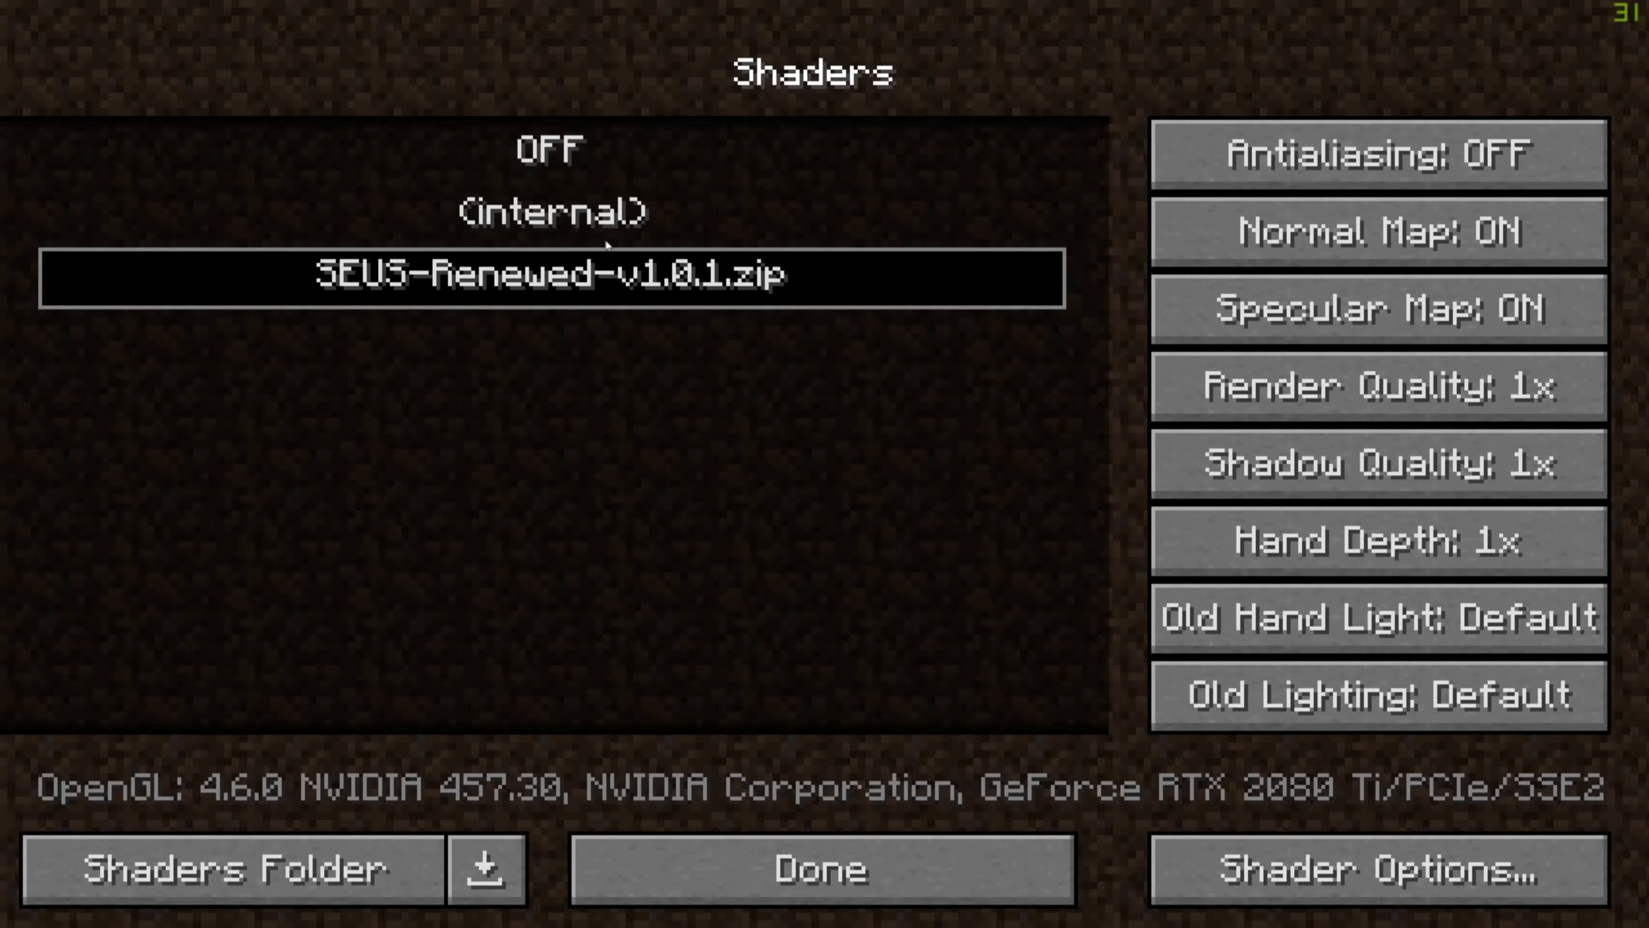
mouse_move(753, 541)
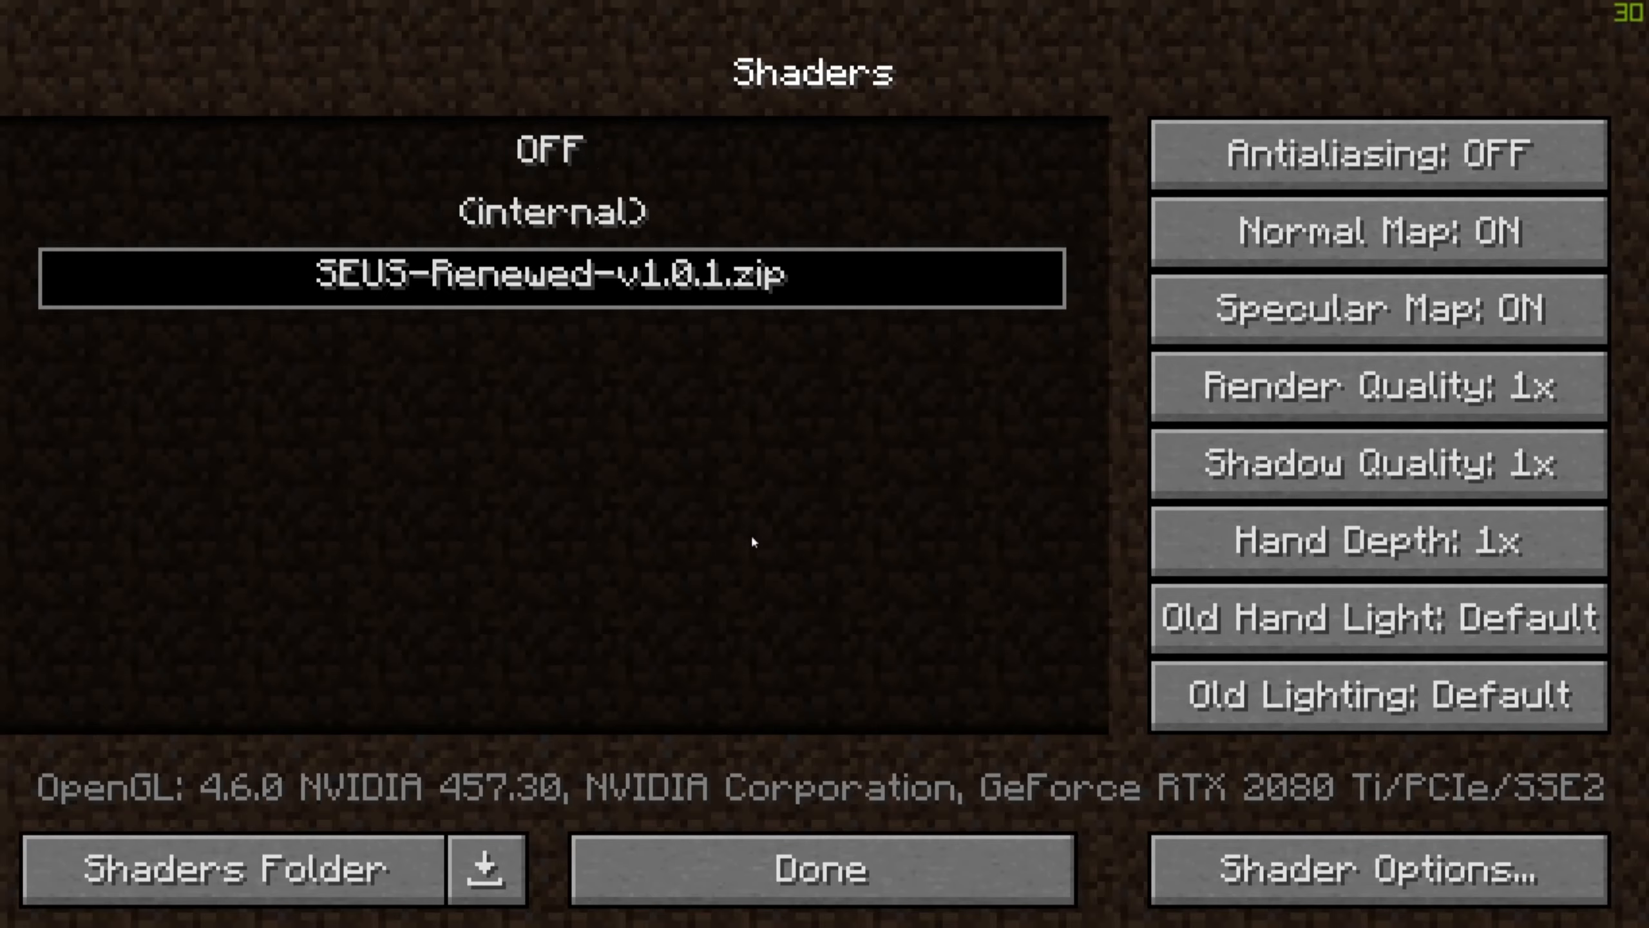
mouse_move(516, 300)
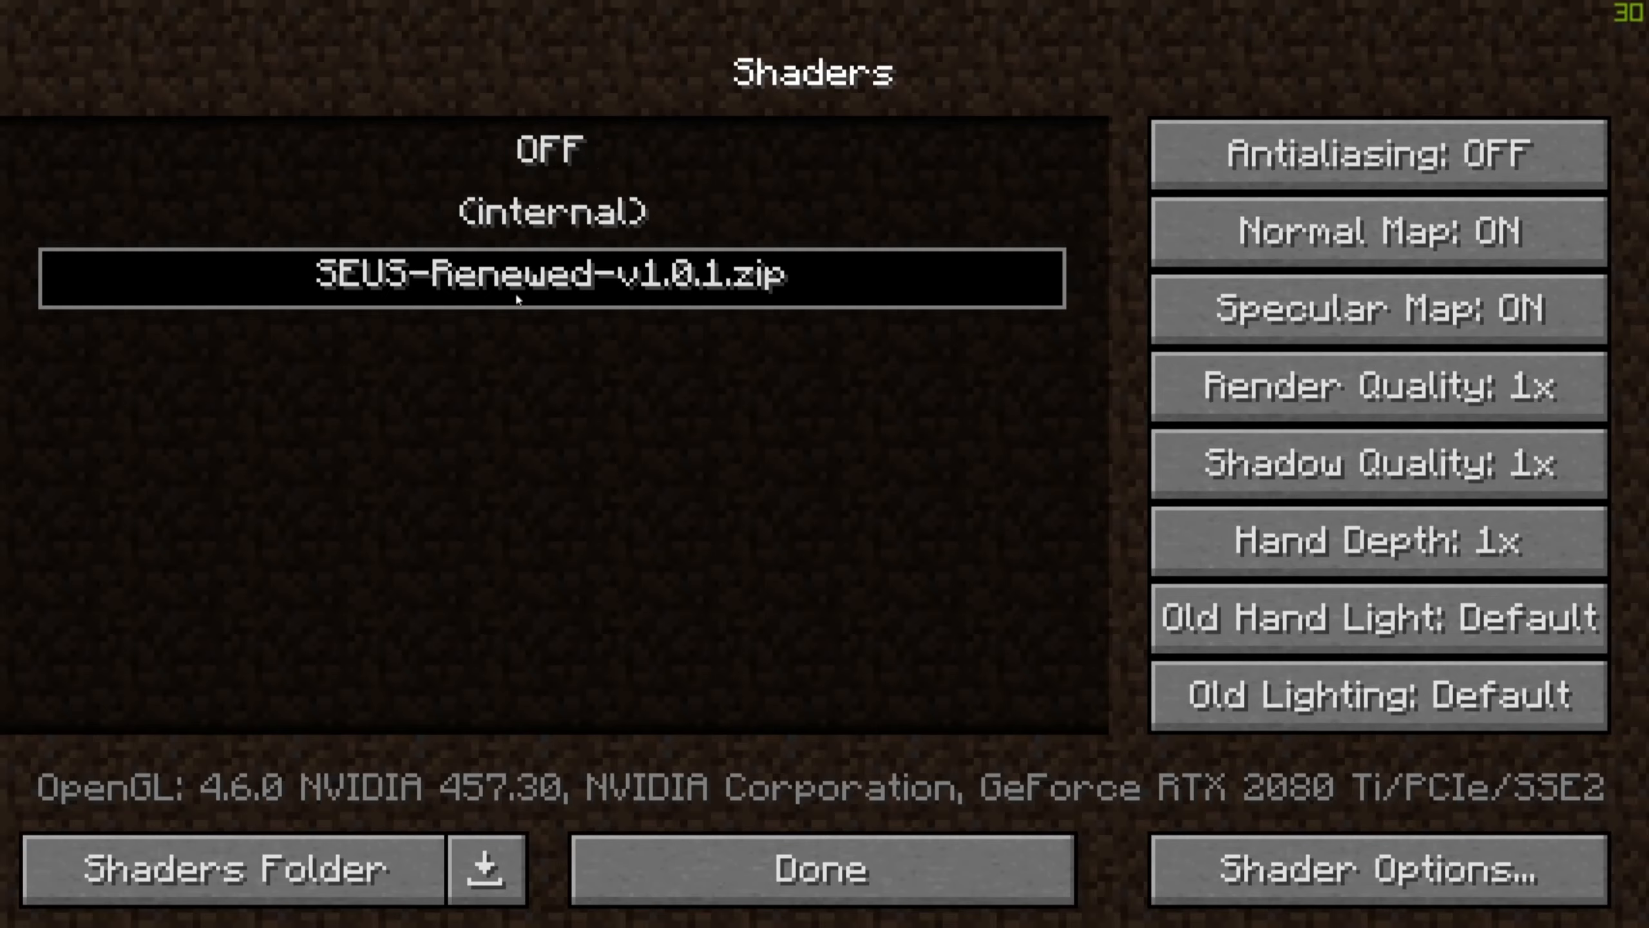
mouse_move(972, 712)
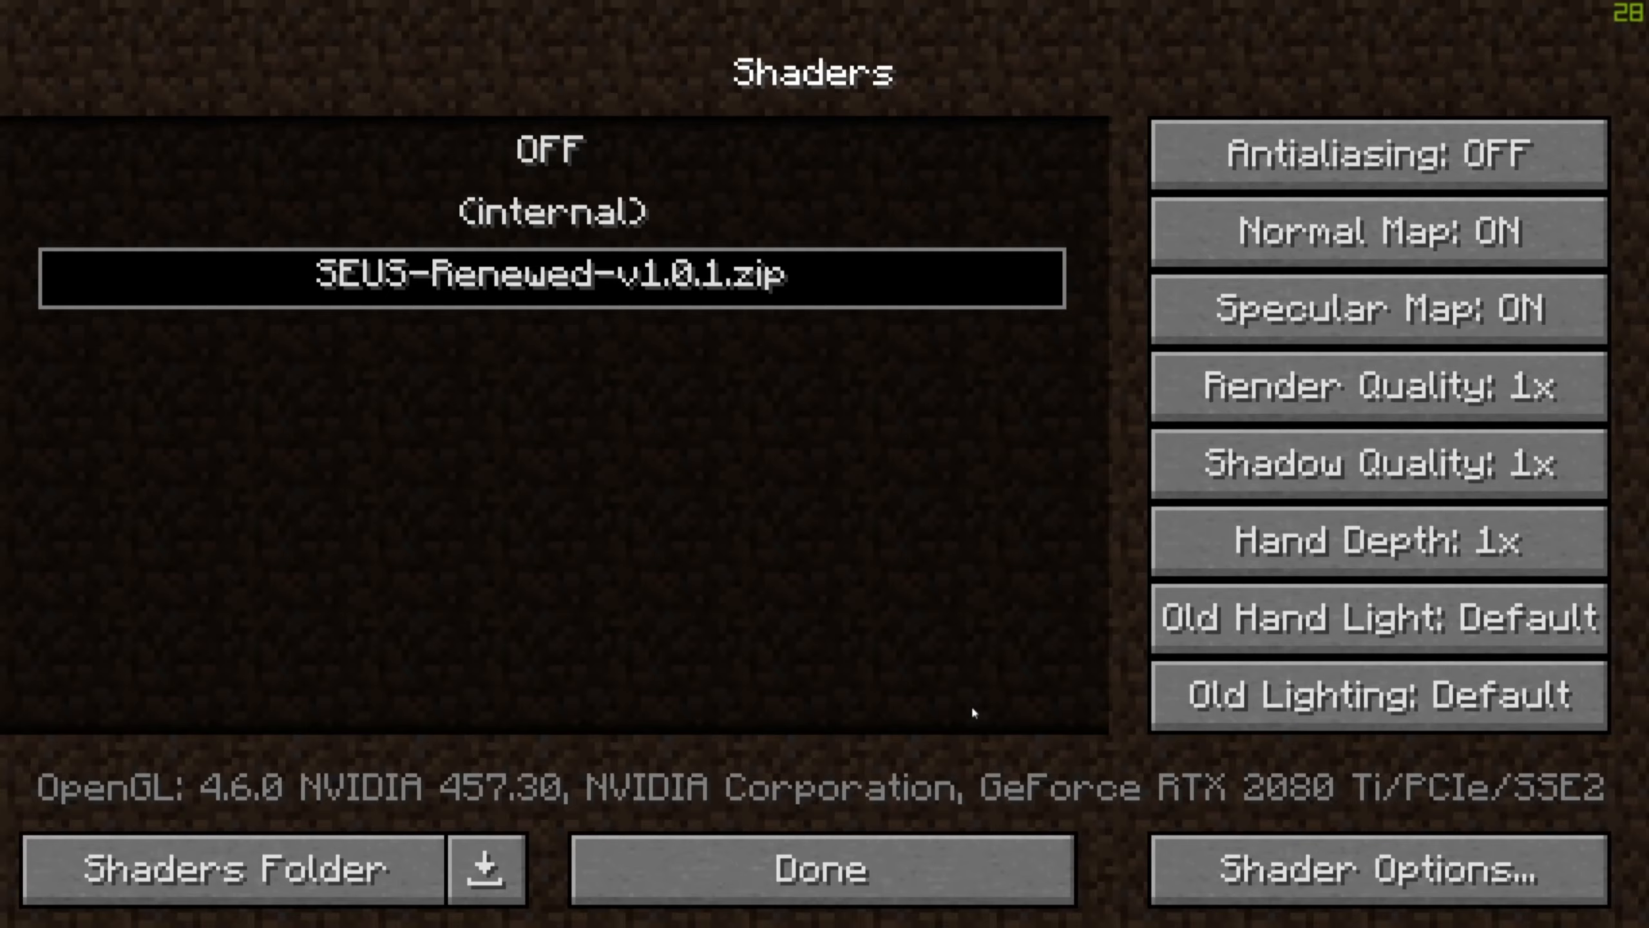
left_click(820, 867)
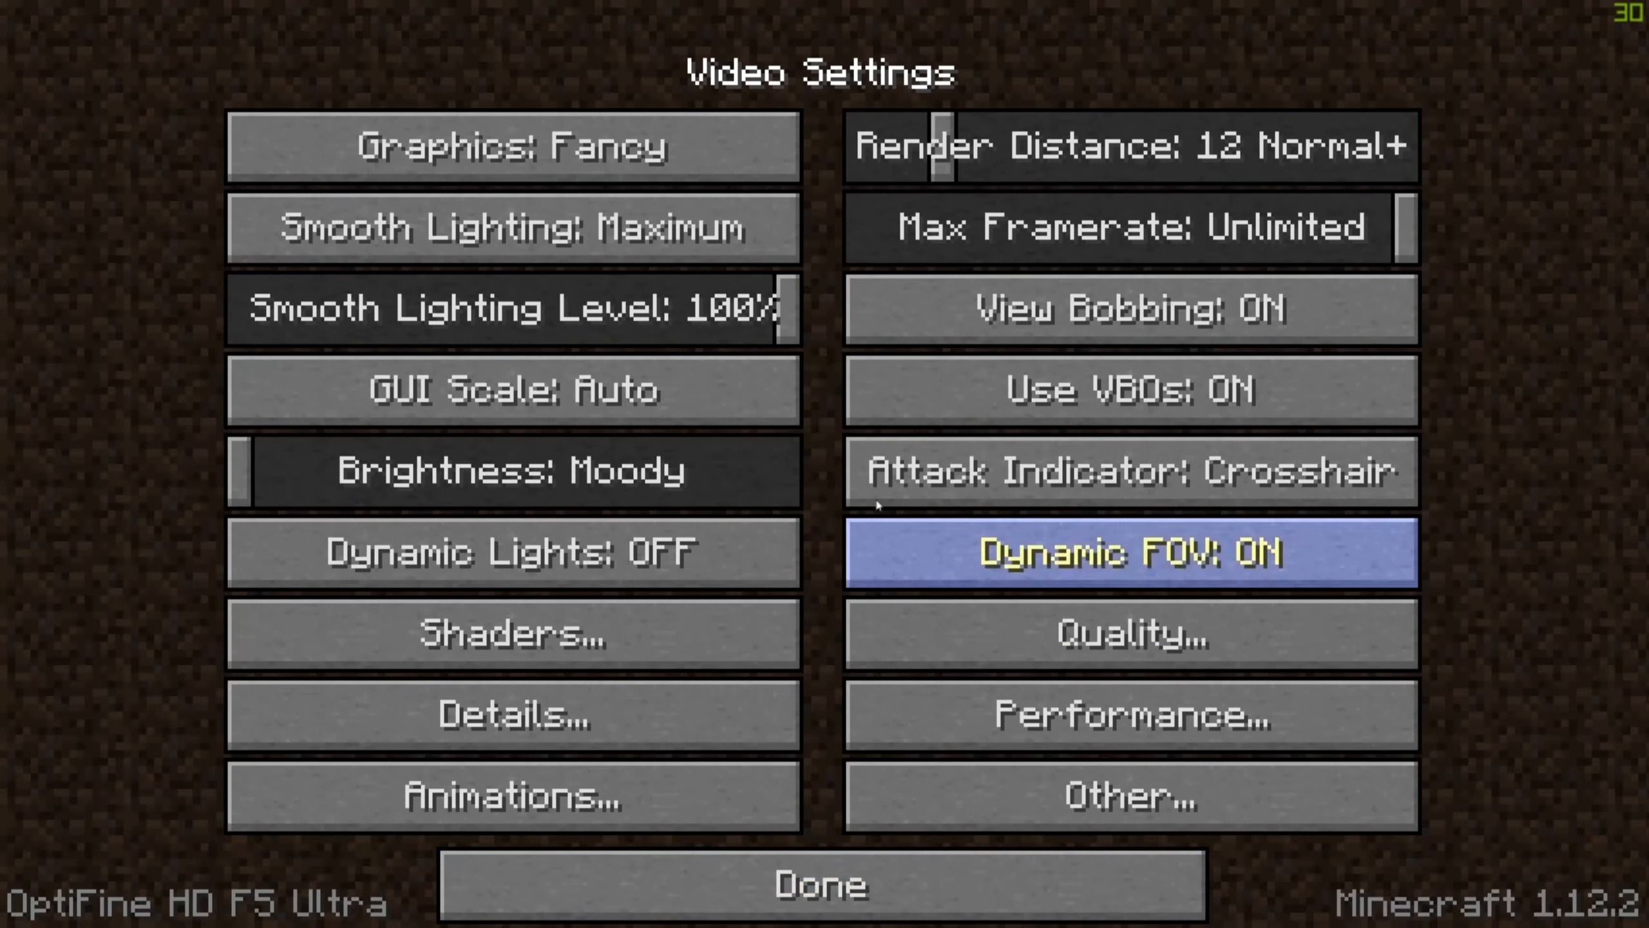
mouse_move(823, 884)
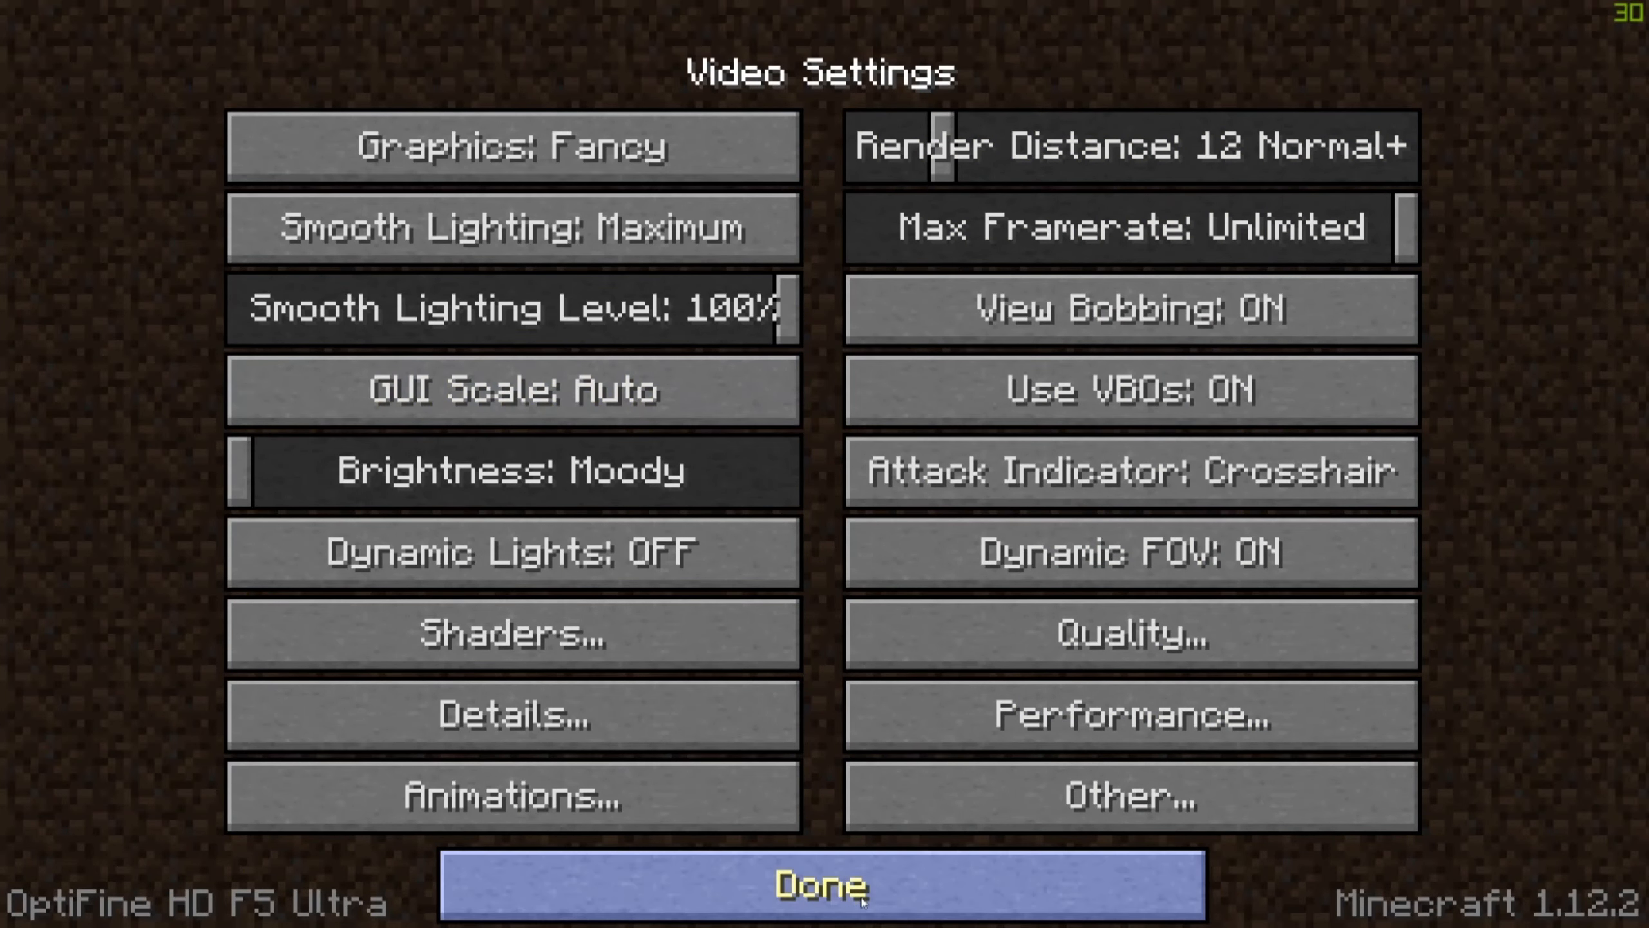
Leave Video Settings with Done and return to the FTB Revelation title screen
left_click(823, 882)
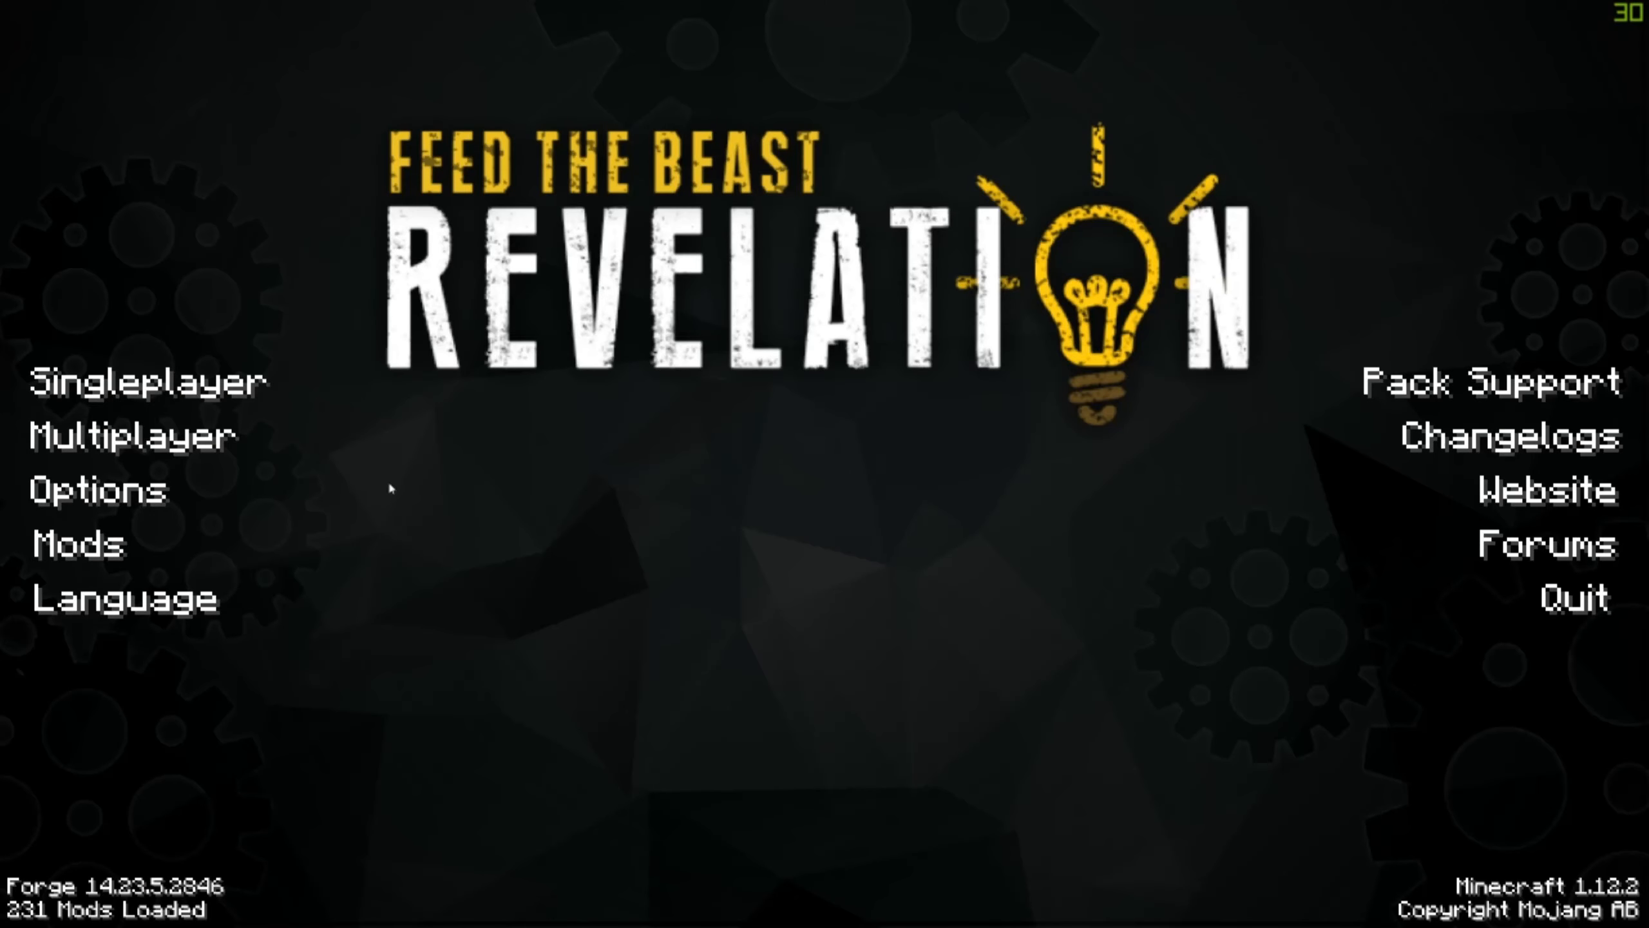
mouse_move(147, 381)
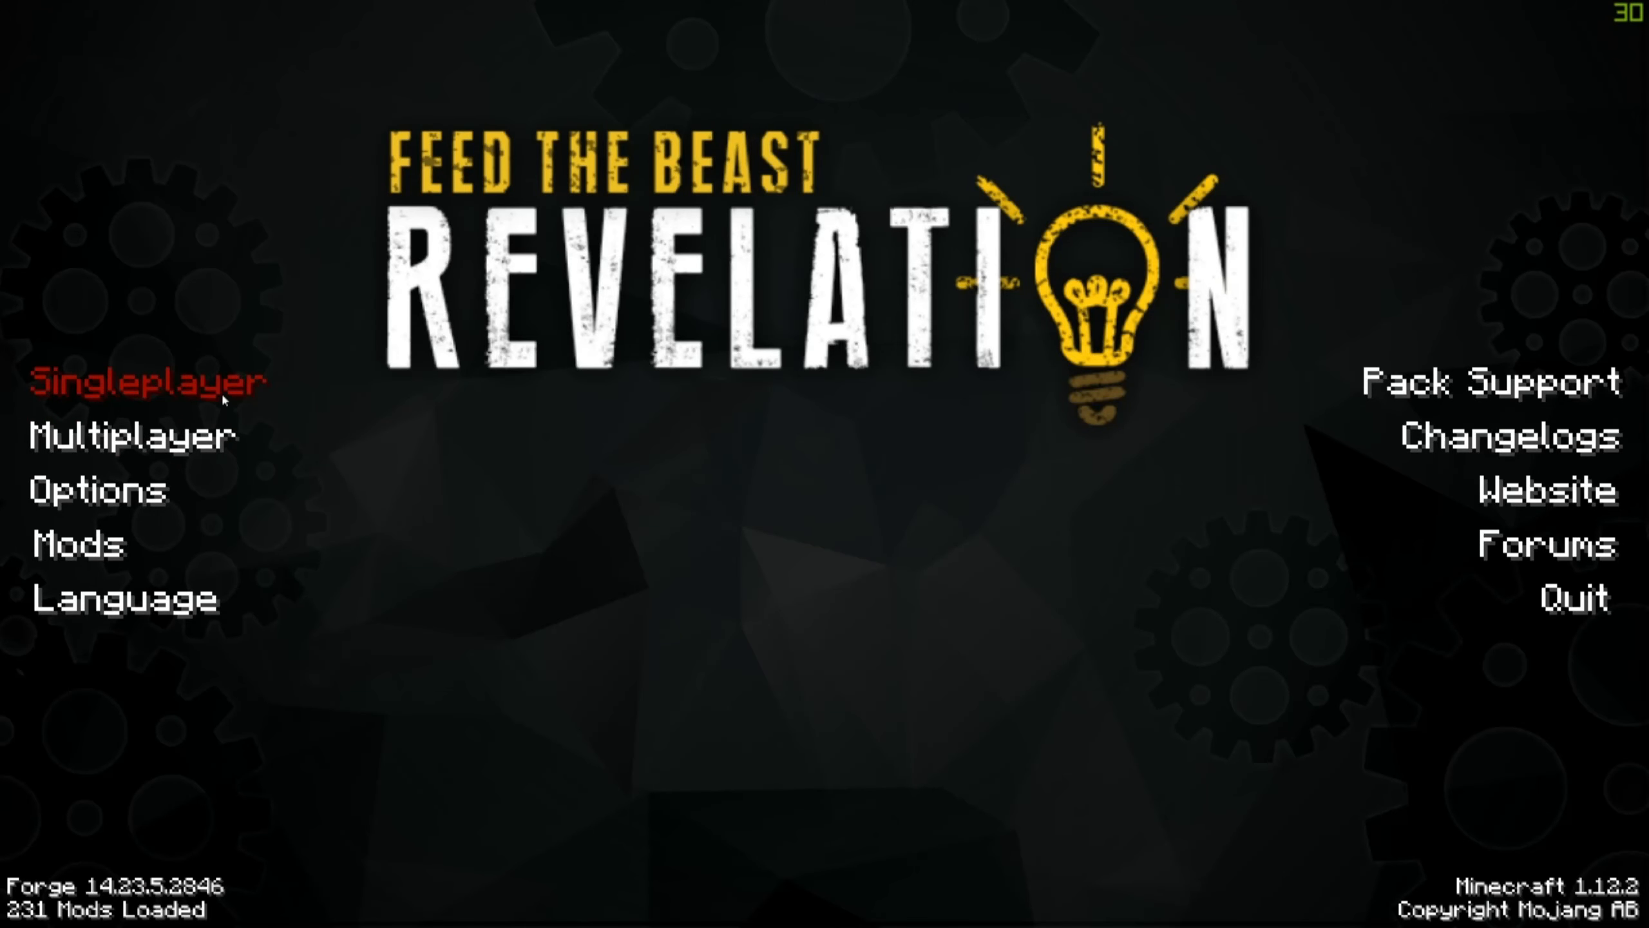
mouse_move(914, 589)
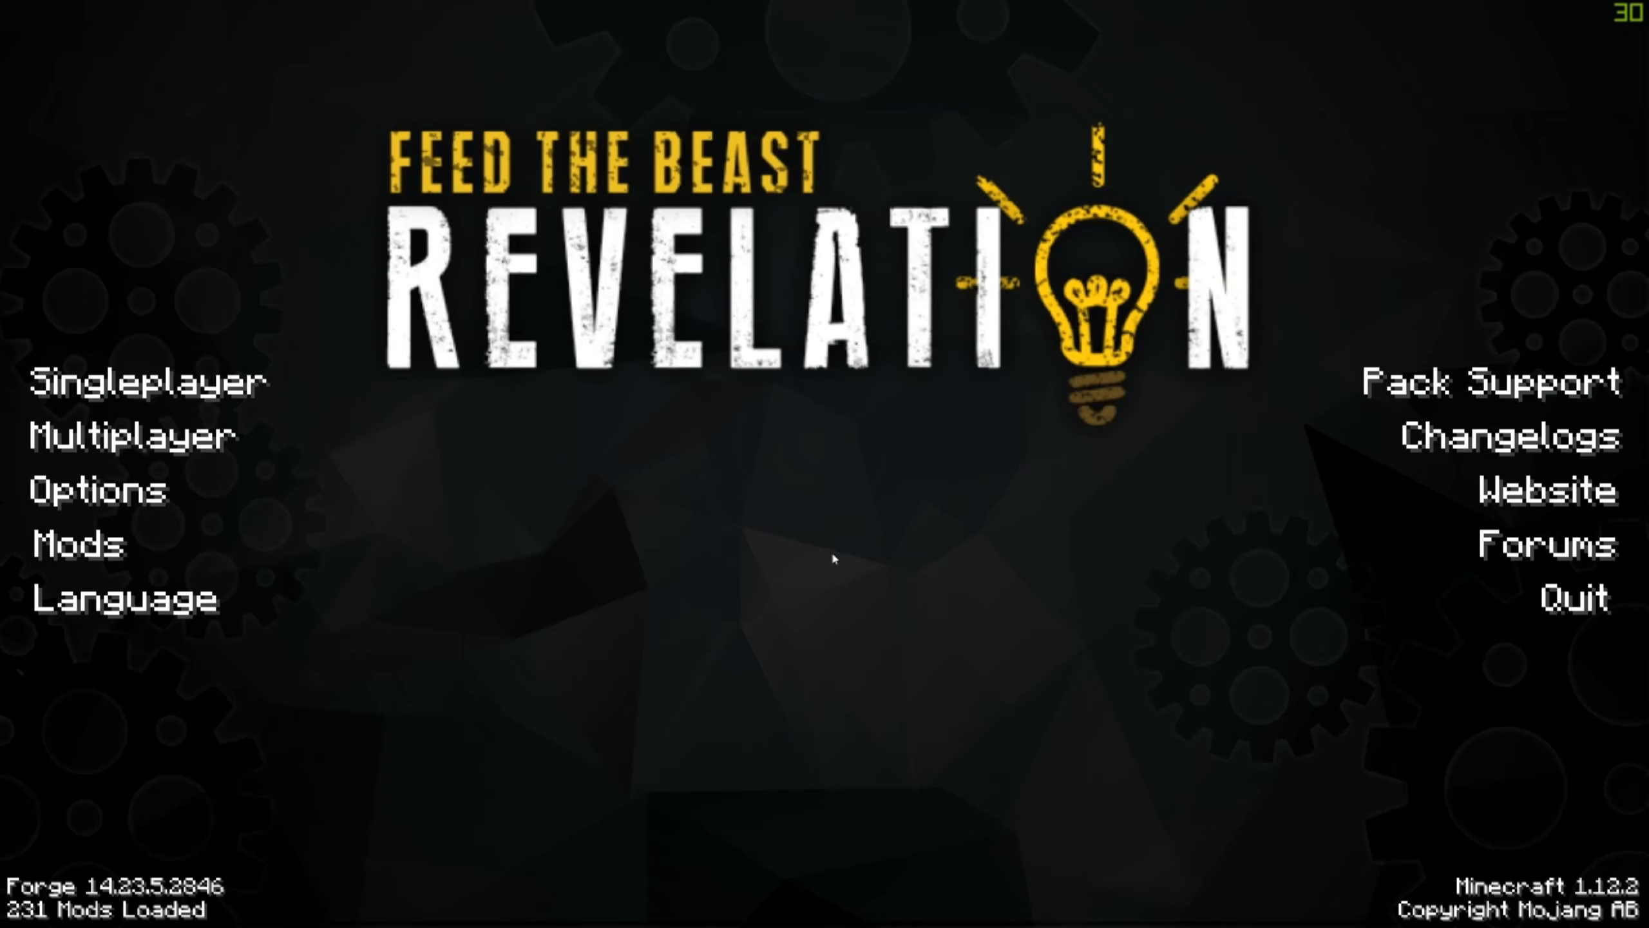
mouse_move(820, 632)
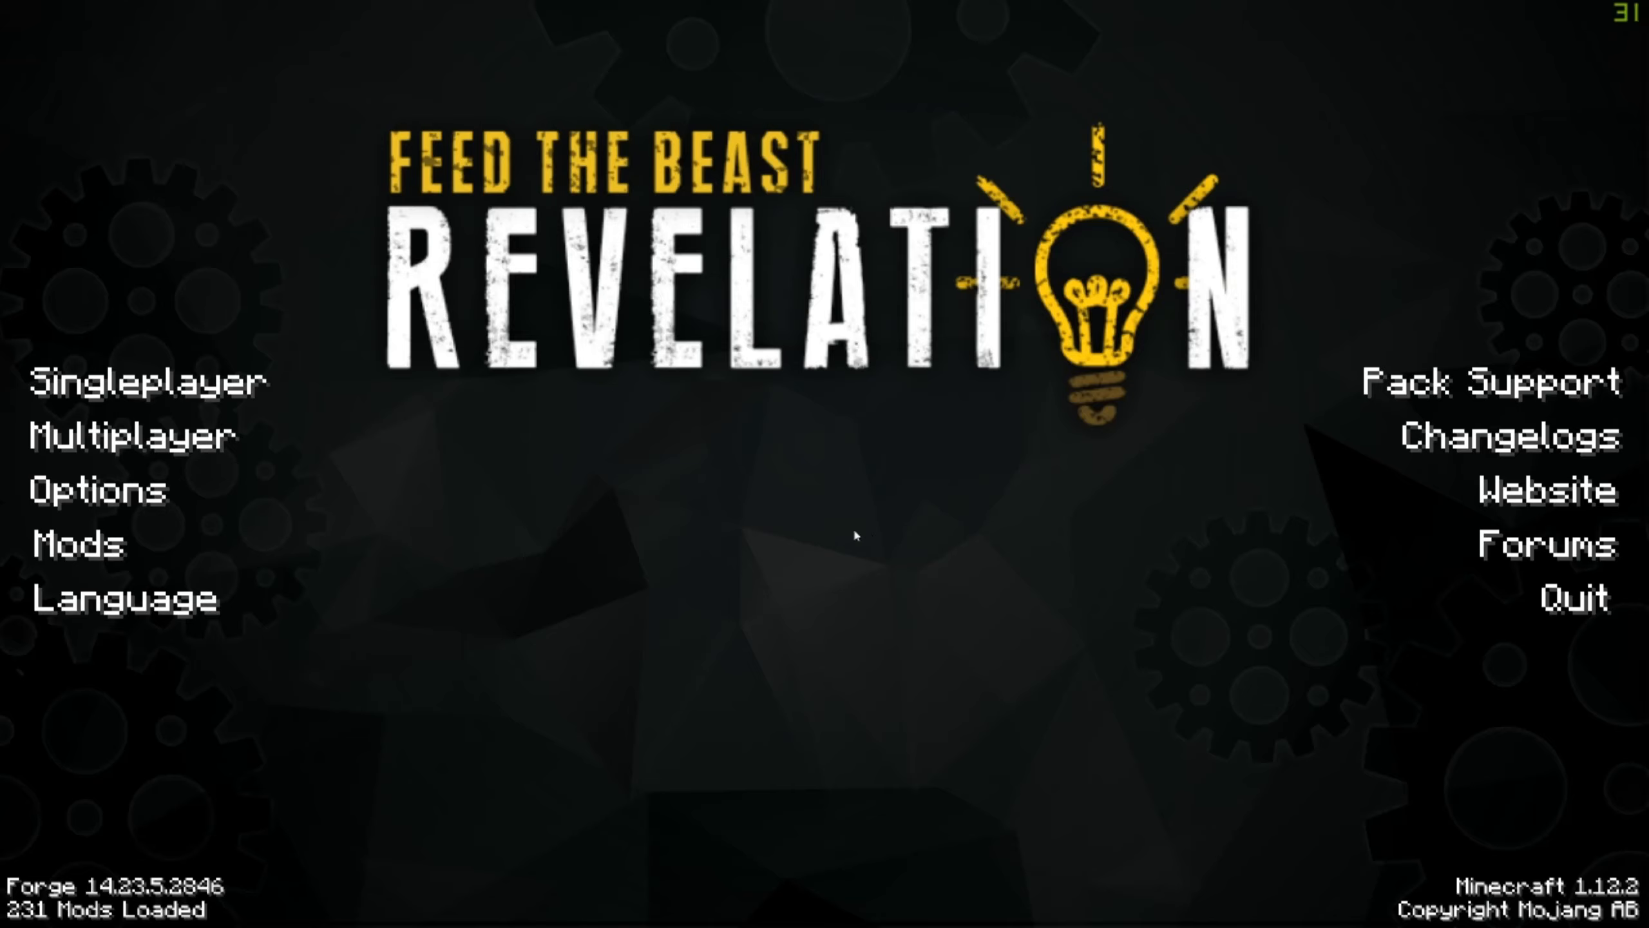
mouse_move(895, 537)
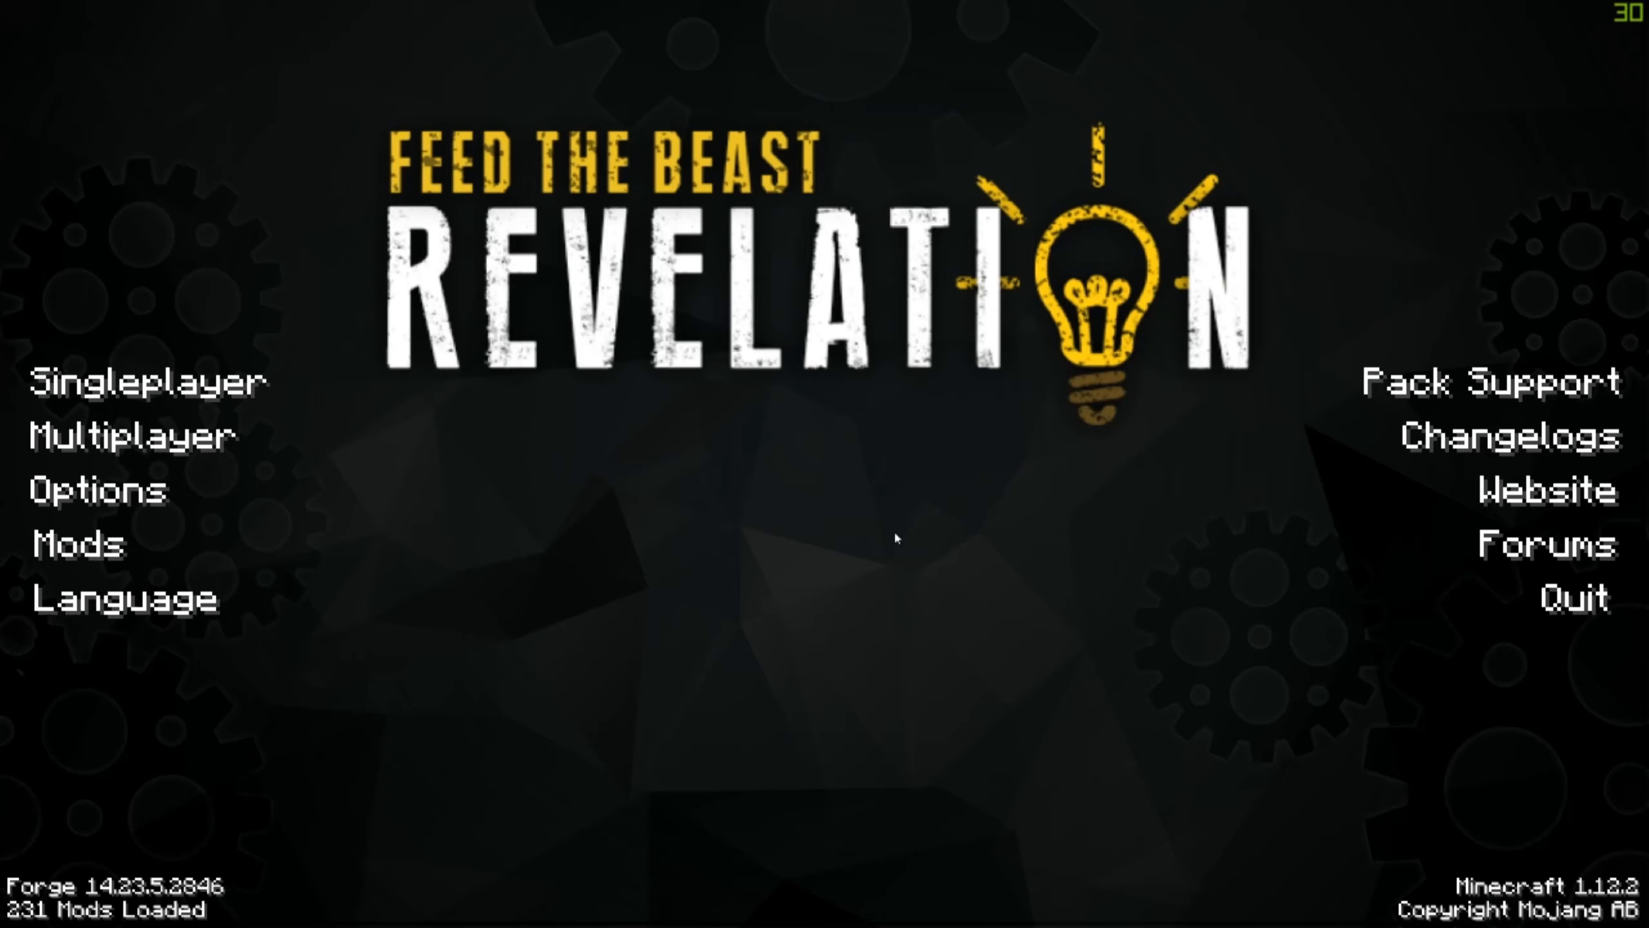
mouse_move(805, 616)
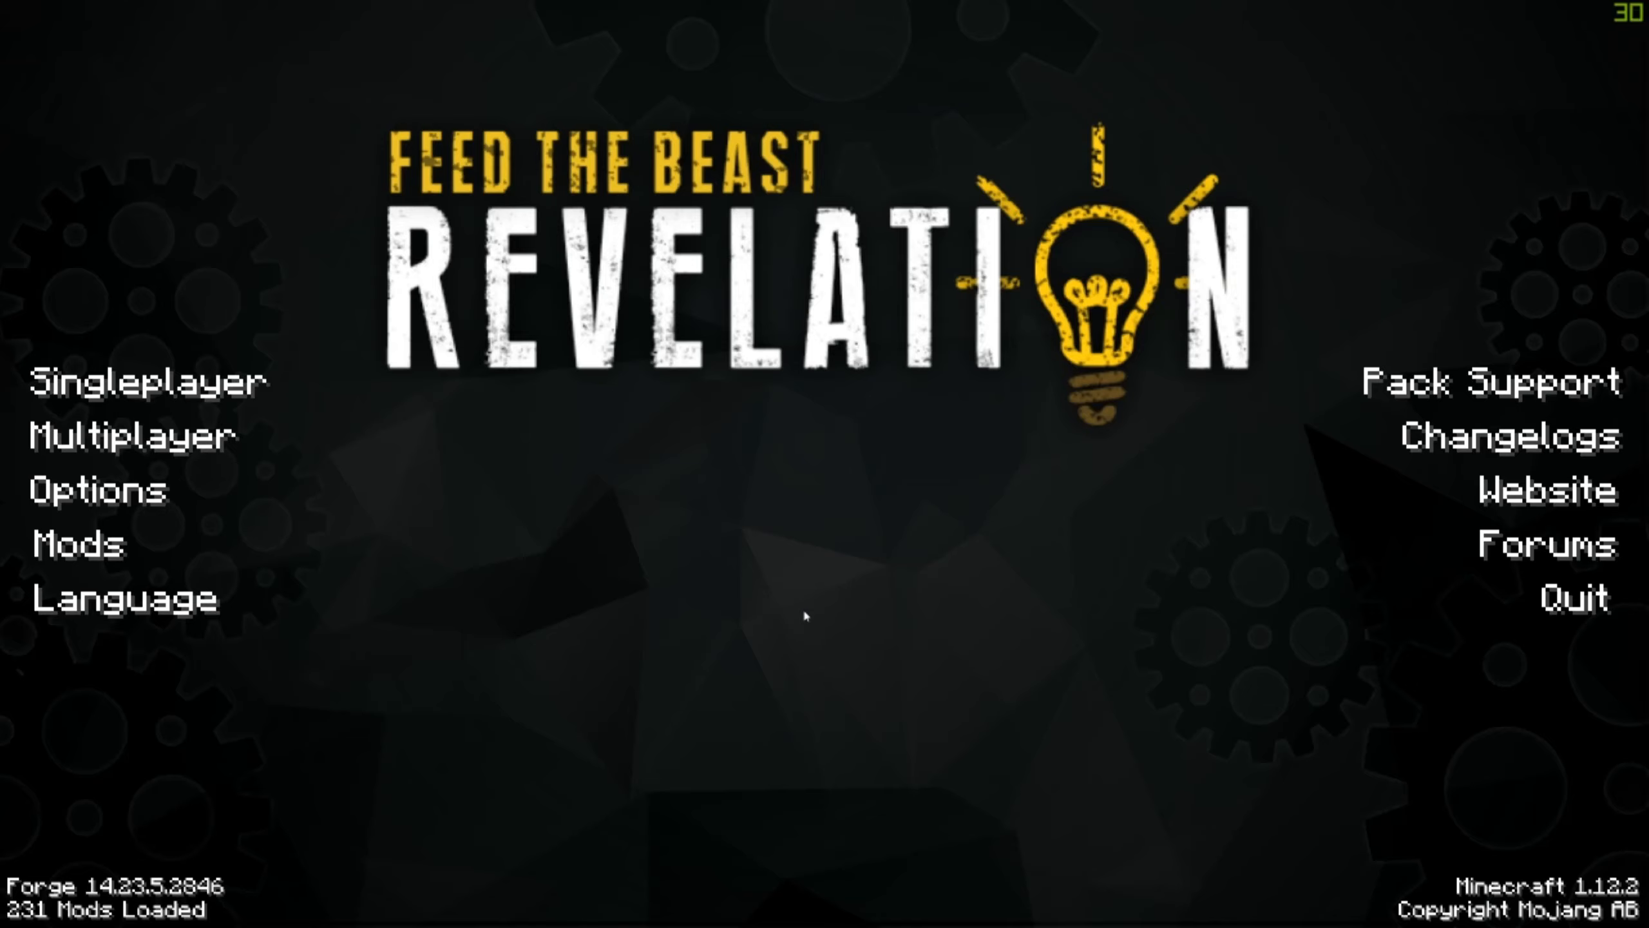
mouse_move(814, 567)
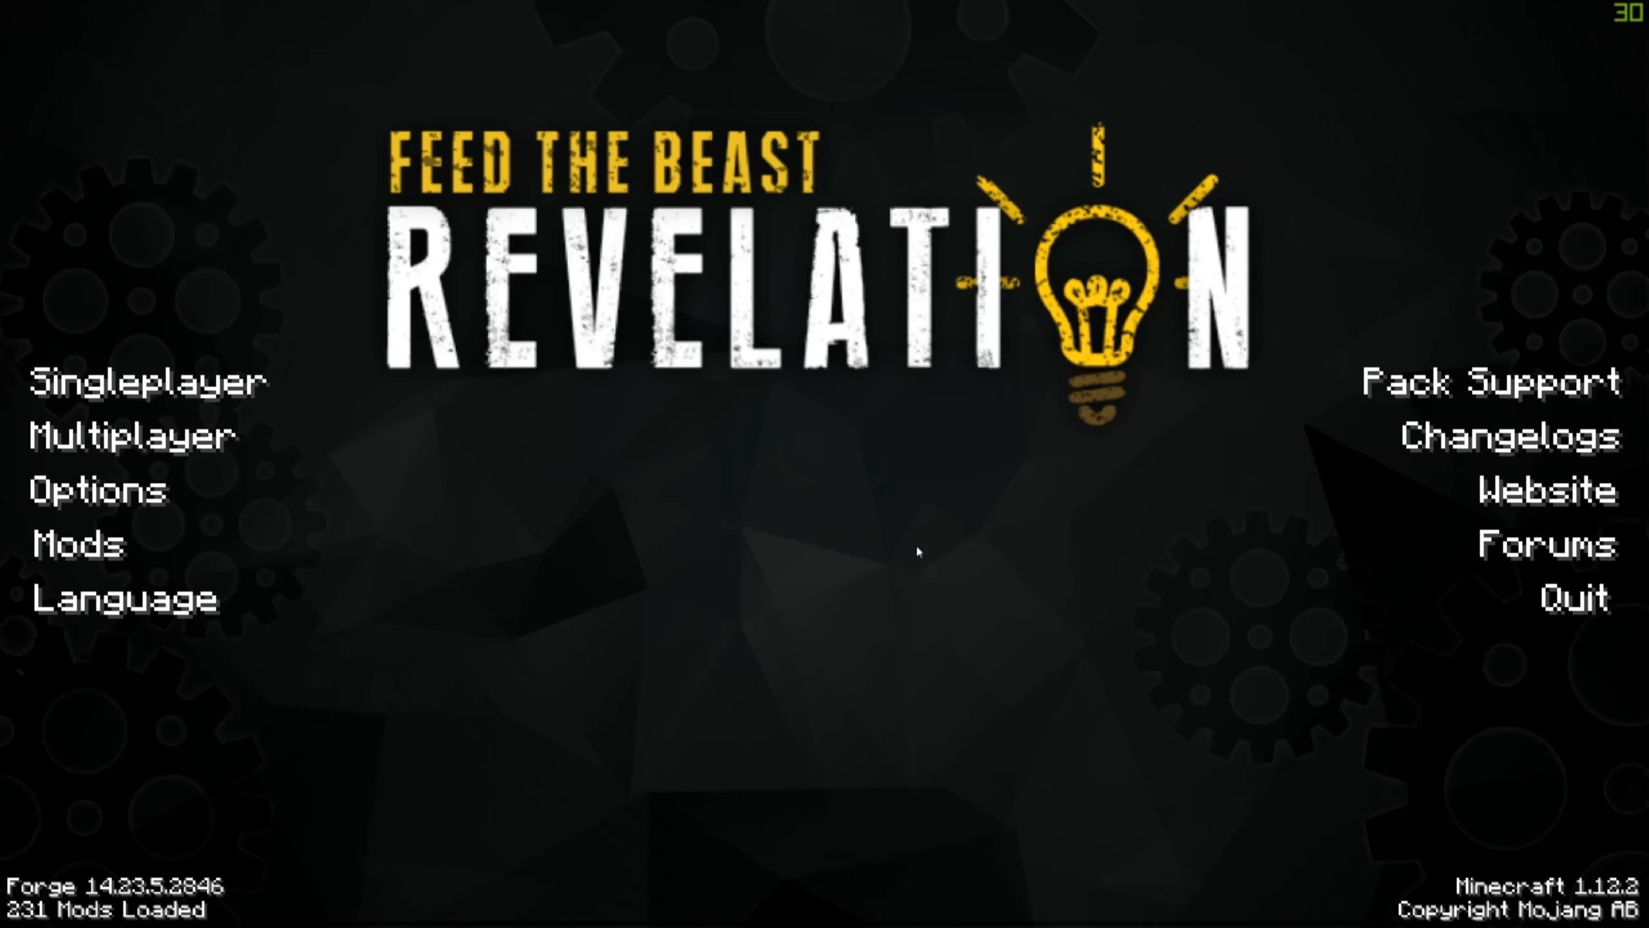
mouse_move(666, 564)
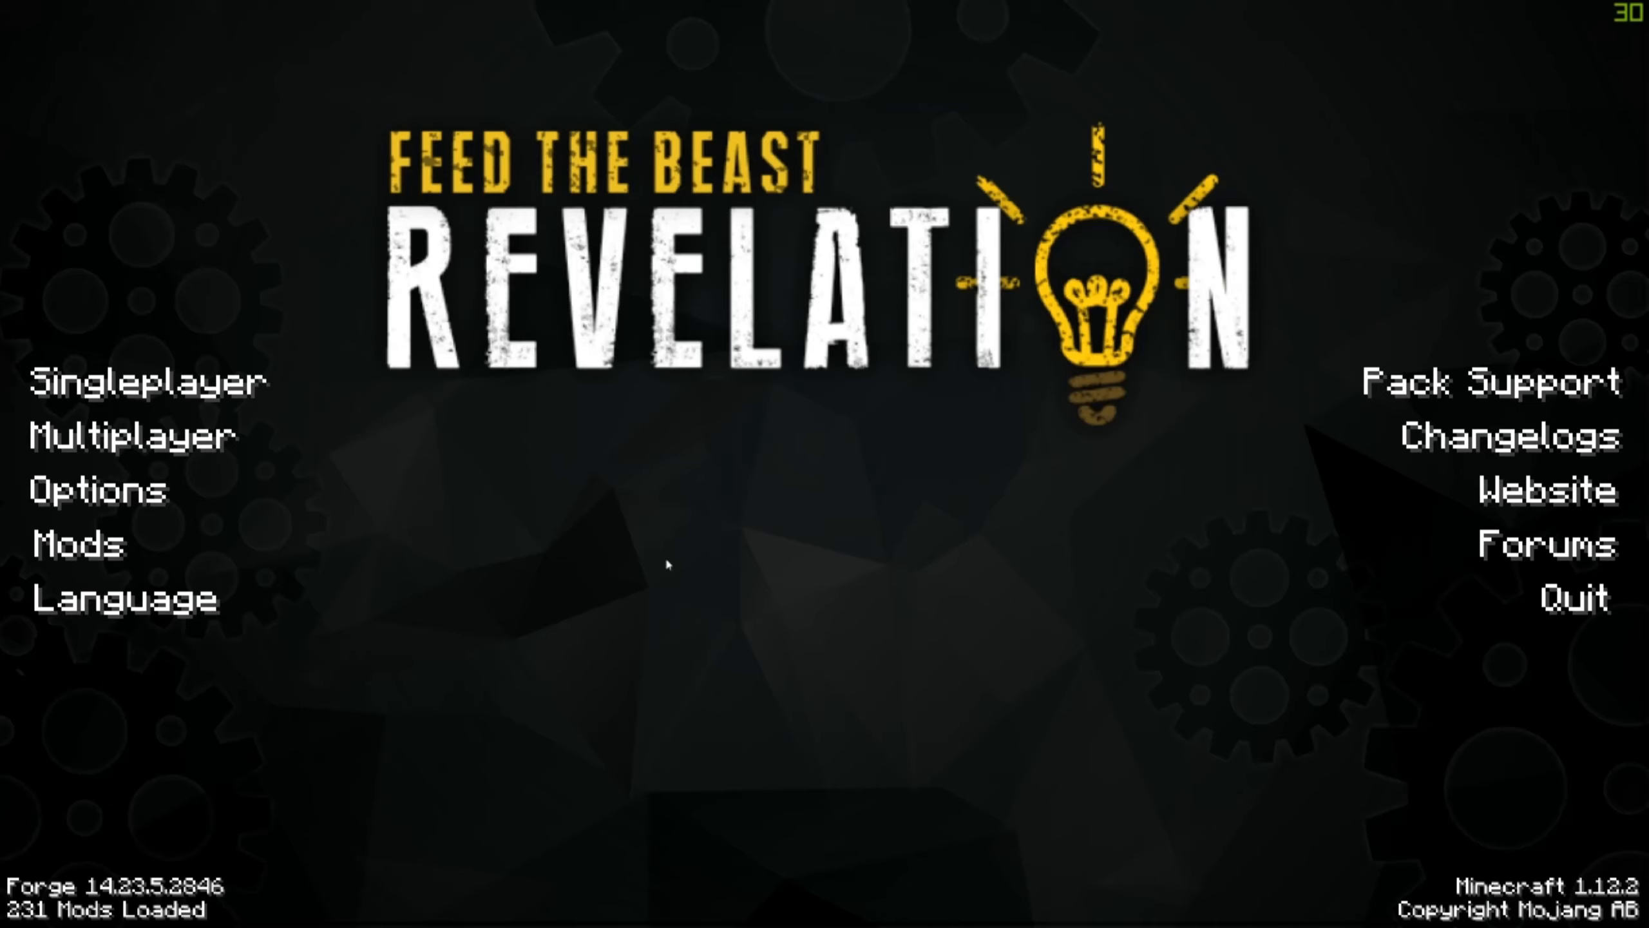